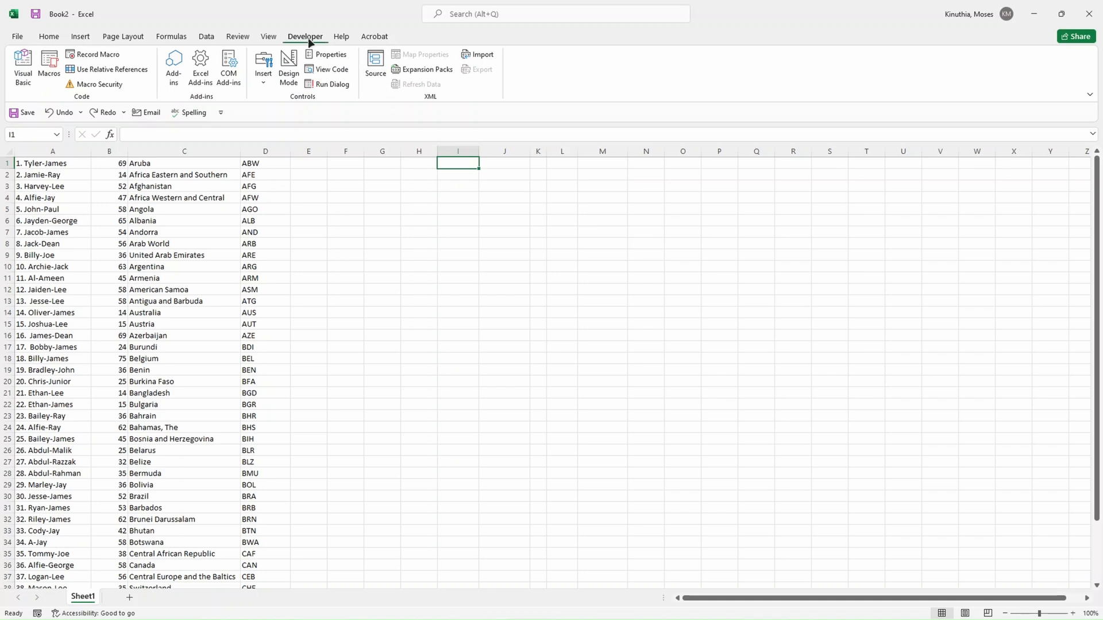
# Step: Reach the Trust Center's detailed macro settings through File > Options to enable all VBA macros
pyautogui.click(16, 36)
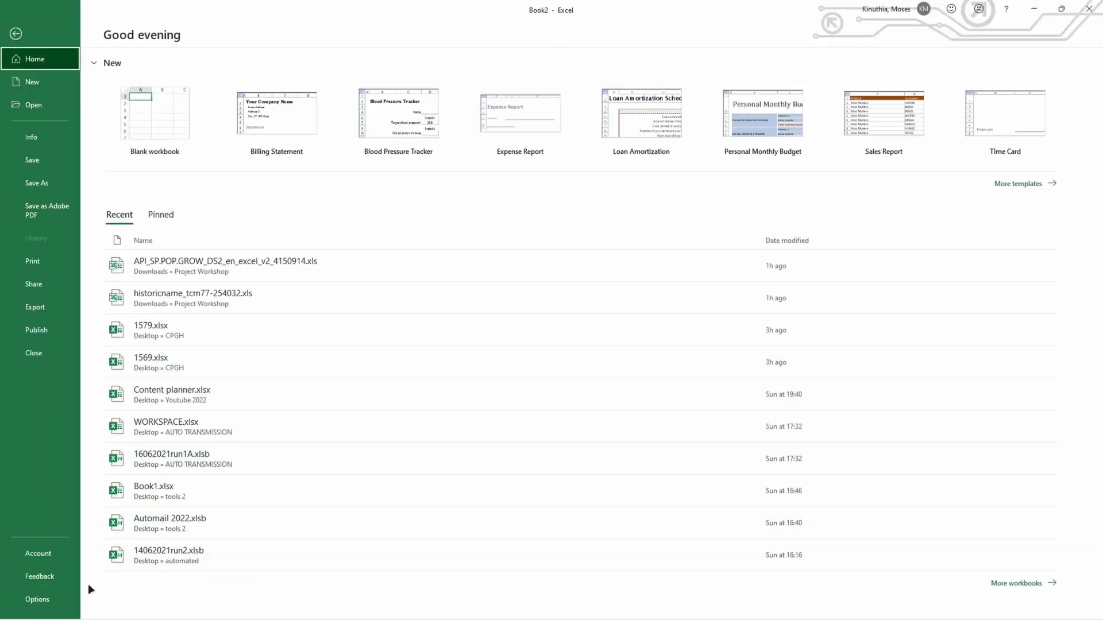
pyautogui.click(37, 600)
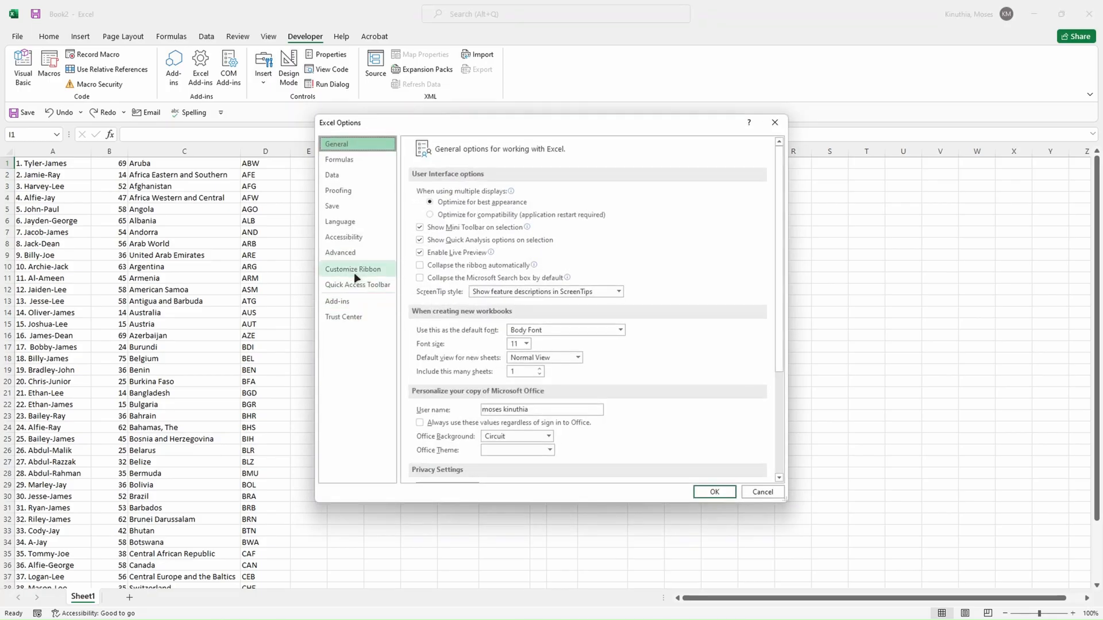
pyautogui.click(352, 268)
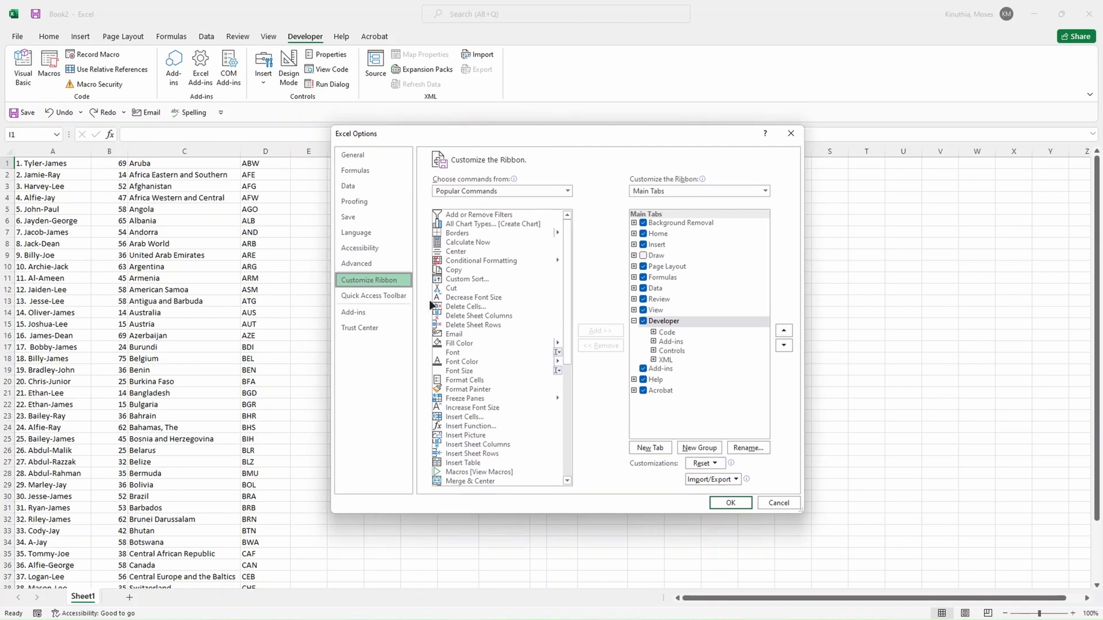
pyautogui.click(359, 328)
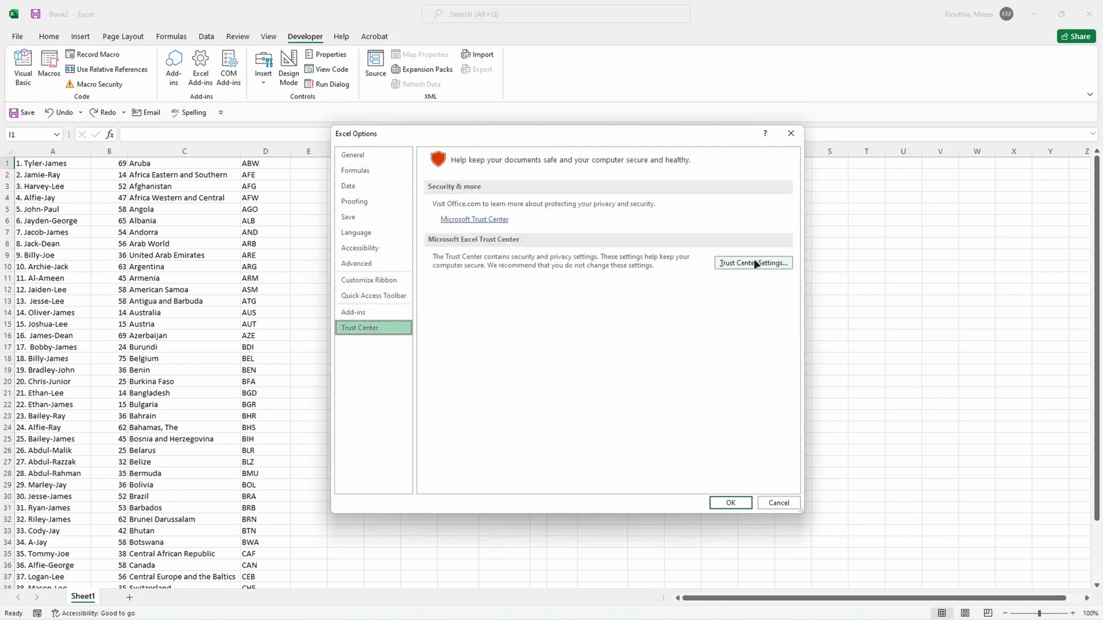
pyautogui.click(752, 262)
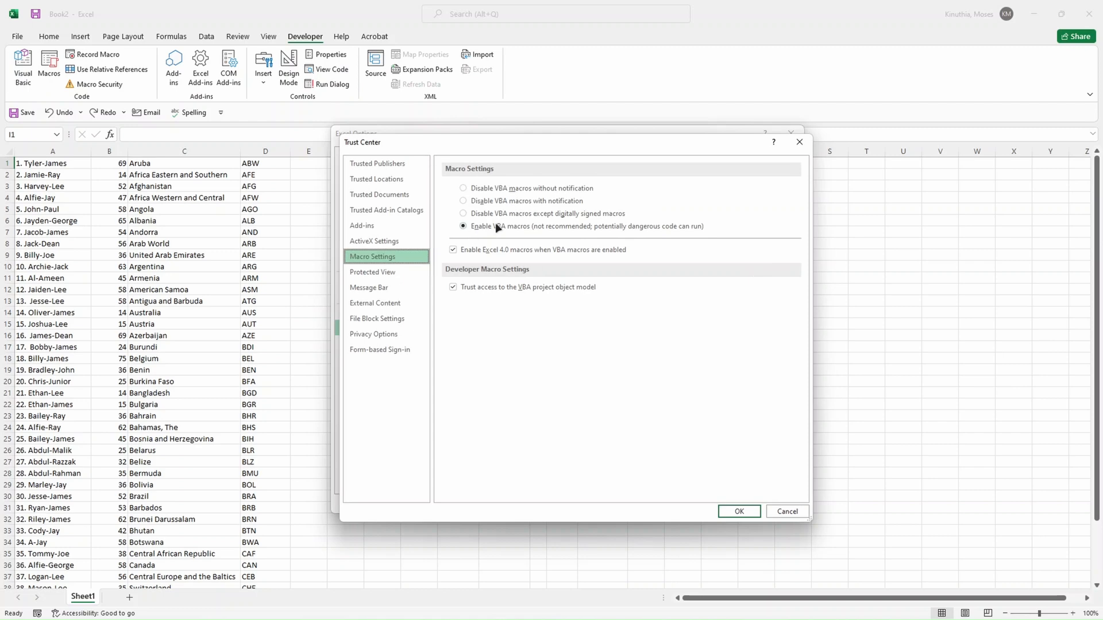
pyautogui.moveTo(471, 225)
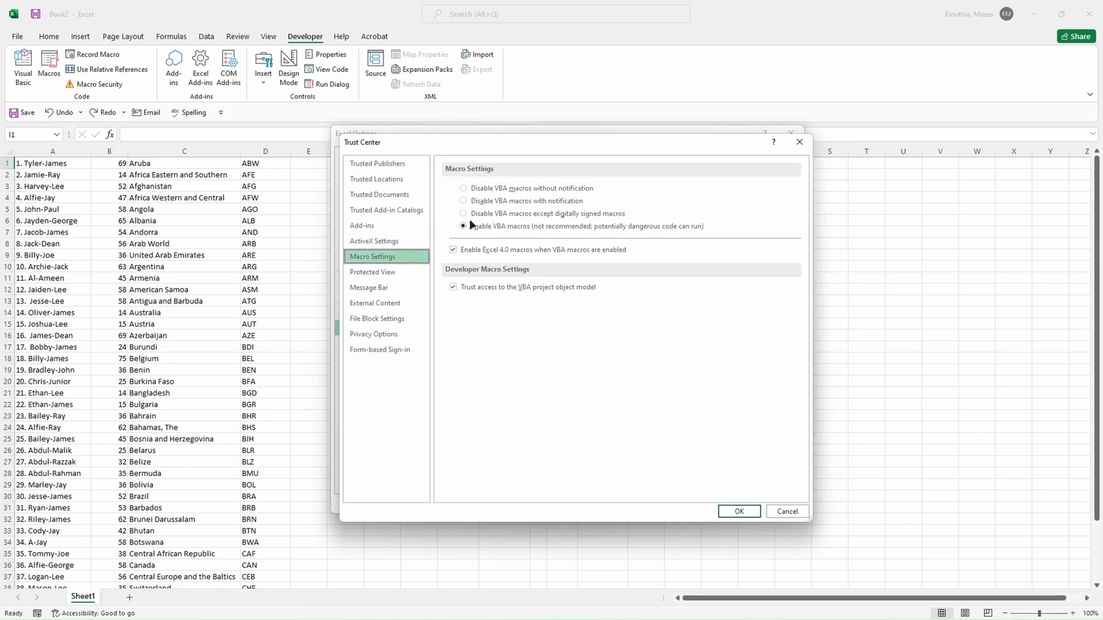
# Step: Confirm the macro settings and return to the worksheet of names and countries
pyautogui.click(738, 511)
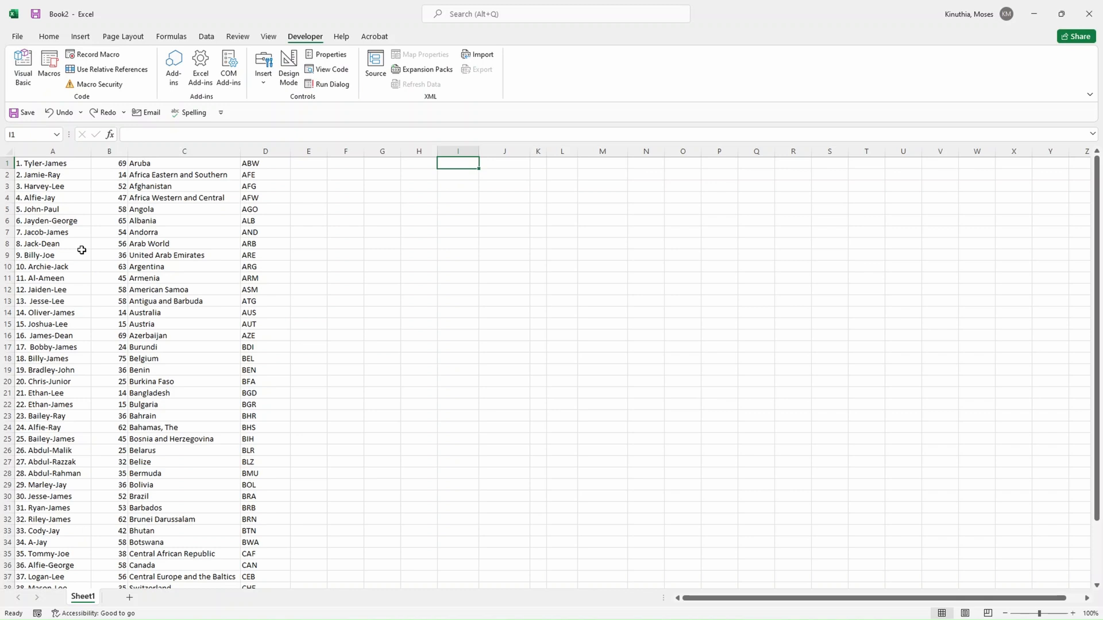
pyautogui.moveTo(24, 196)
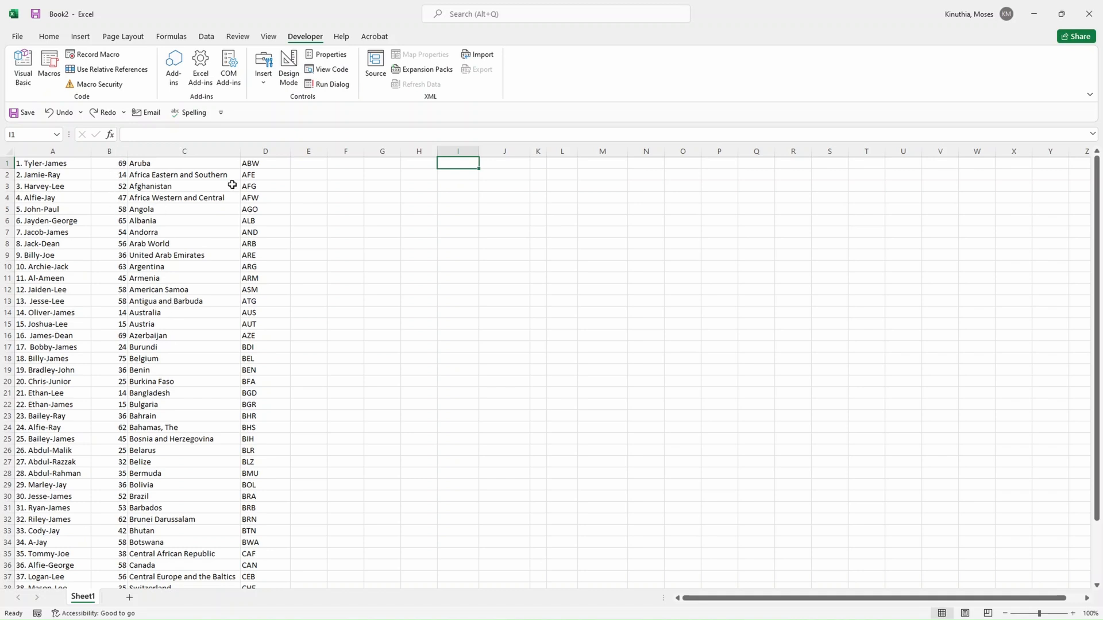
pyautogui.moveTo(258, 366)
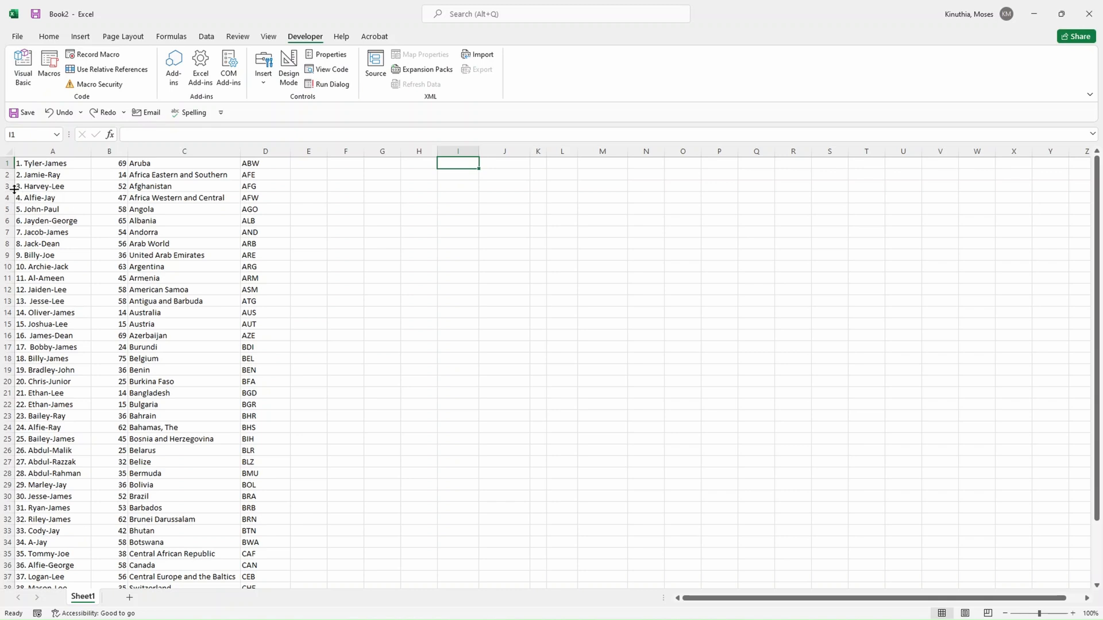
pyautogui.moveTo(33, 279)
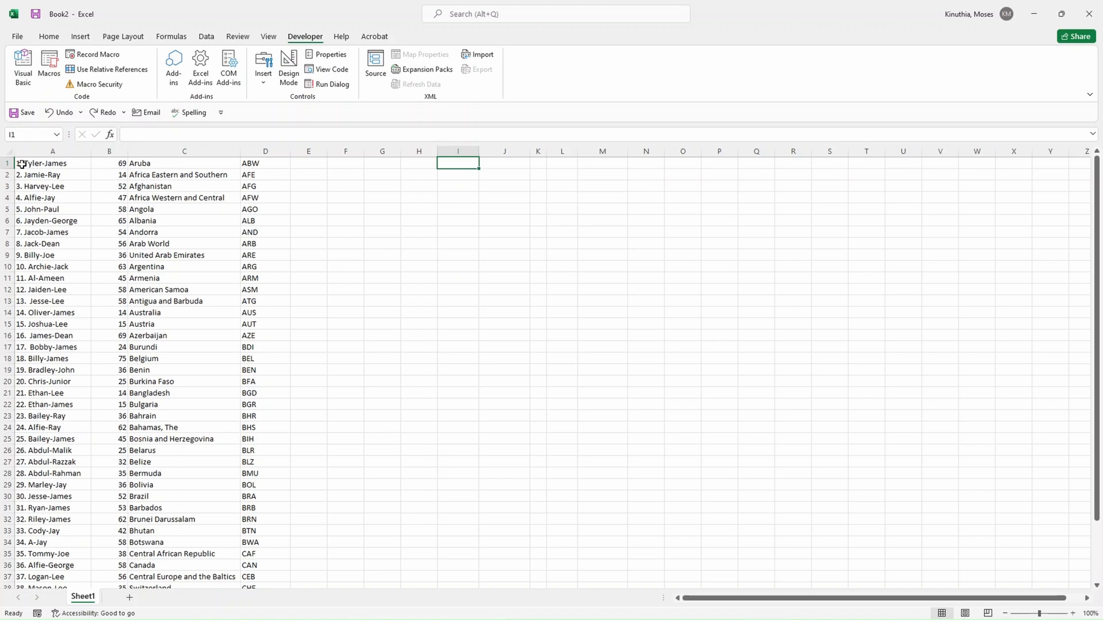
pyautogui.moveTo(66, 271)
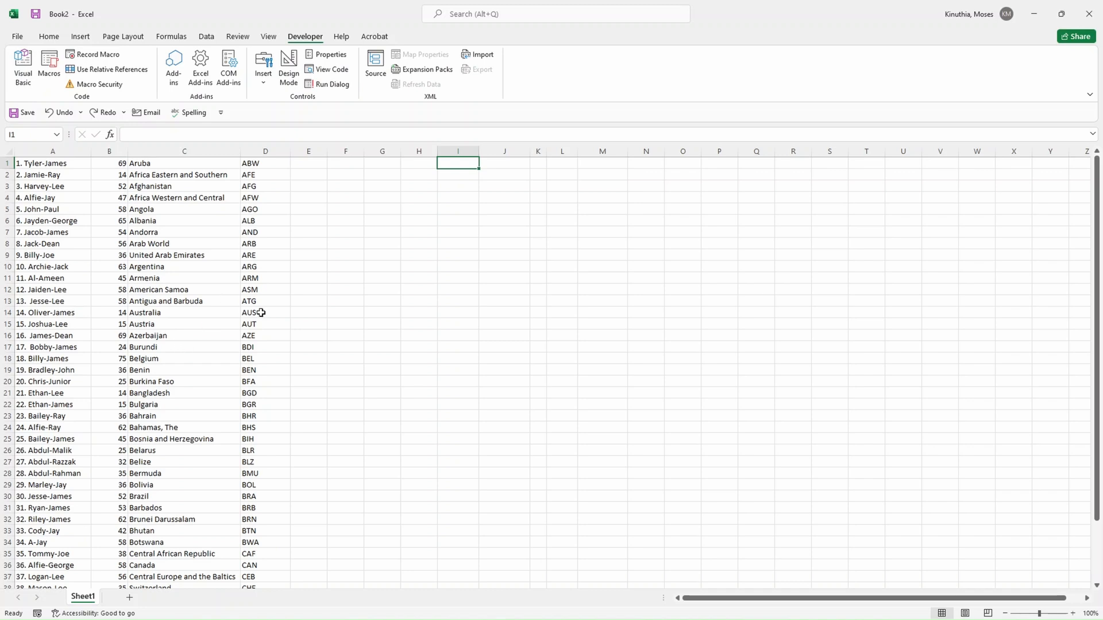
pyautogui.moveTo(174, 170)
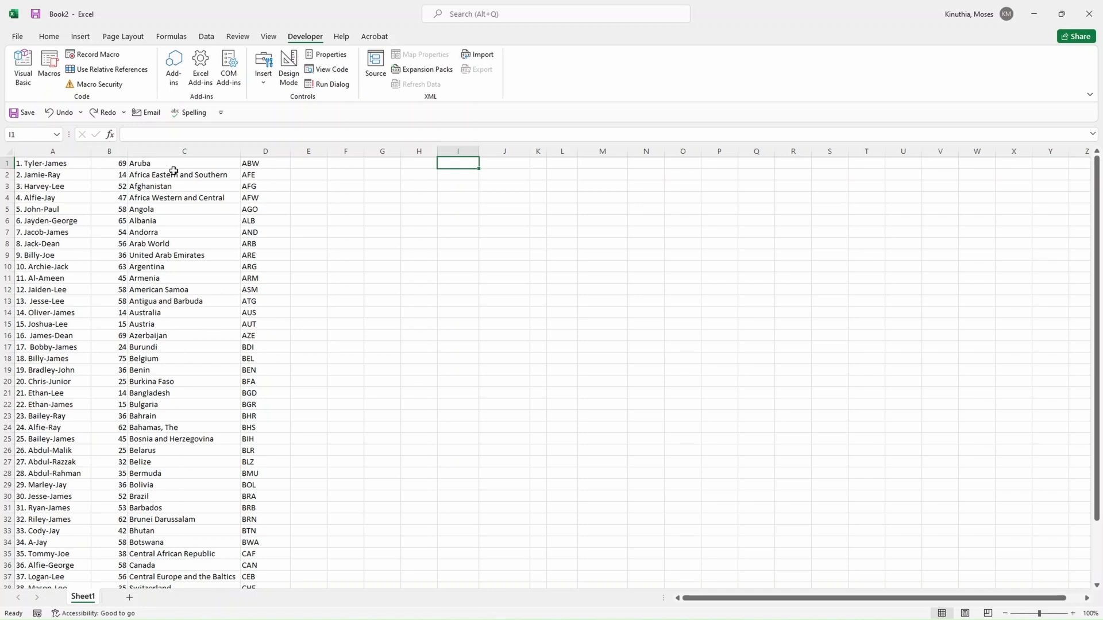
pyautogui.moveTo(45, 169)
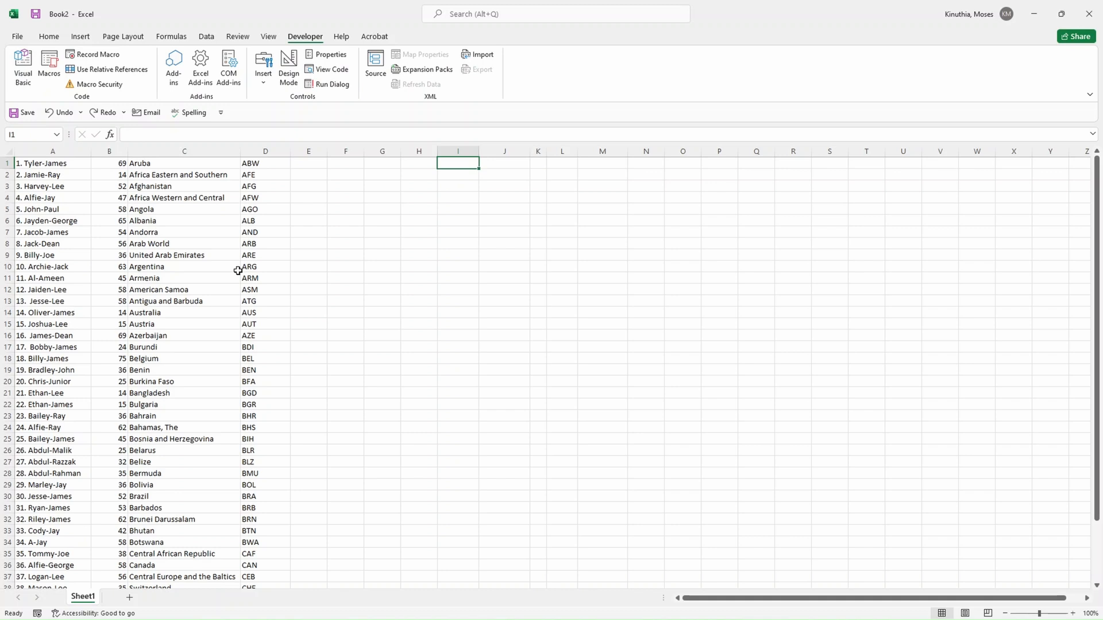
pyautogui.moveTo(126, 255)
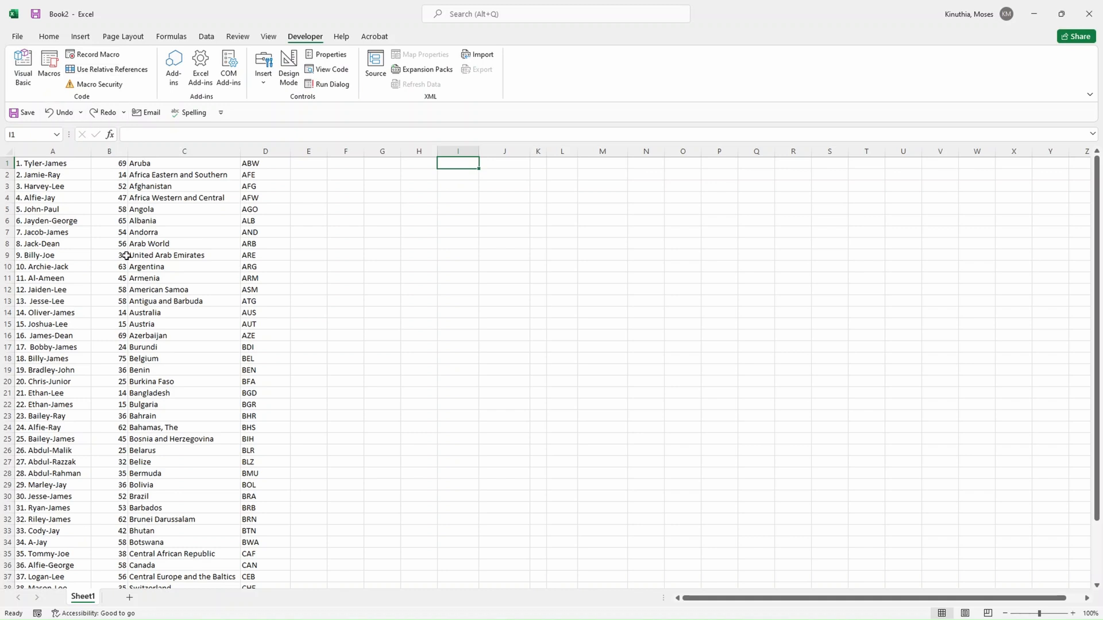
pyautogui.moveTo(94, 54)
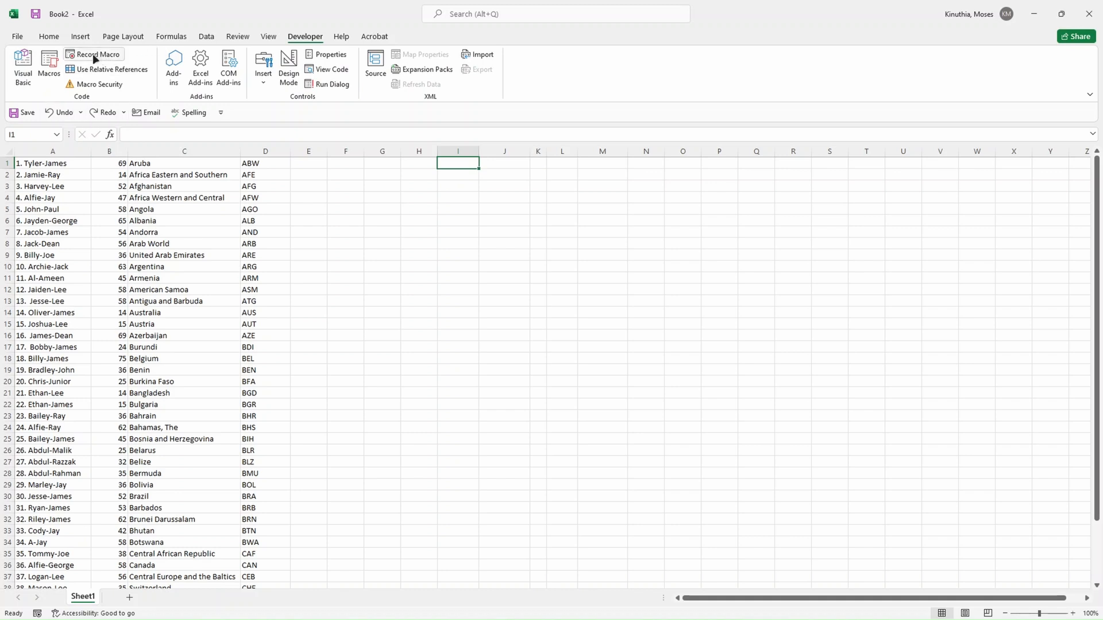
pyautogui.moveTo(93, 59)
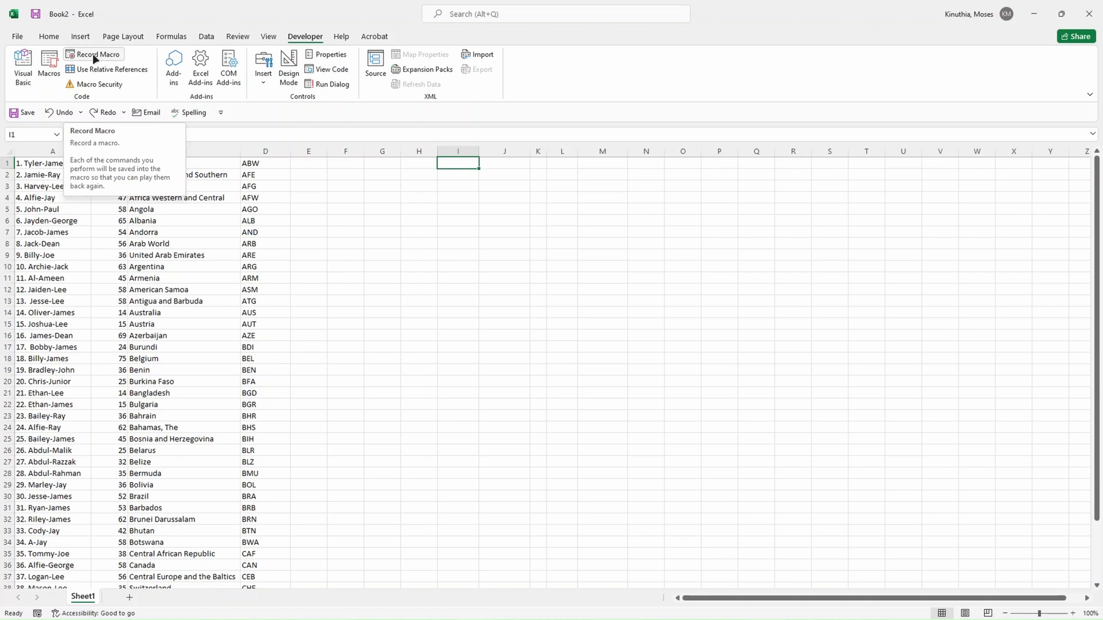
# Step: Set up macro ExcelAutomate with shortcut Ctrl+Shift+A, stored in This Workbook
pyautogui.click(97, 59)
pyautogui.write('Excel')
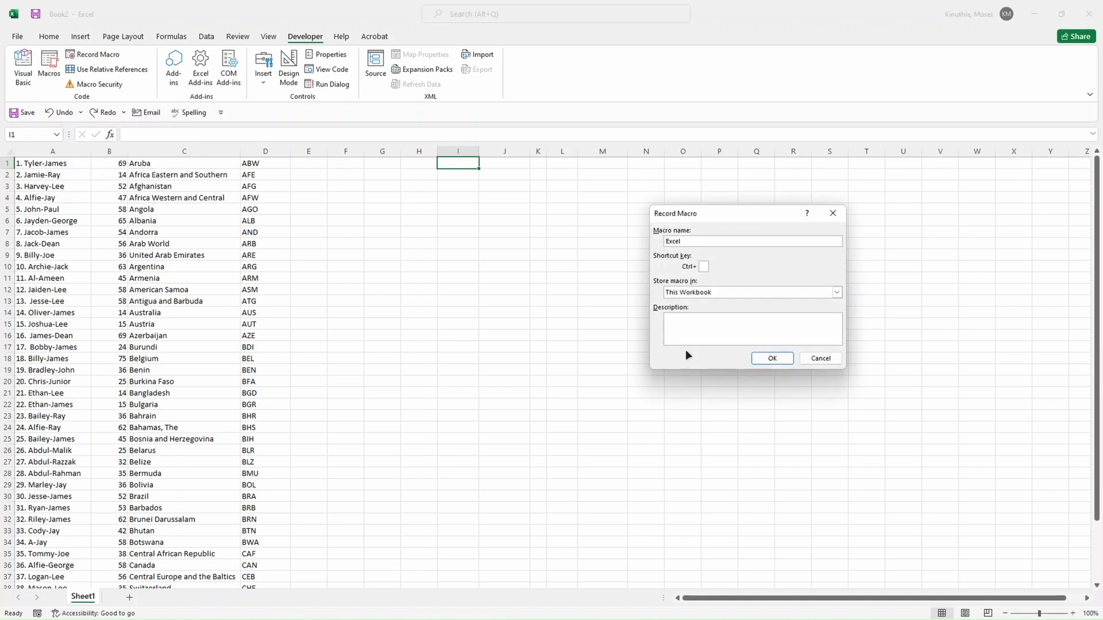
pyautogui.write('Automat')
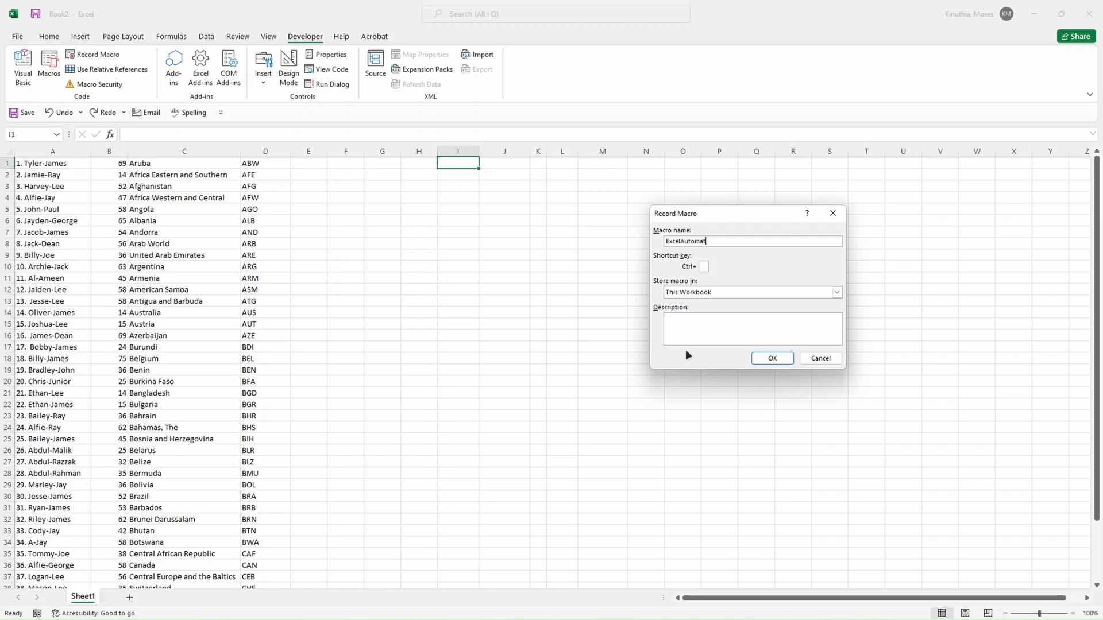
pyautogui.click(702, 266)
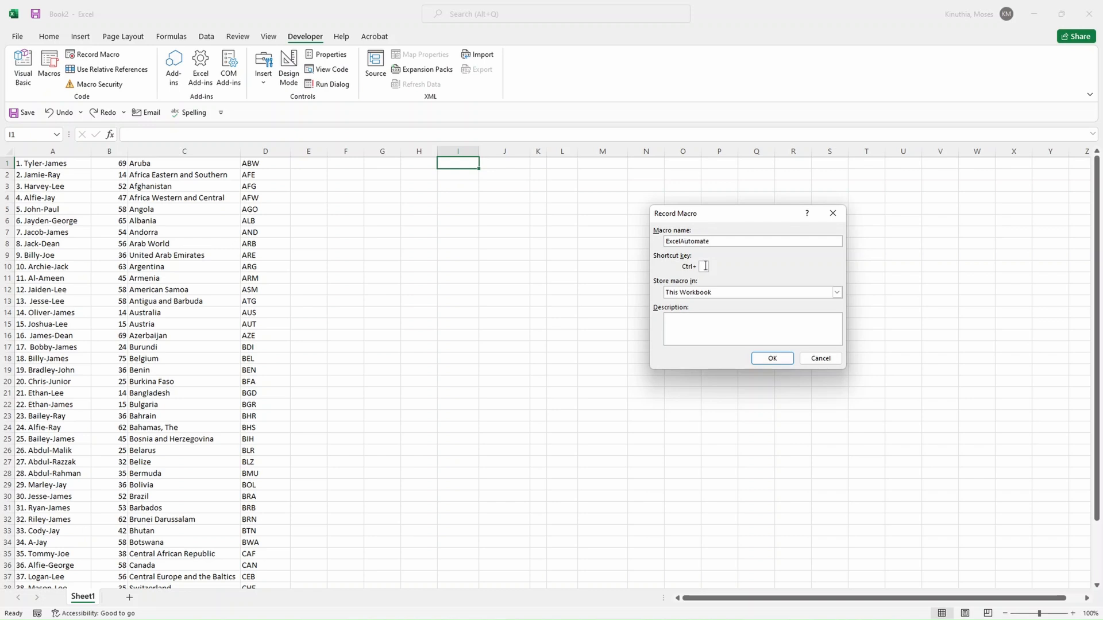
pyautogui.write('A')
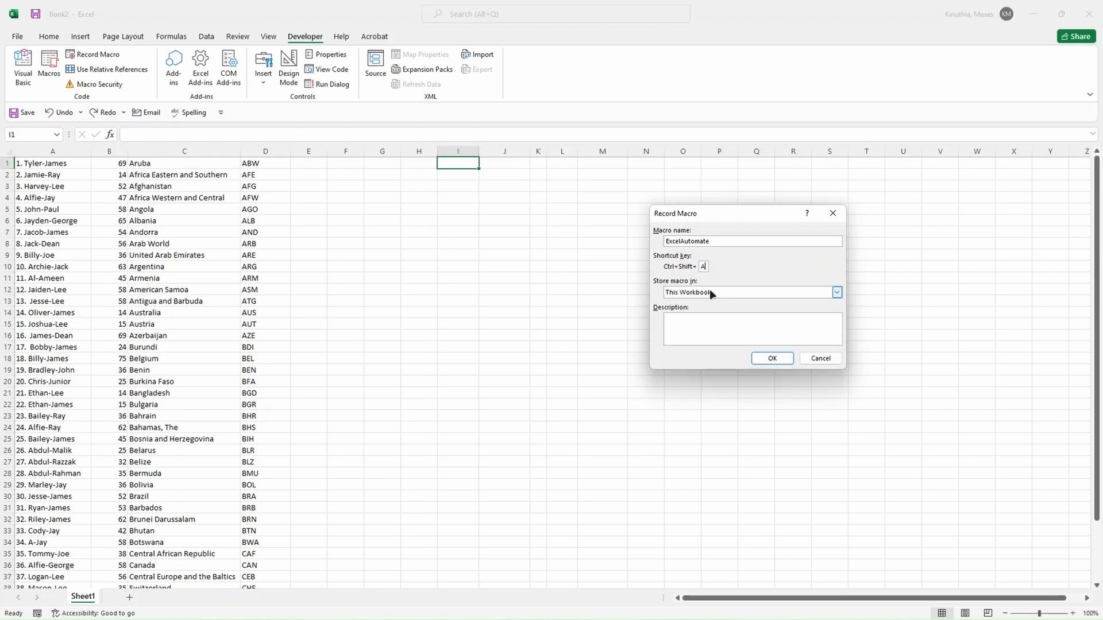
pyautogui.moveTo(806, 296)
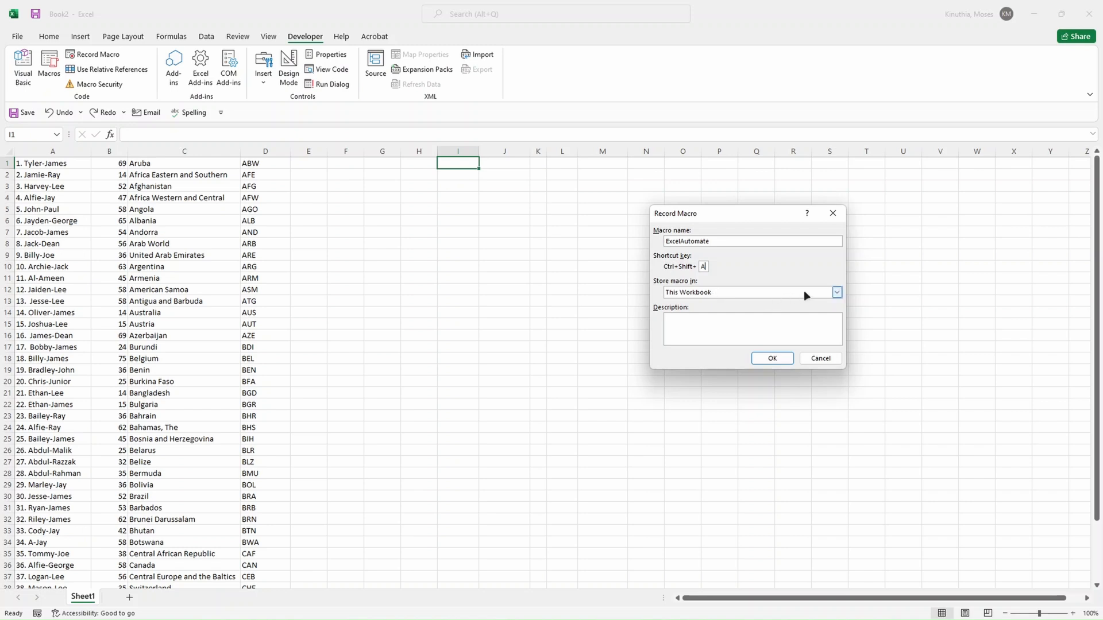
pyautogui.moveTo(812, 301)
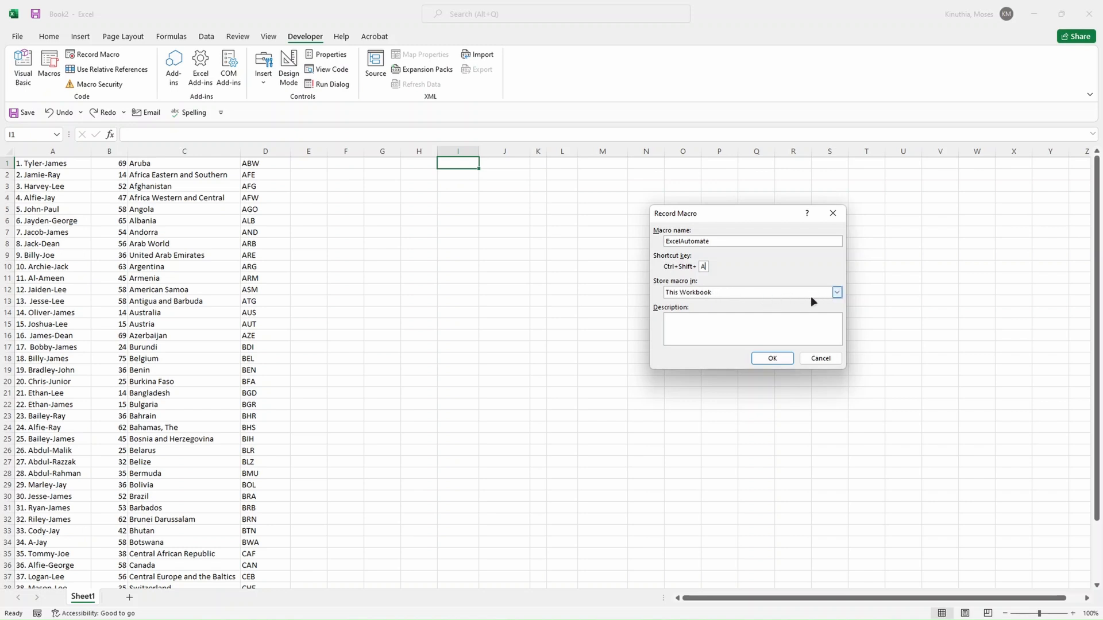
pyautogui.click(835, 292)
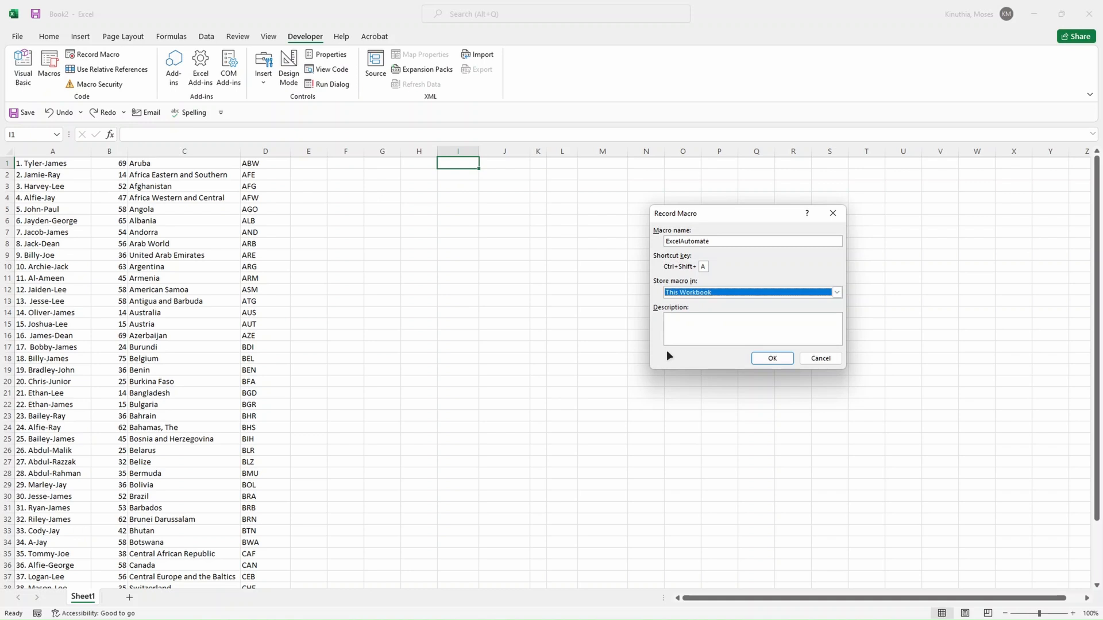
pyautogui.click(752, 328)
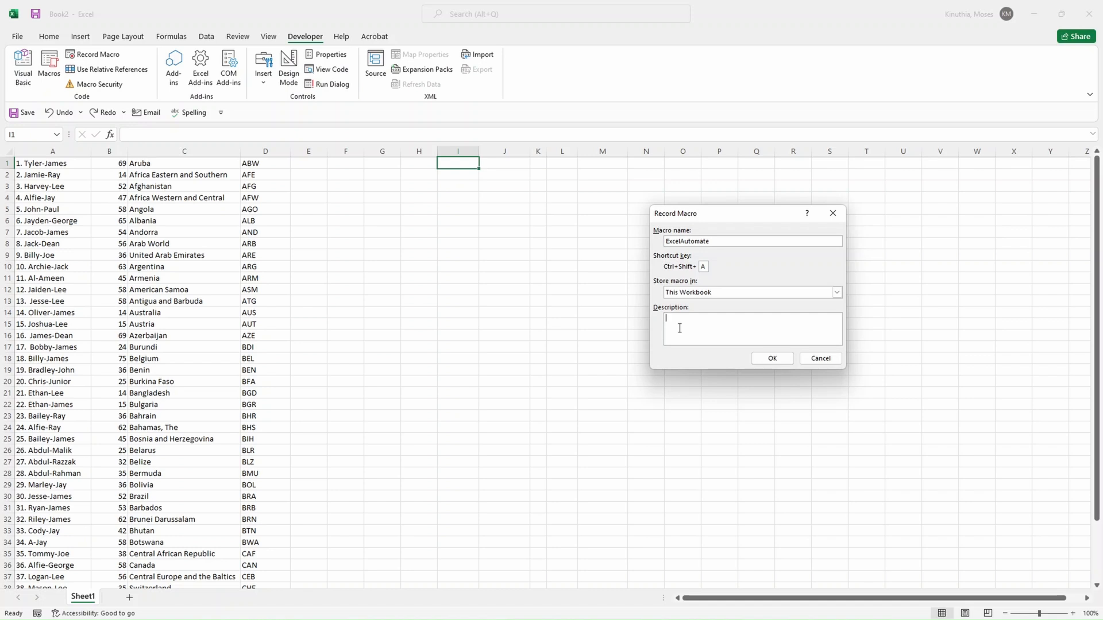
pyautogui.moveTo(772, 359)
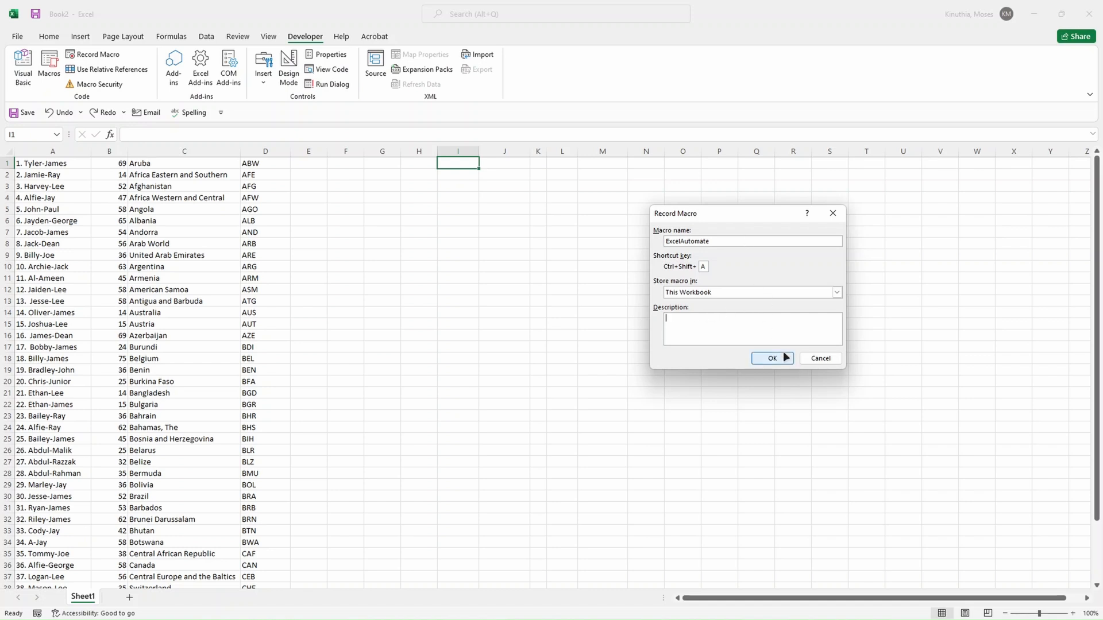
pyautogui.click(771, 359)
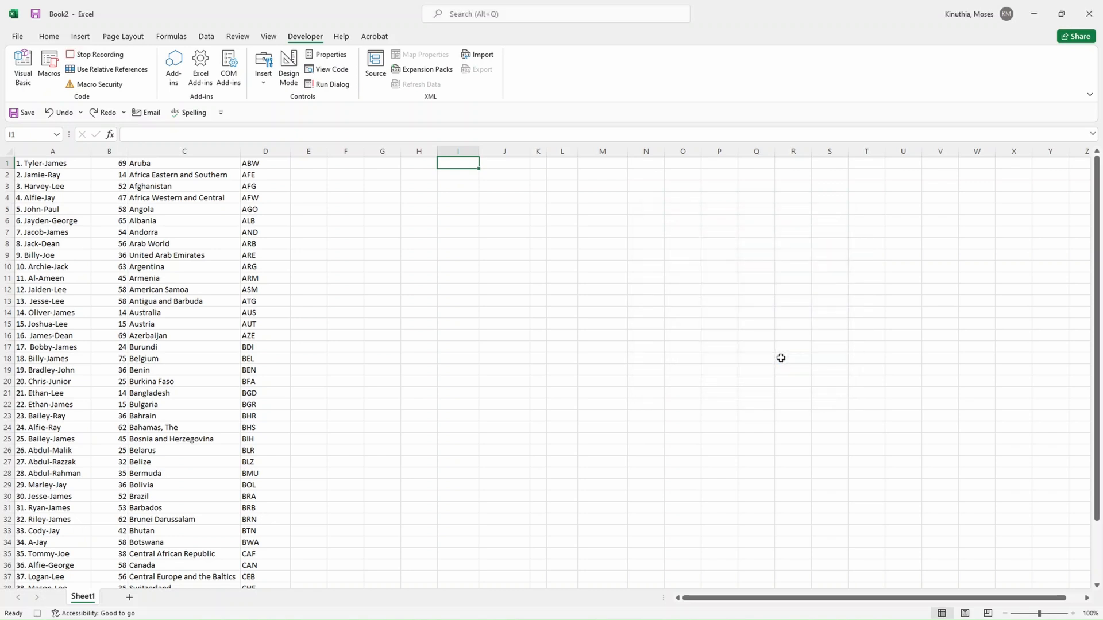
pyautogui.moveTo(95, 54)
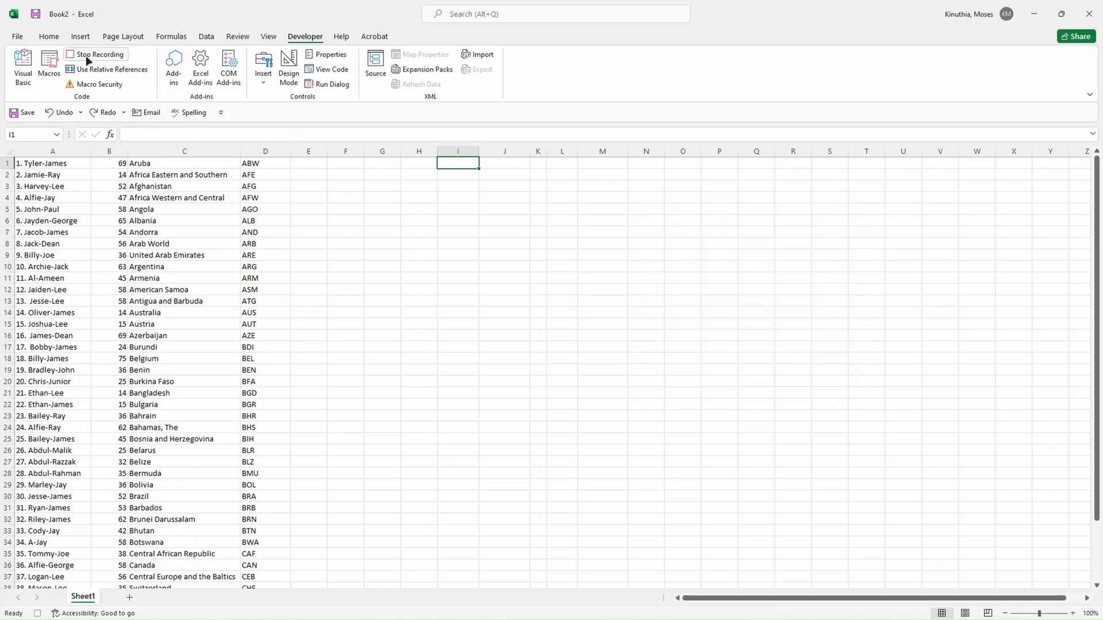
pyautogui.moveTo(102, 60)
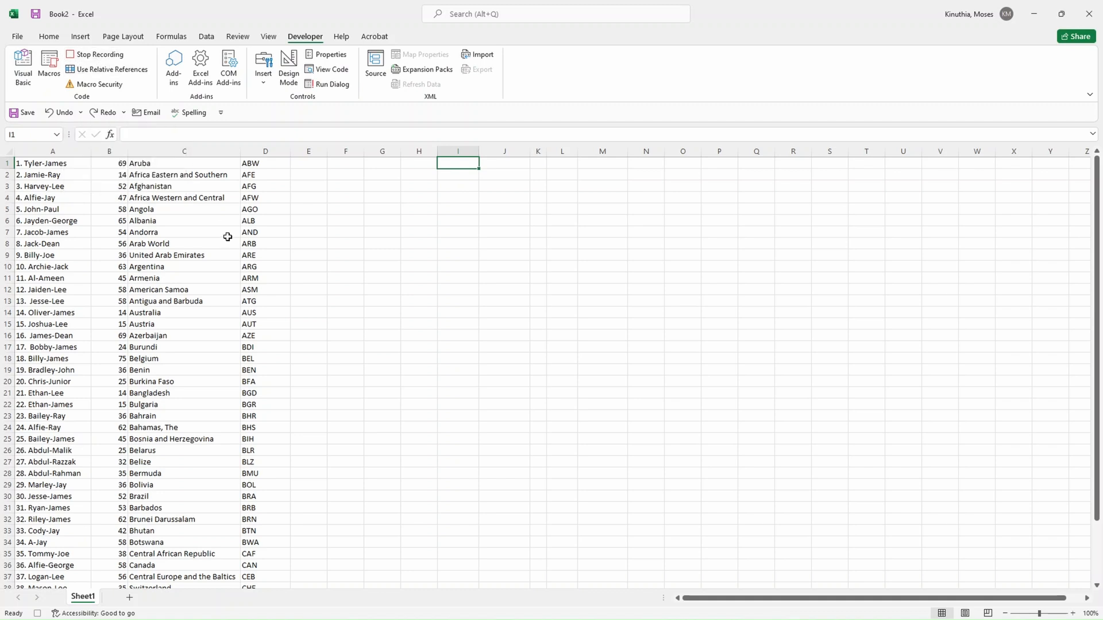
pyautogui.moveTo(454, 444)
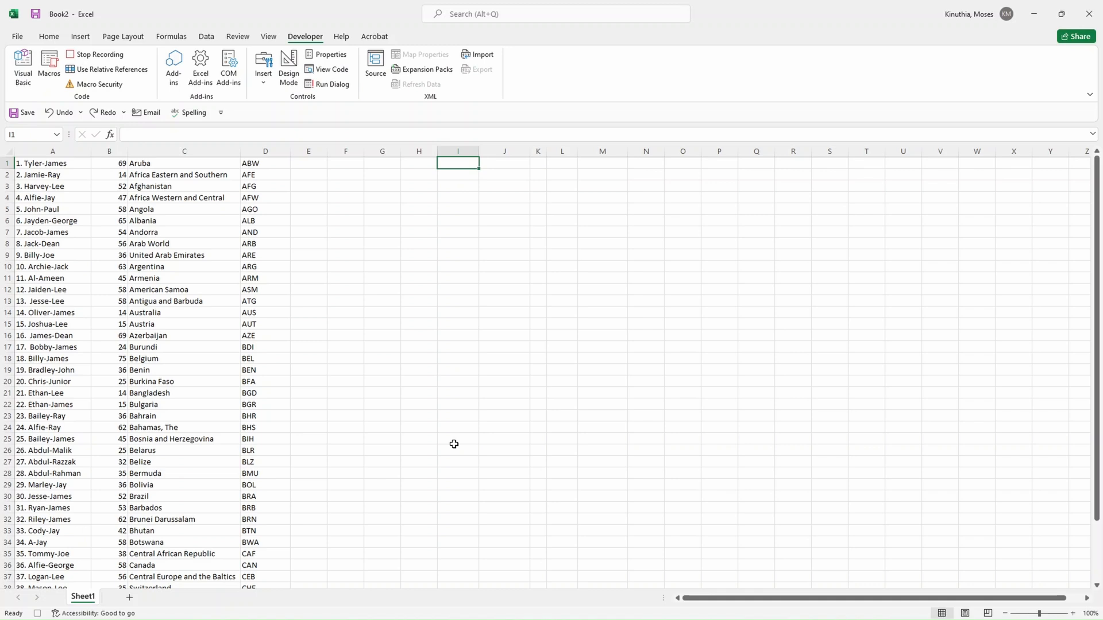
pyautogui.moveTo(30, 278)
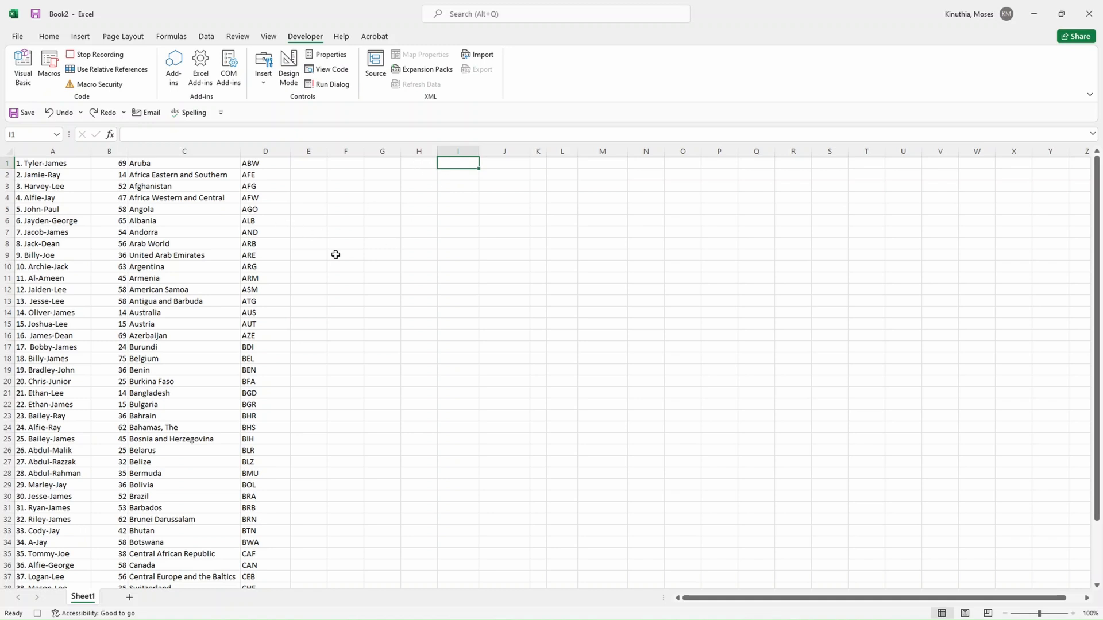
pyautogui.moveTo(51, 189)
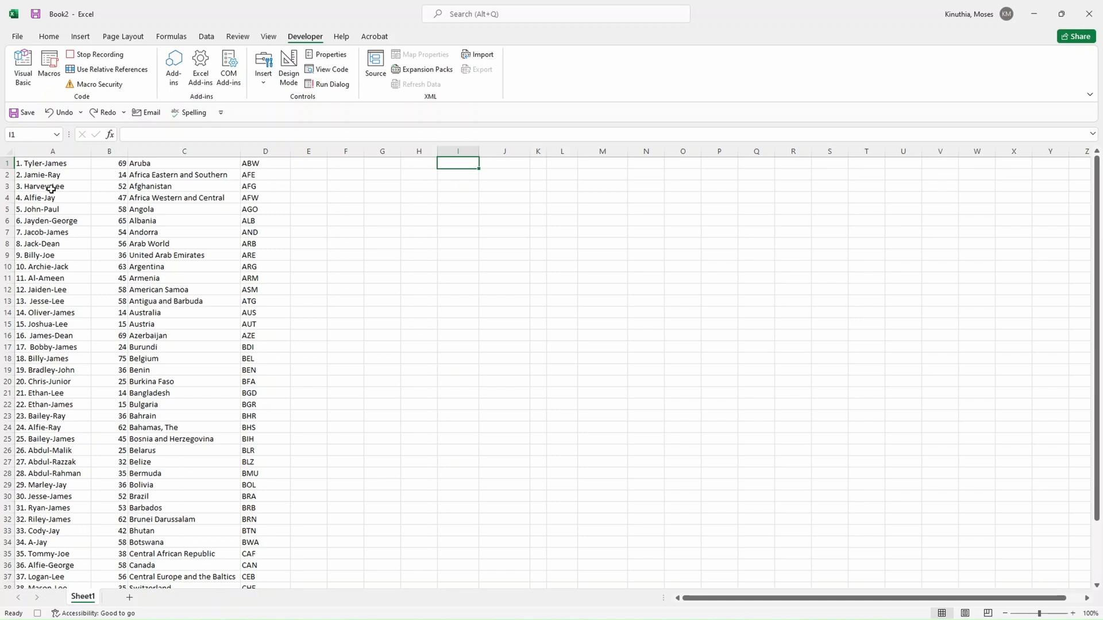
pyautogui.moveTo(31, 162)
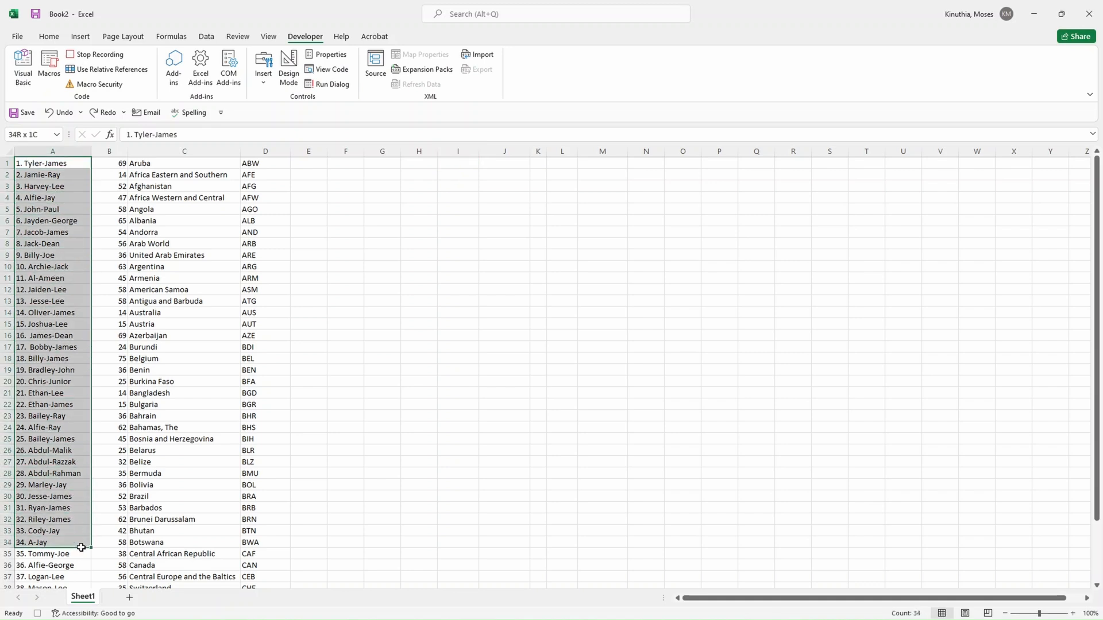
pyautogui.scroll(-3)
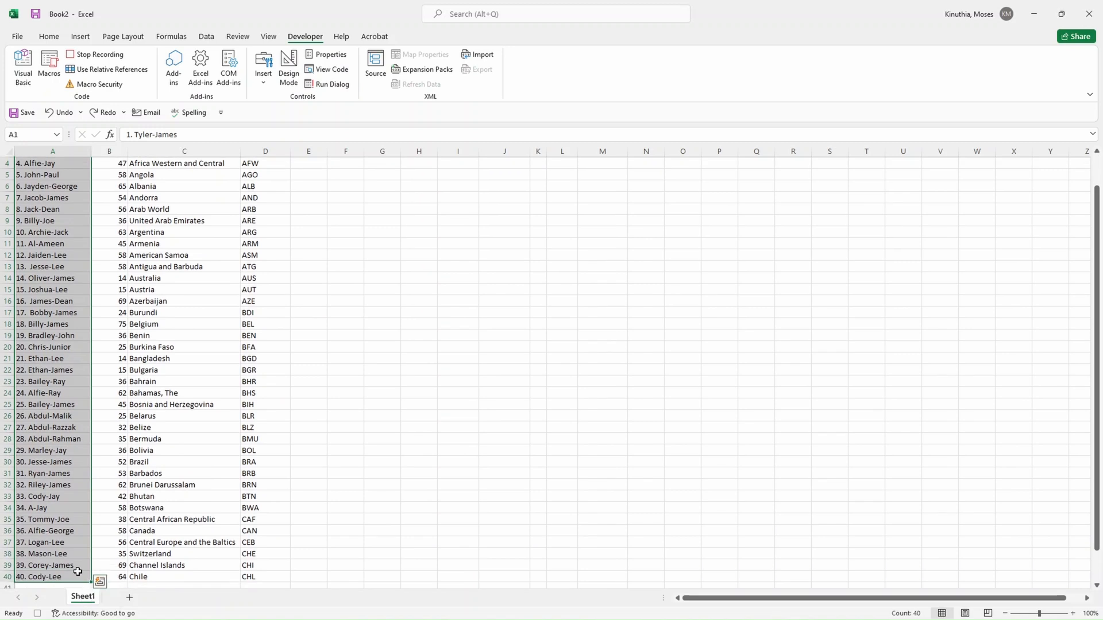
pyautogui.scroll(3)
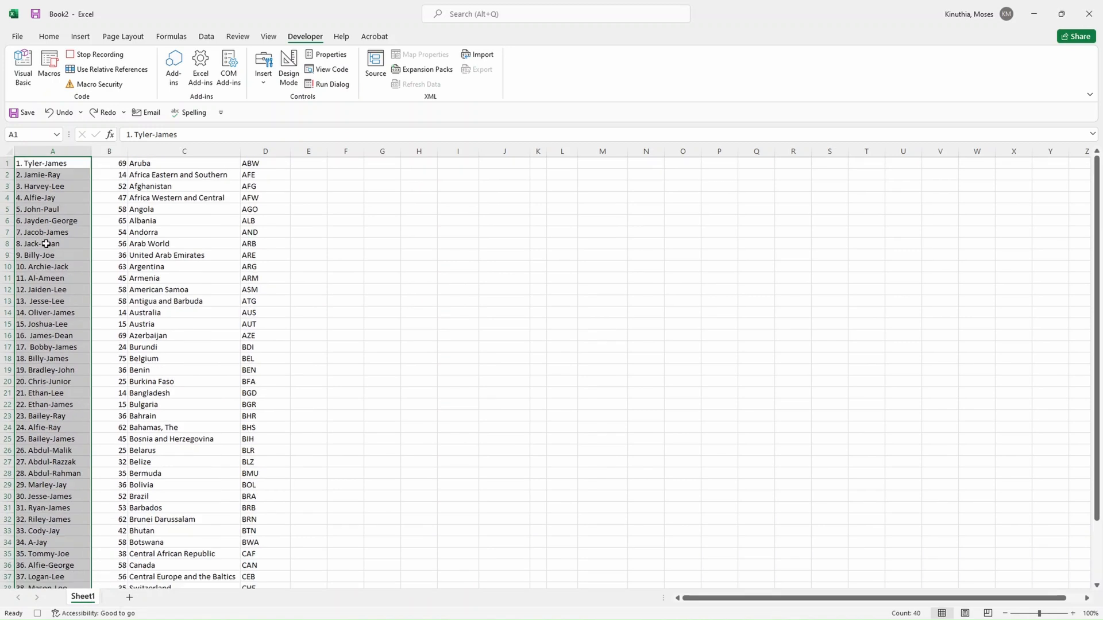
pyautogui.moveTo(218, 118)
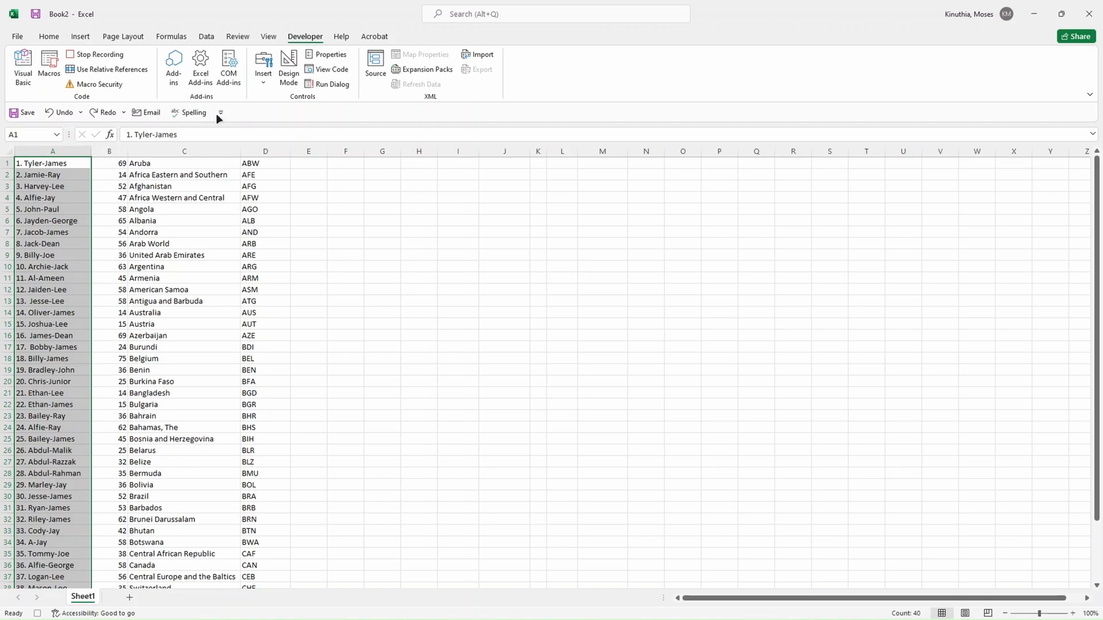
# Step: Split the hyphenated names via Text to Columns as delimited text into columns H to J
pyautogui.click(206, 35)
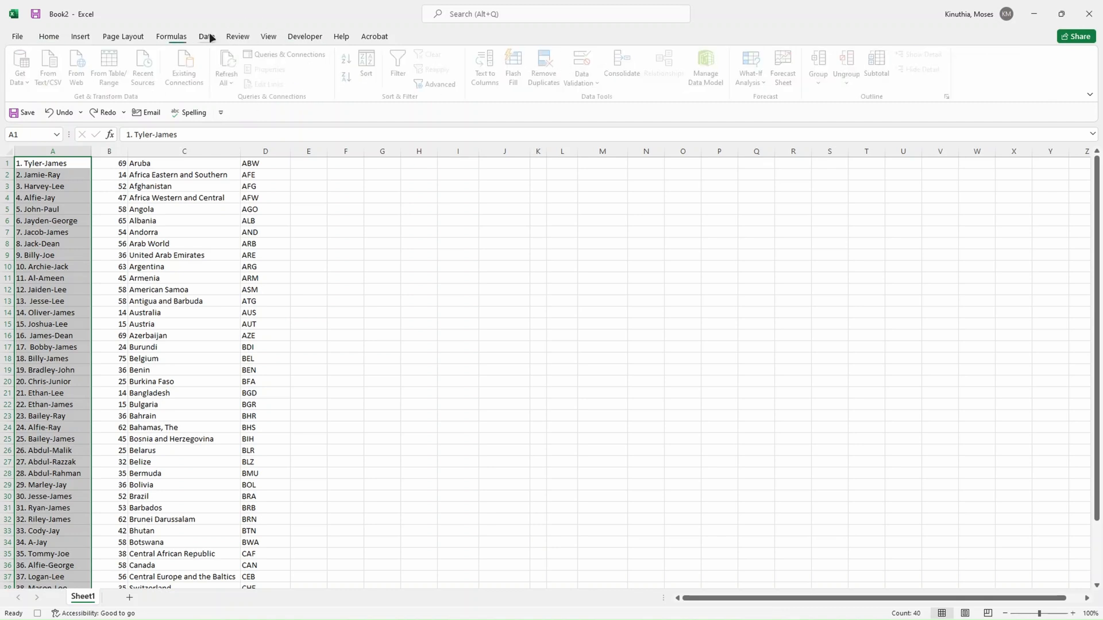
pyautogui.click(485, 67)
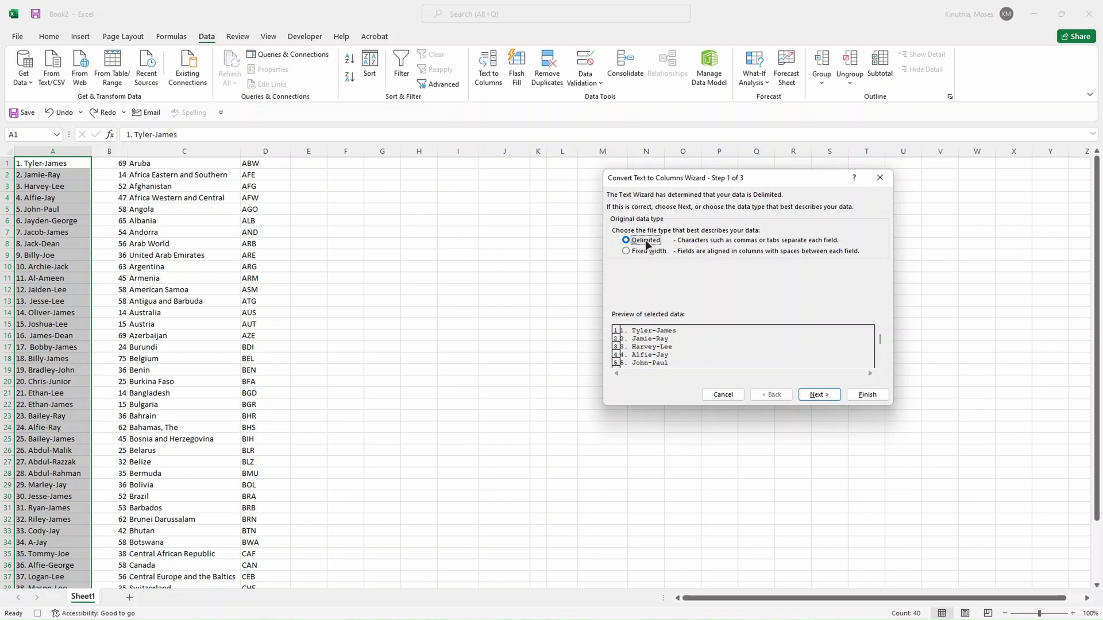
pyautogui.click(818, 394)
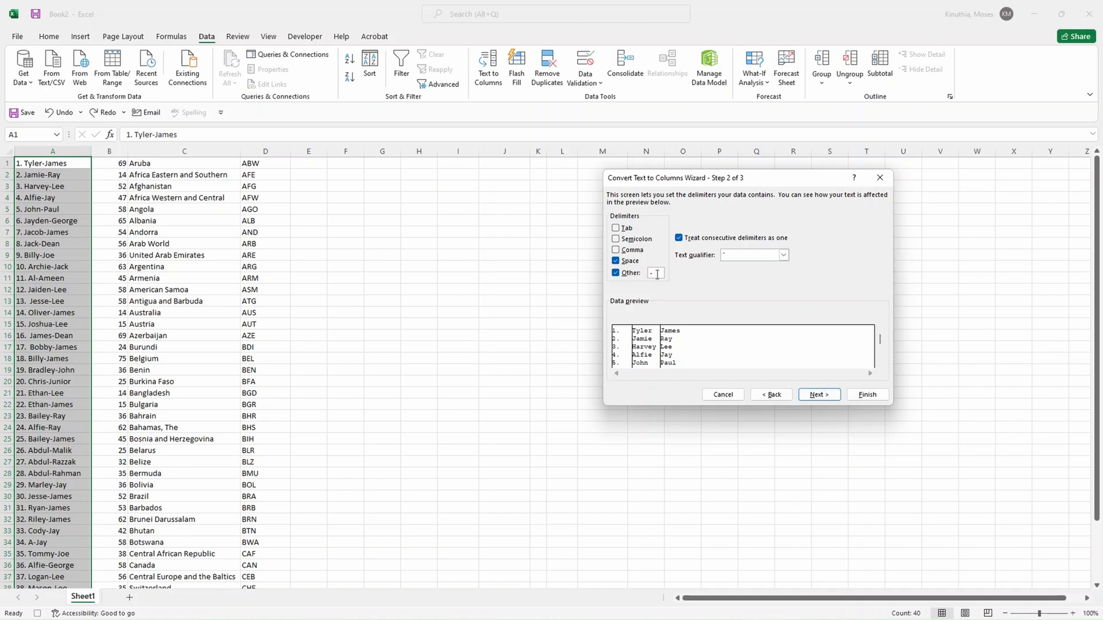
pyautogui.click(818, 394)
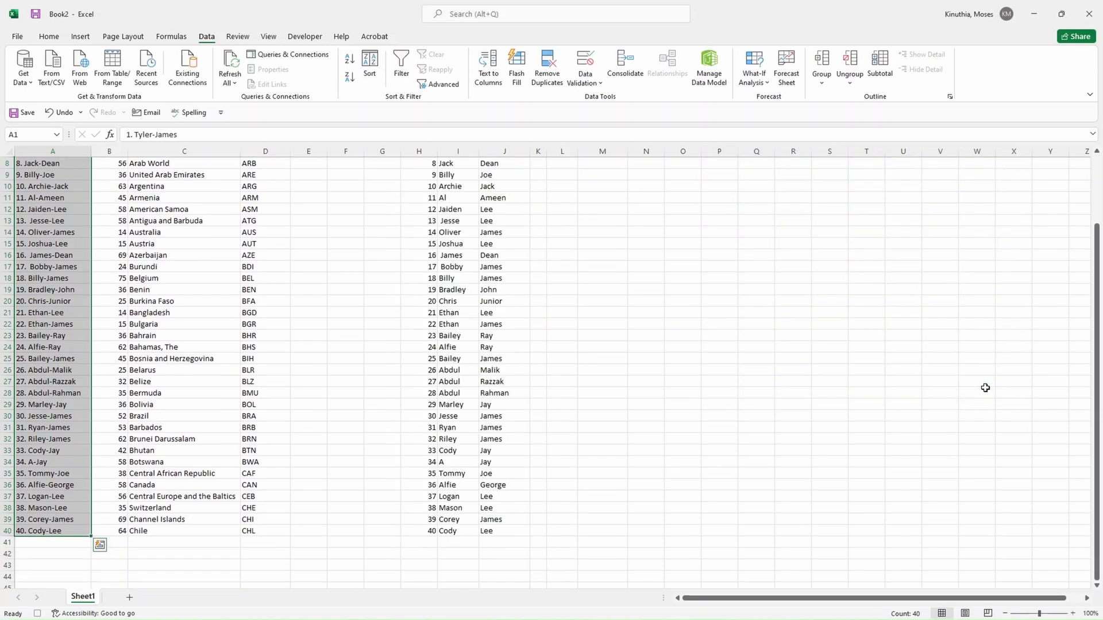
pyautogui.scroll(3)
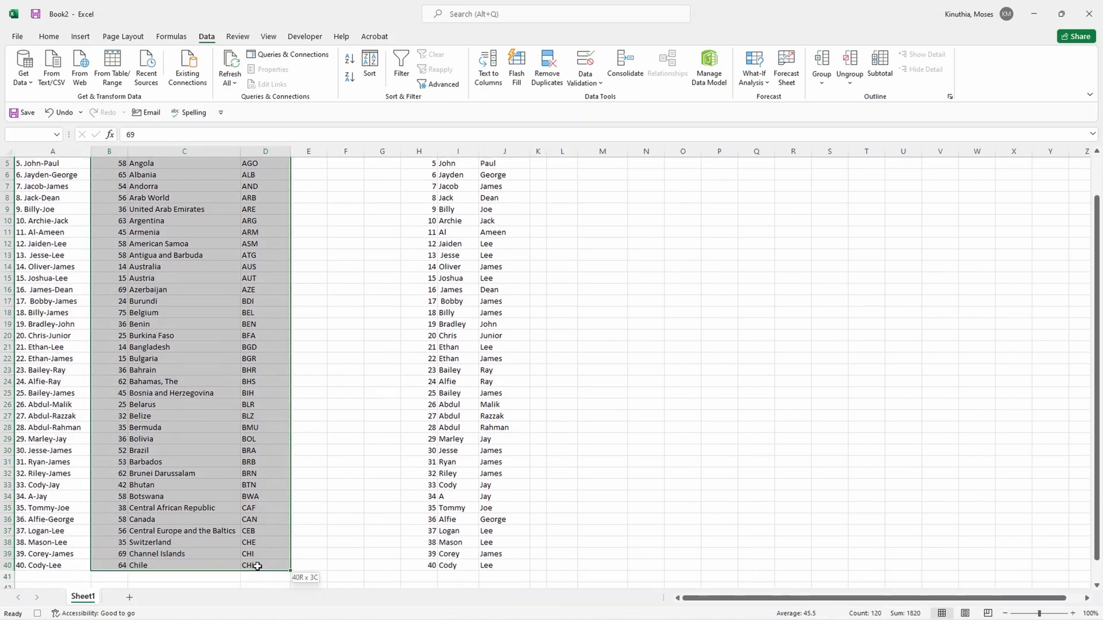
# Step: Paste the ages, countries and codes at K1 and widen columns K:M to fit
pyautogui.scroll(3)
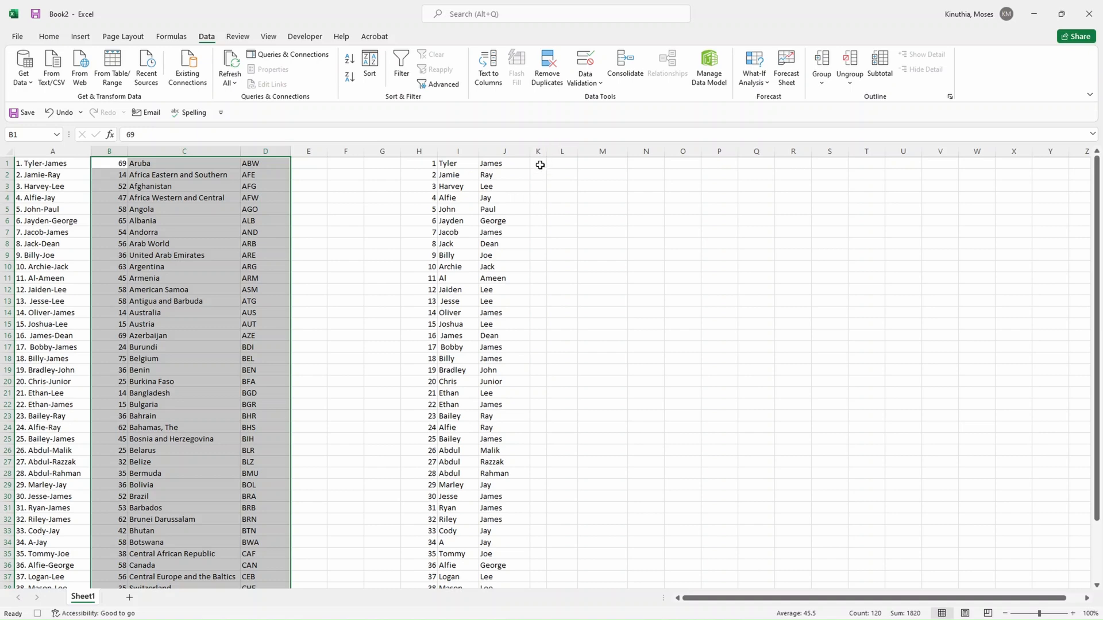
pyautogui.click(537, 164)
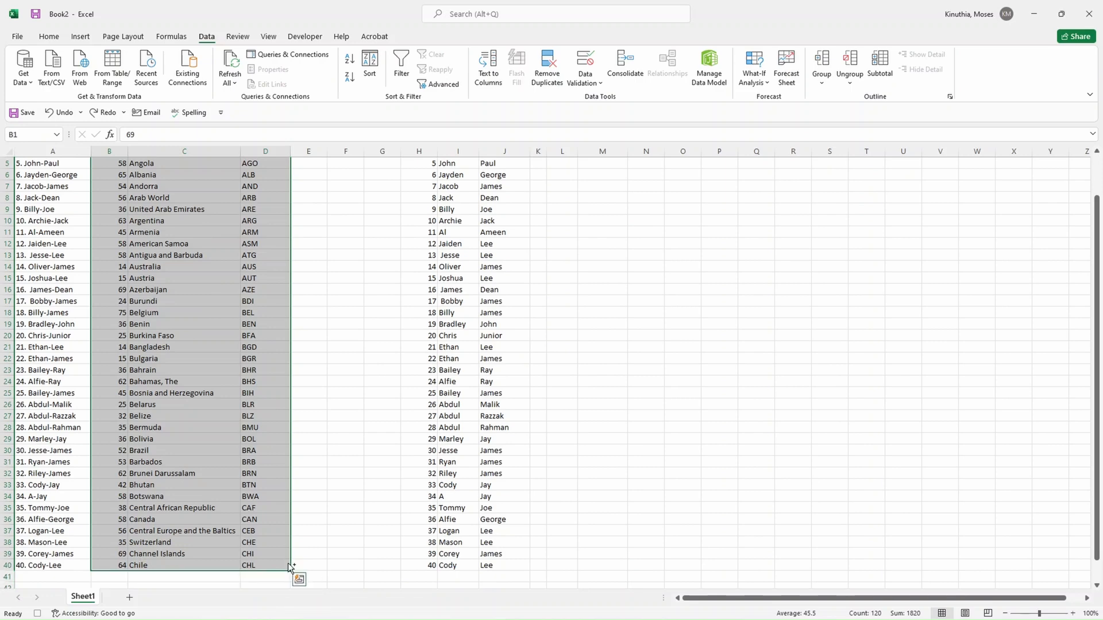
pyautogui.scroll(3)
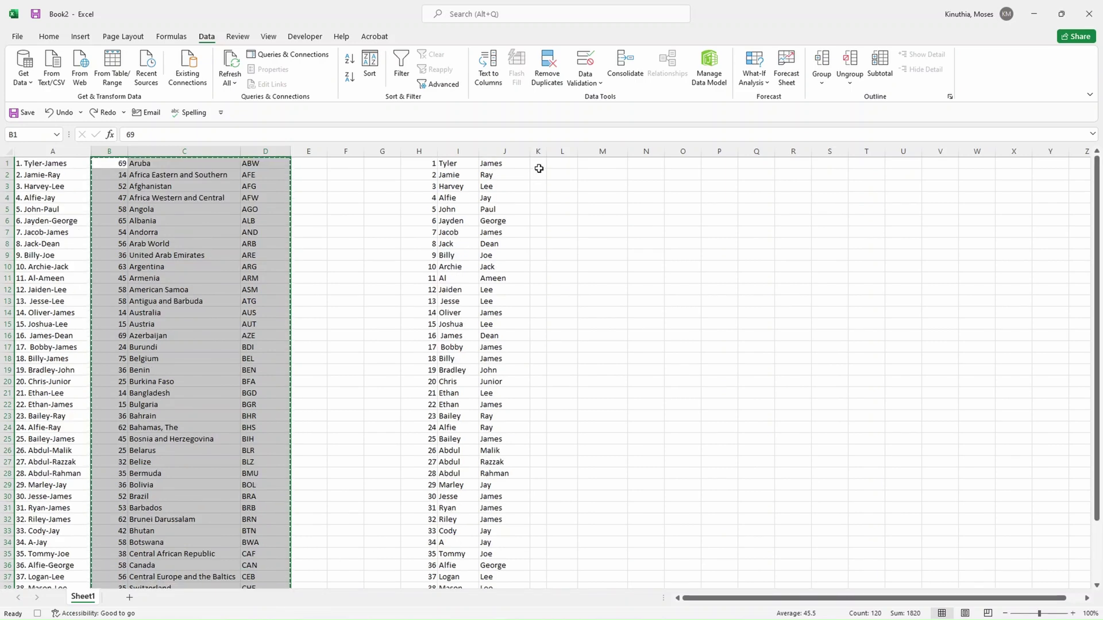
pyautogui.press('ctrl+v')
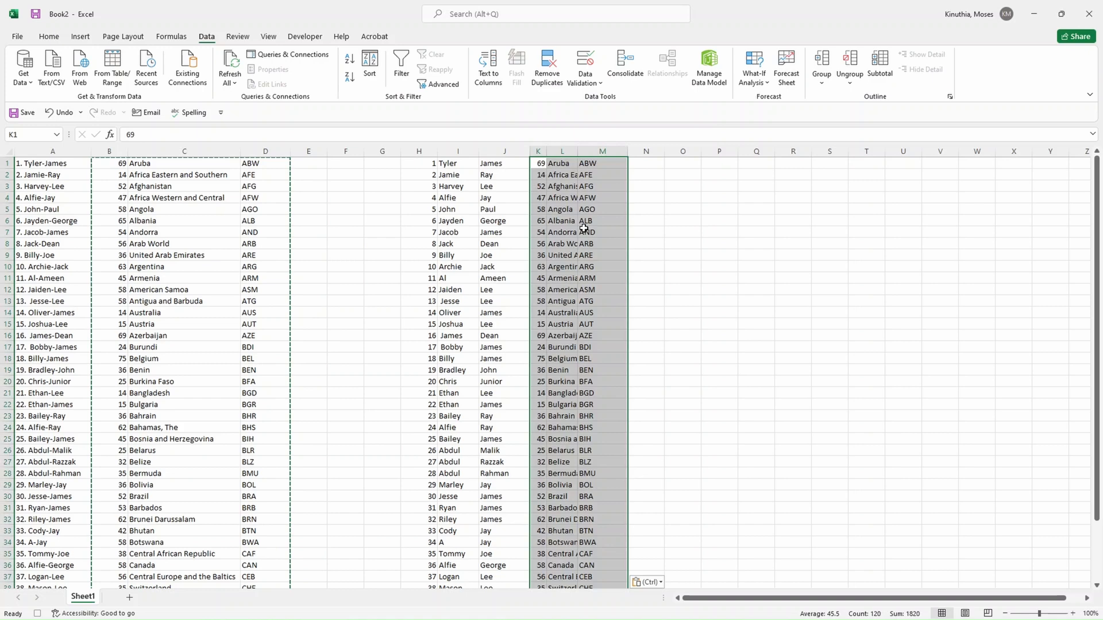
pyautogui.moveTo(591, 151); pyautogui.dragTo(629, 151)
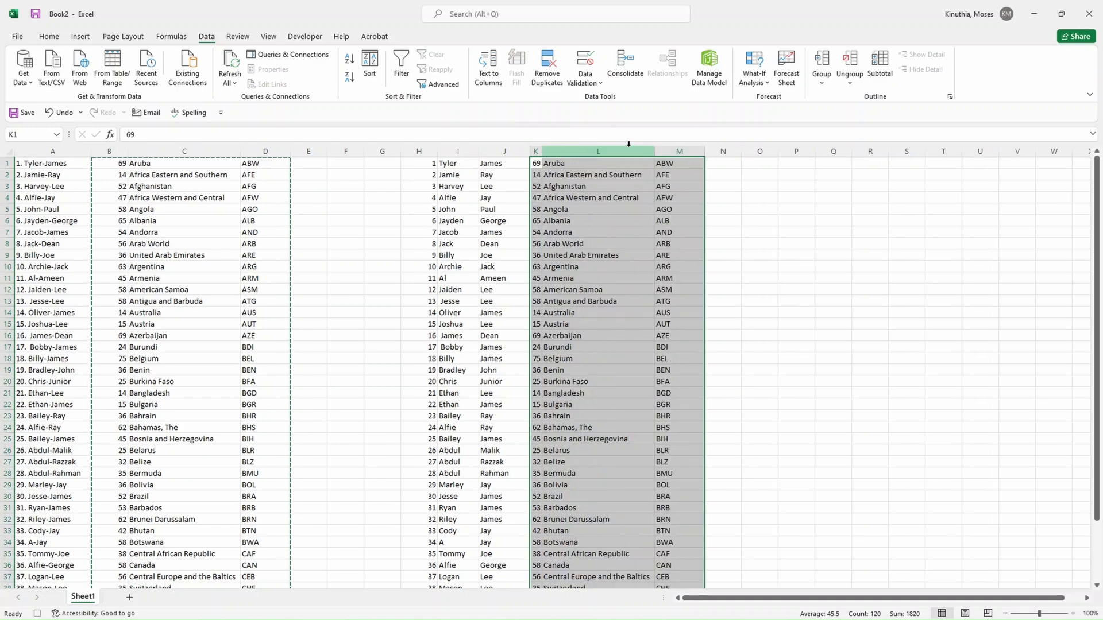
pyautogui.scroll(-3)
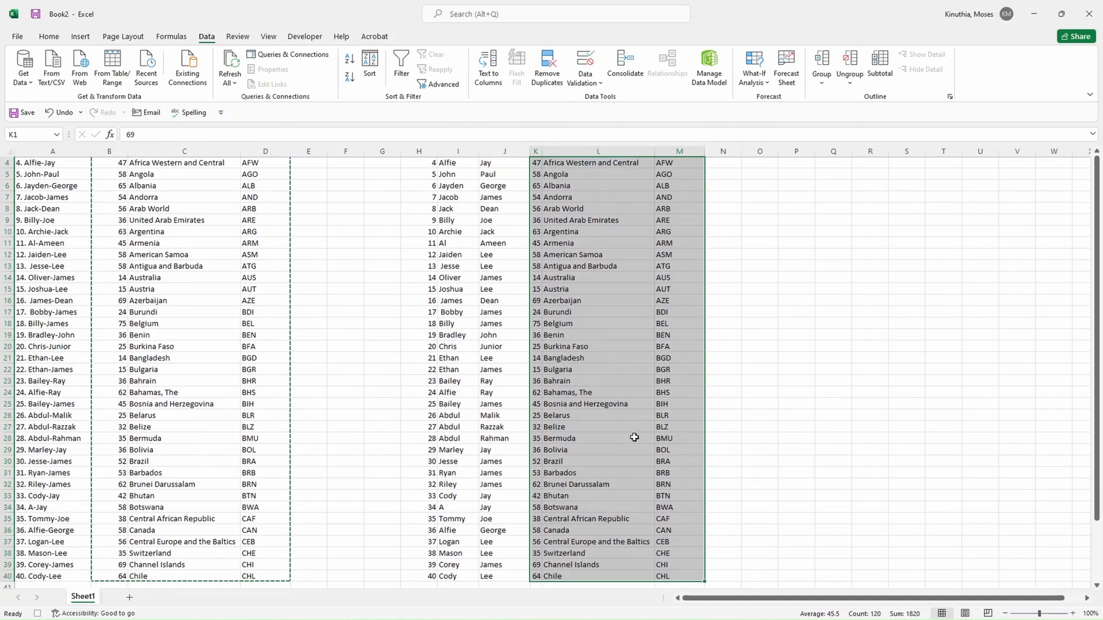
pyautogui.scroll(3)
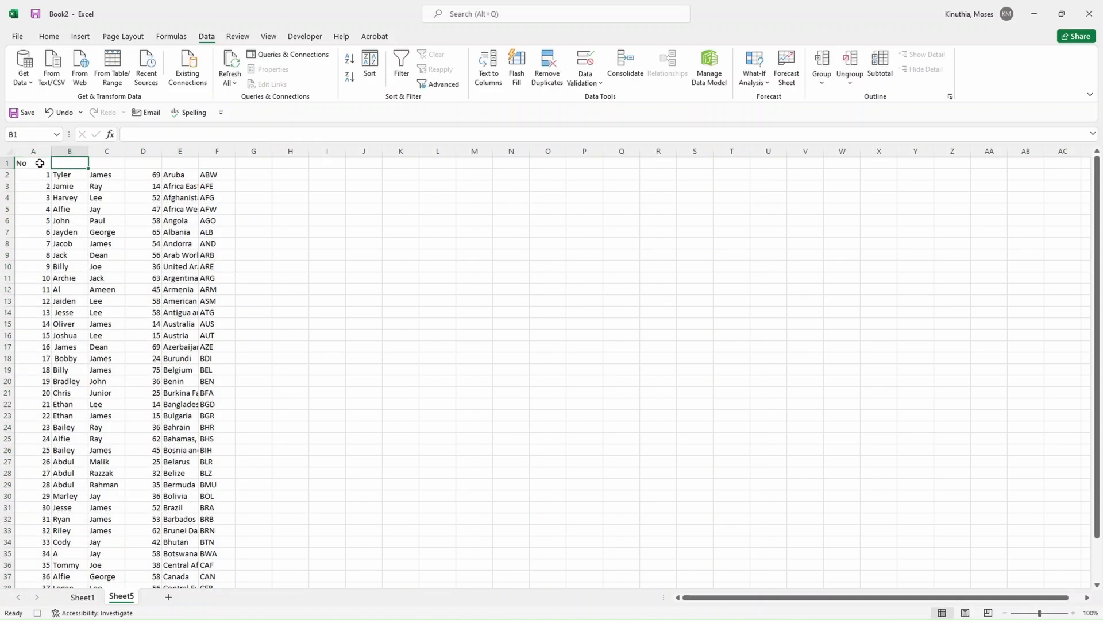
# Step: Enter the headers First name, second name, age, Country and country code across row 1
pyautogui.write('F')
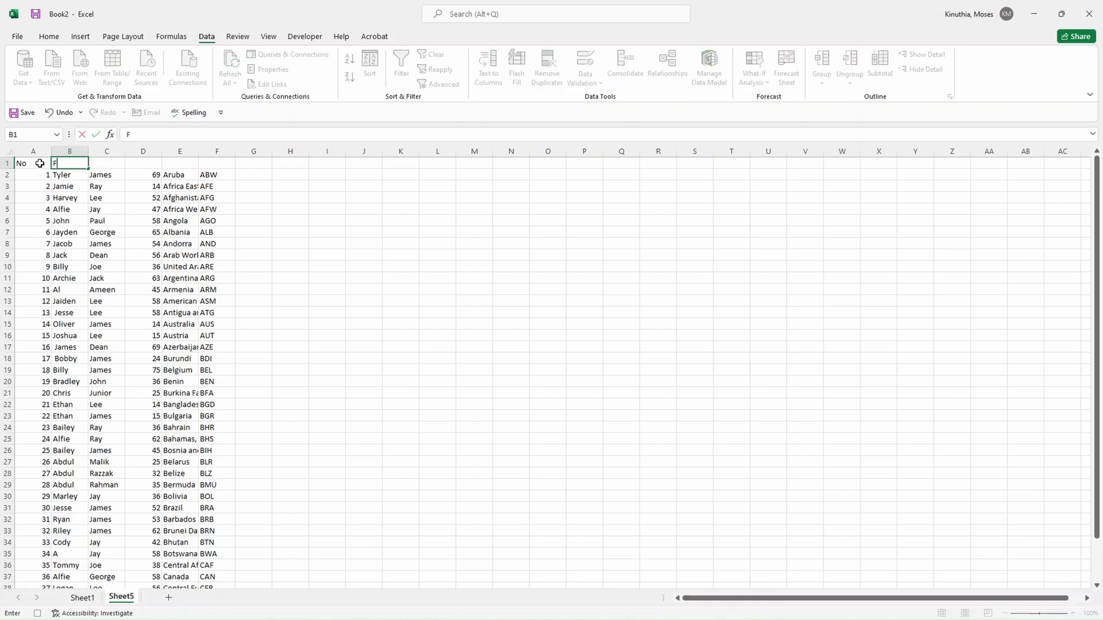
pyautogui.write('irst name')
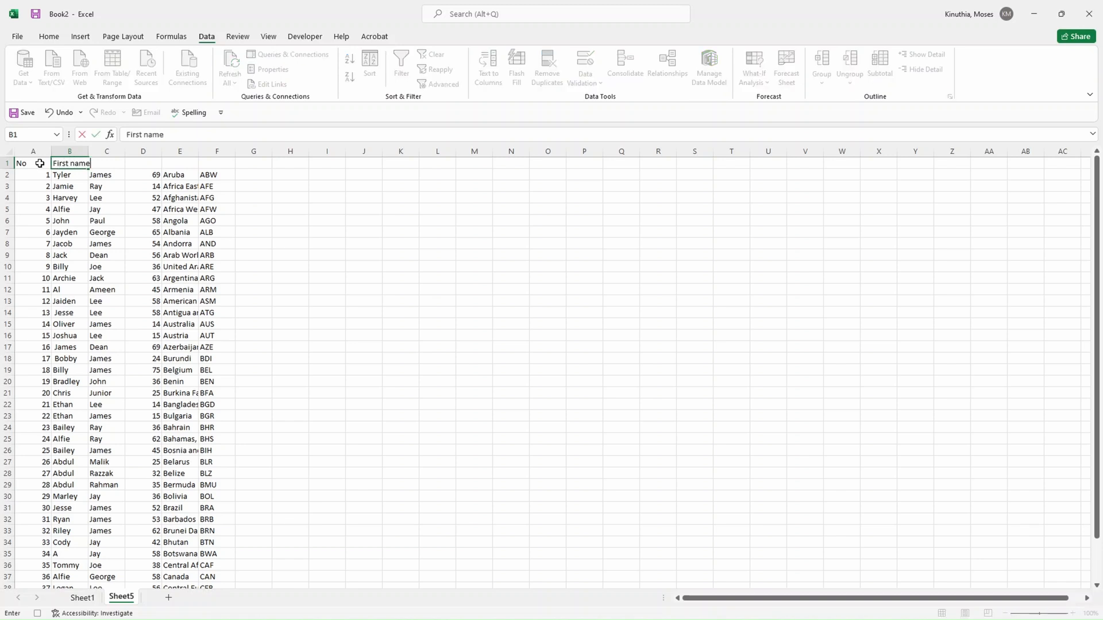
pyautogui.write('s')
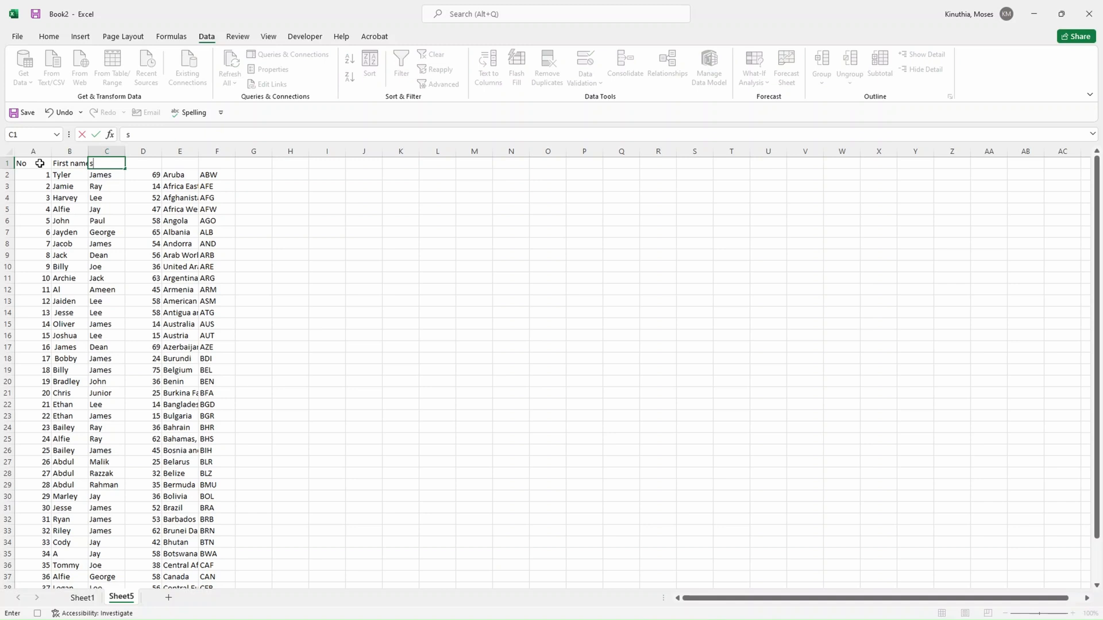
pyautogui.write('econd na')
pyautogui.click(143, 162)
pyautogui.write('age')
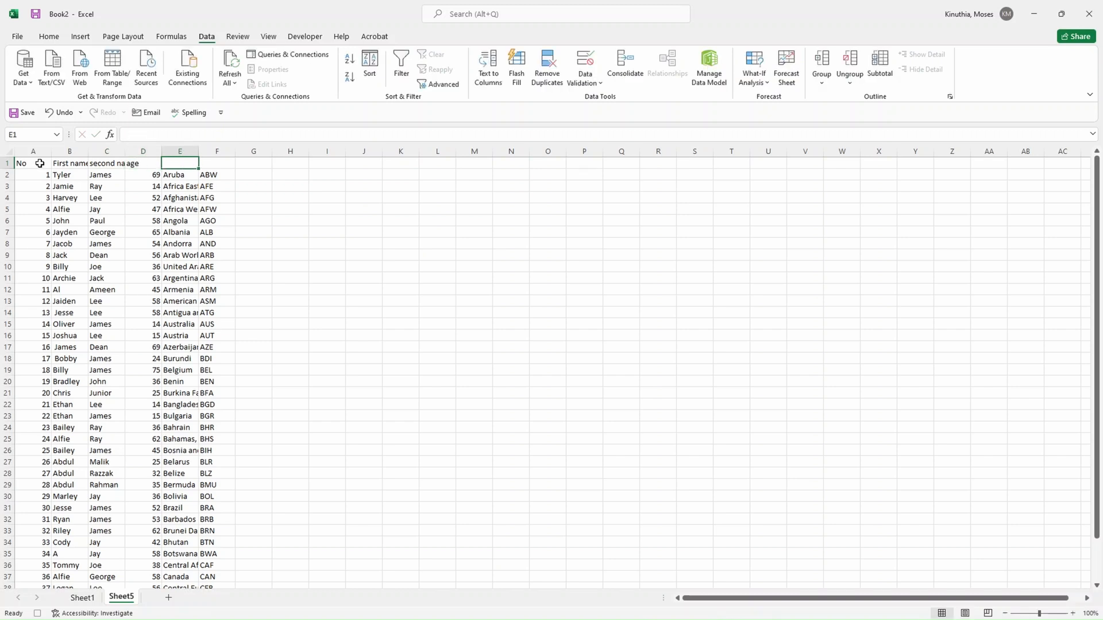
pyautogui.write('Country')
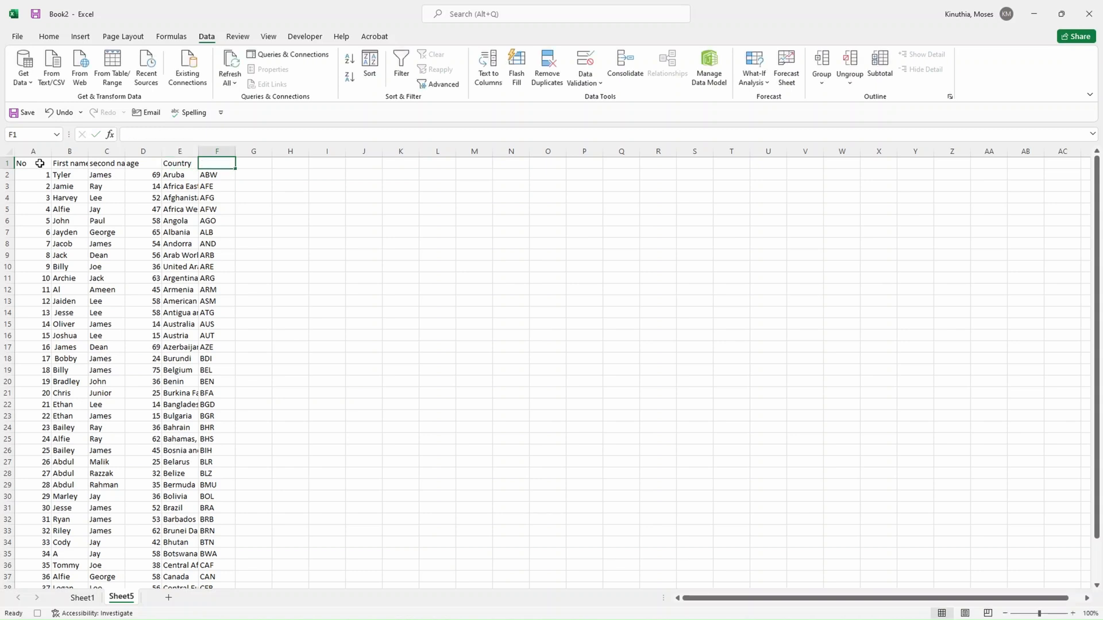
pyautogui.write('country code')
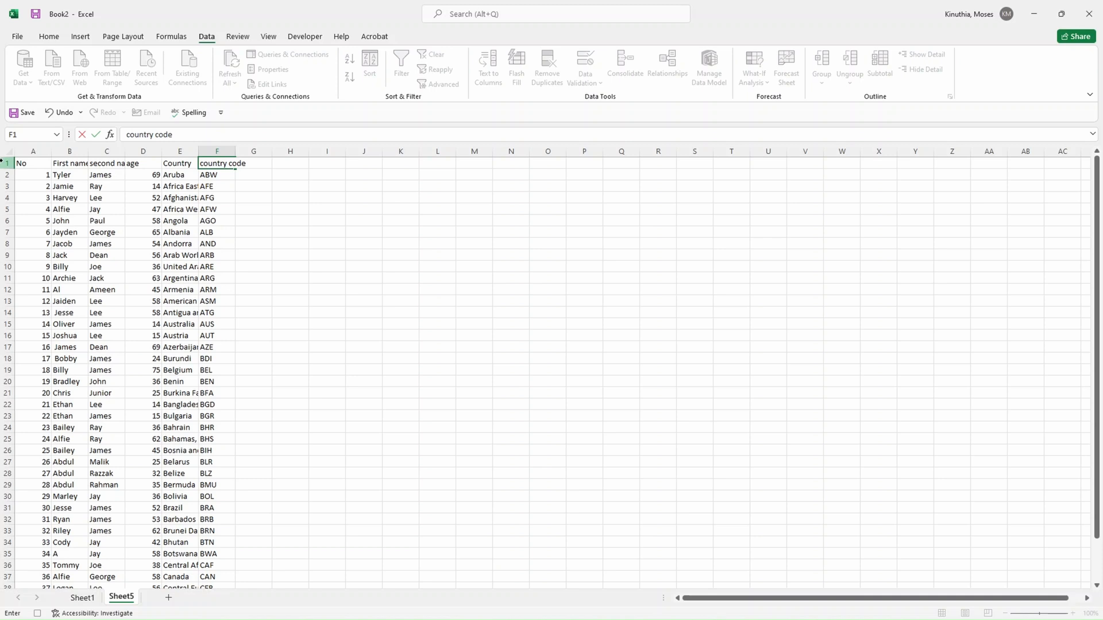
# Step: Select the six header cells A1:F1 and apply All Borders to them
pyautogui.moveTo(32, 163); pyautogui.dragTo(142, 163)
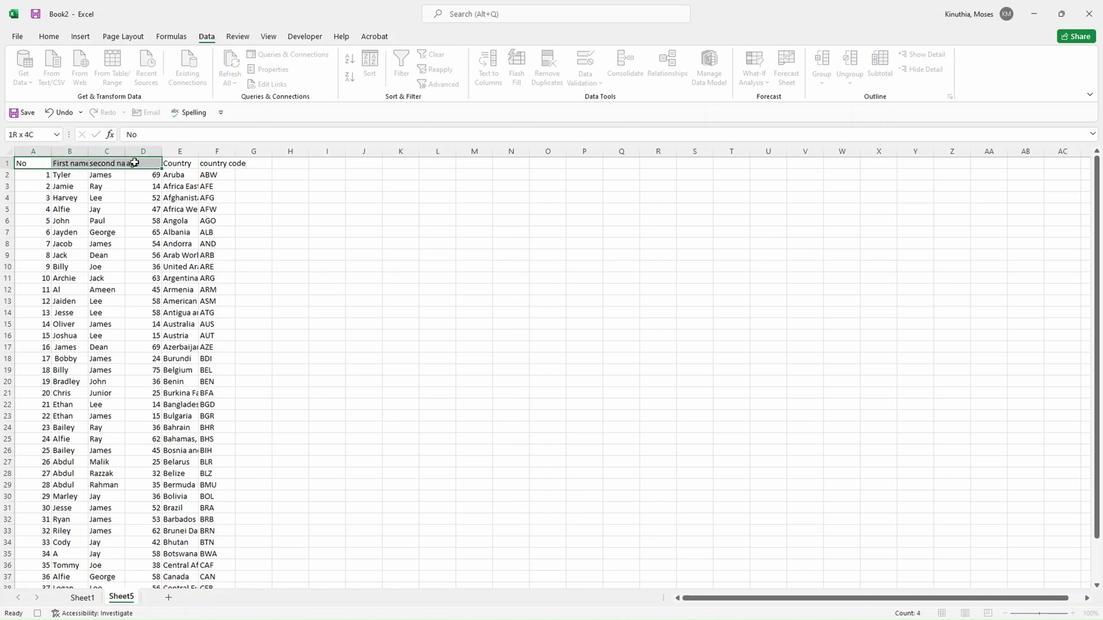
pyautogui.click(48, 36)
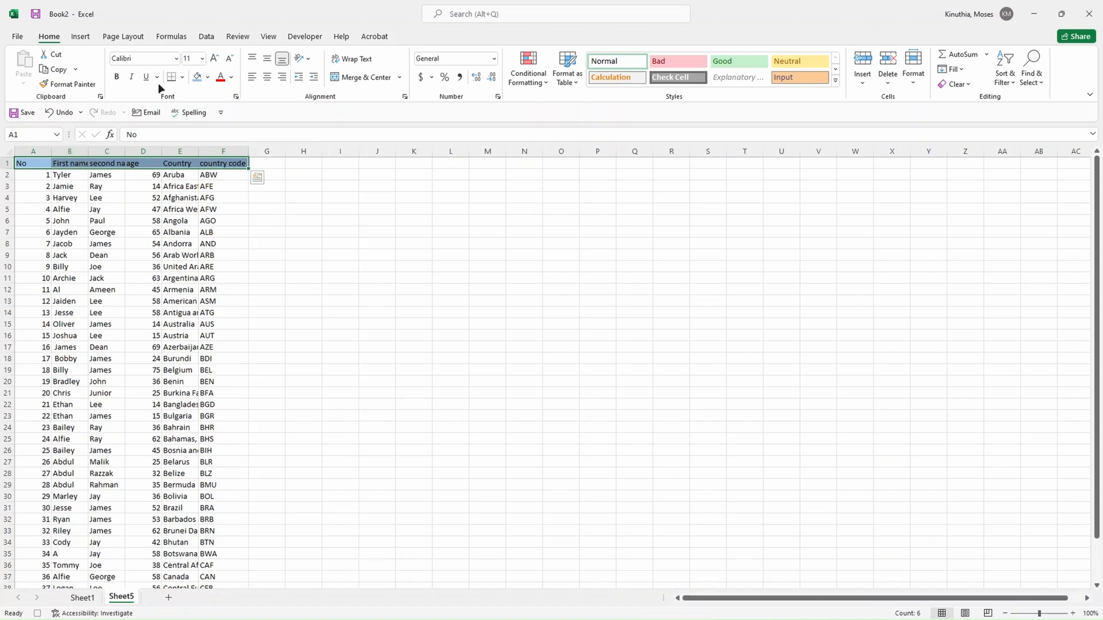
pyautogui.click(171, 77)
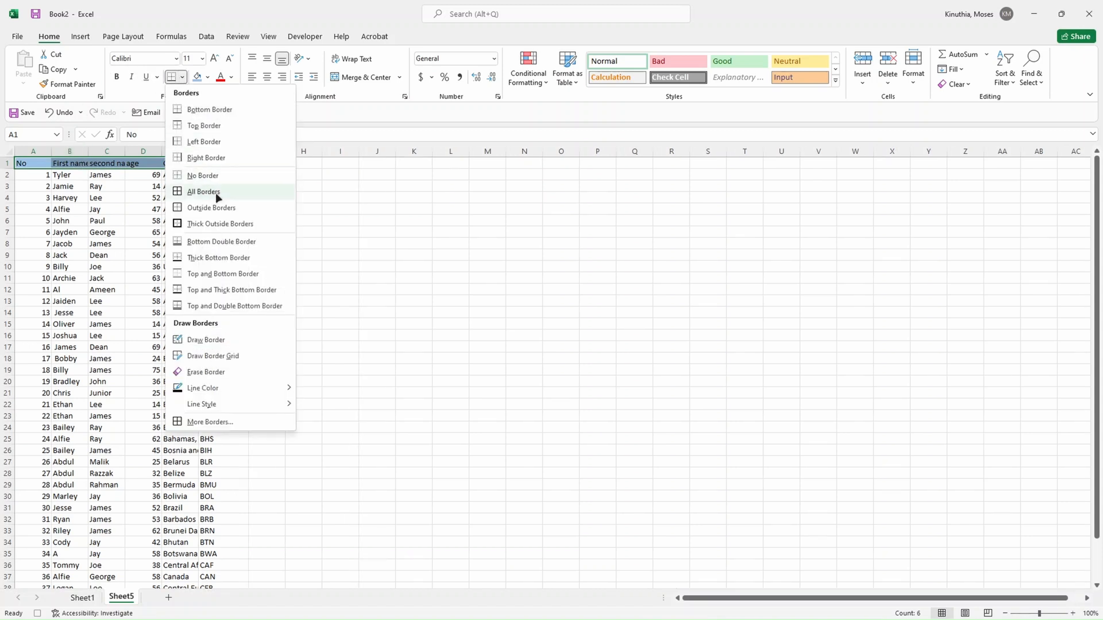
pyautogui.click(204, 192)
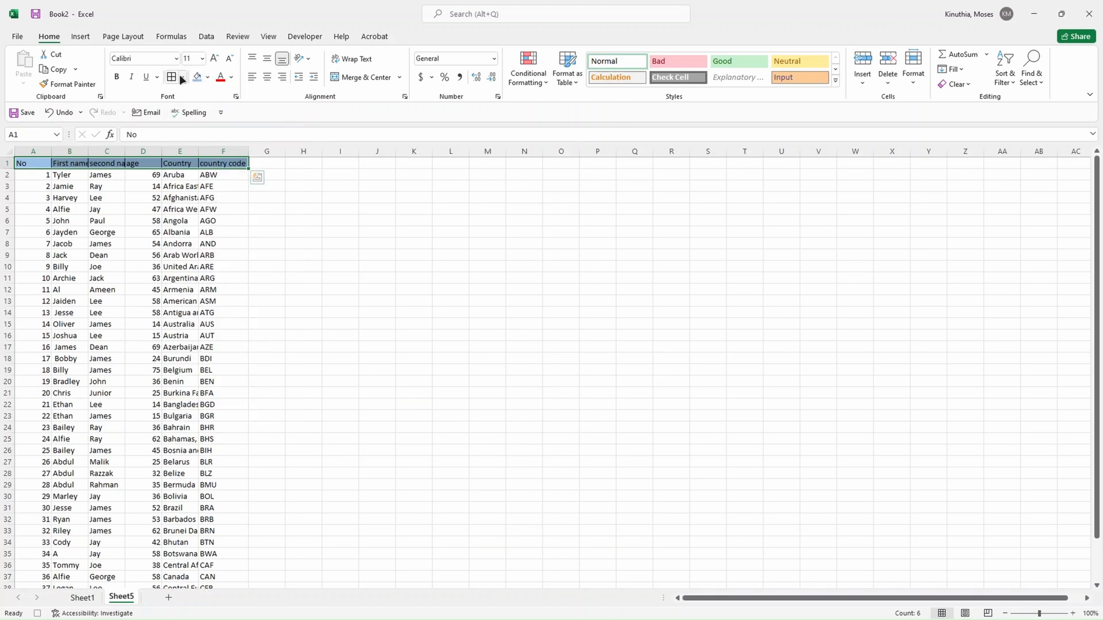
pyautogui.click(182, 77)
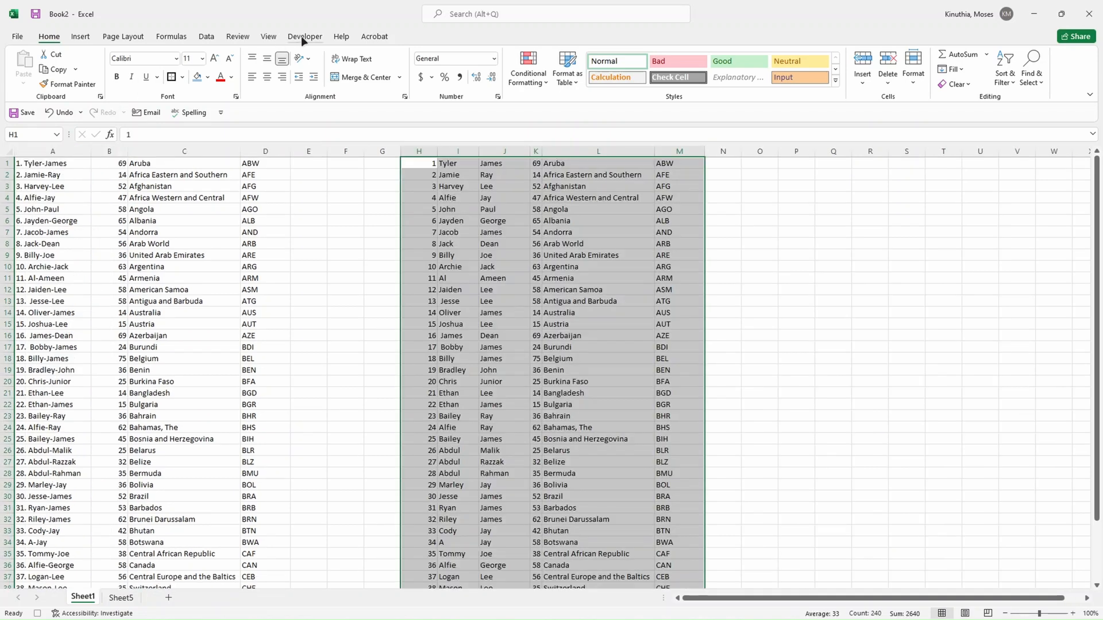
pyautogui.click(305, 35)
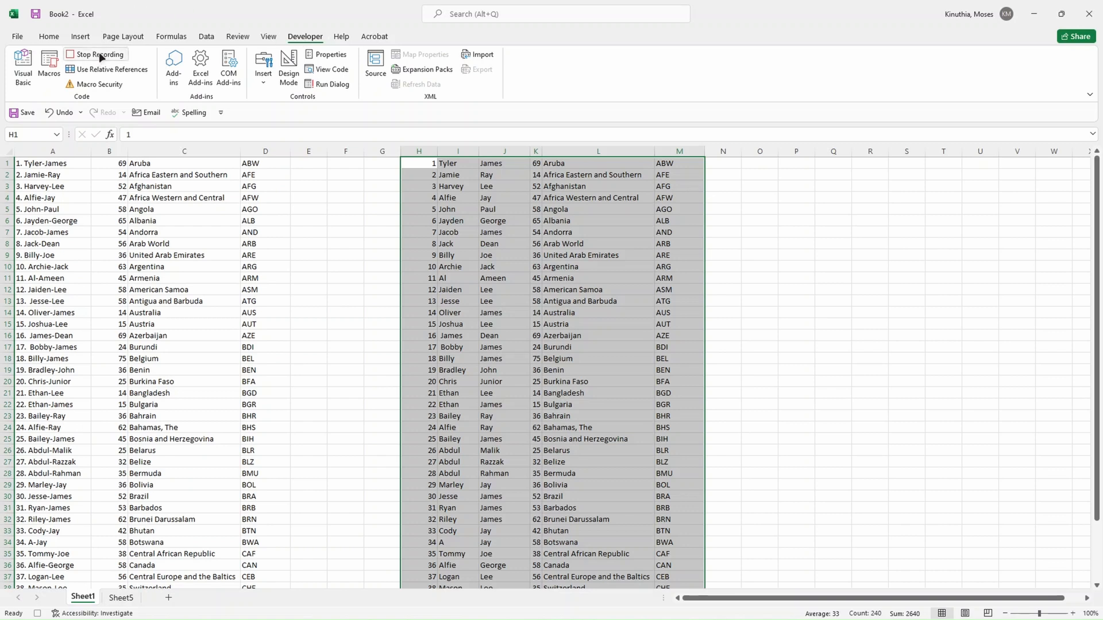
pyautogui.click(95, 54)
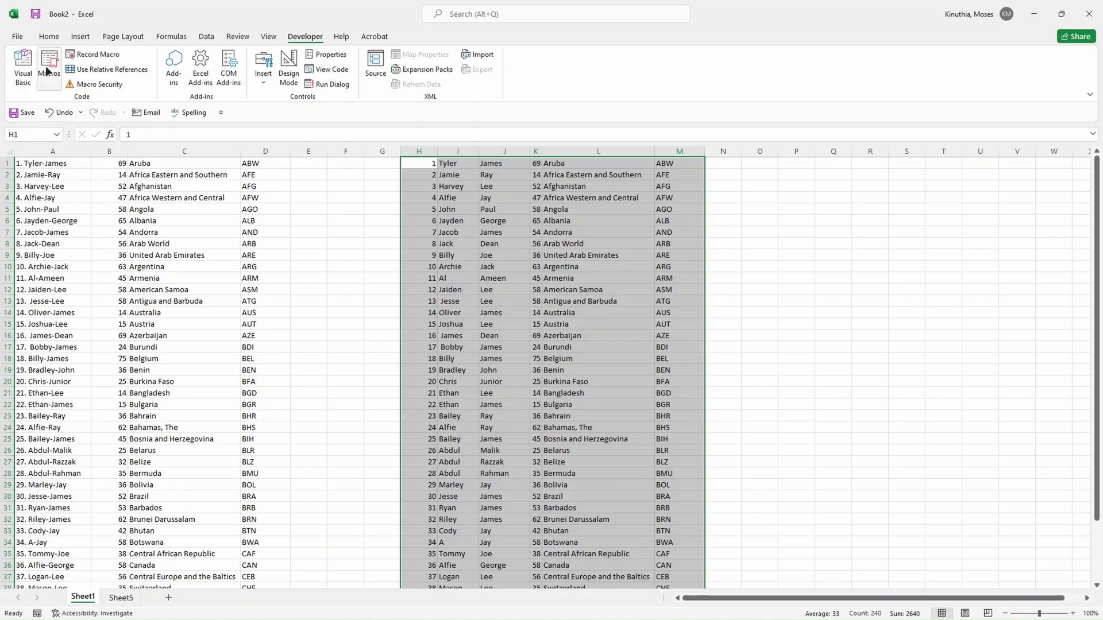
pyautogui.click(48, 66)
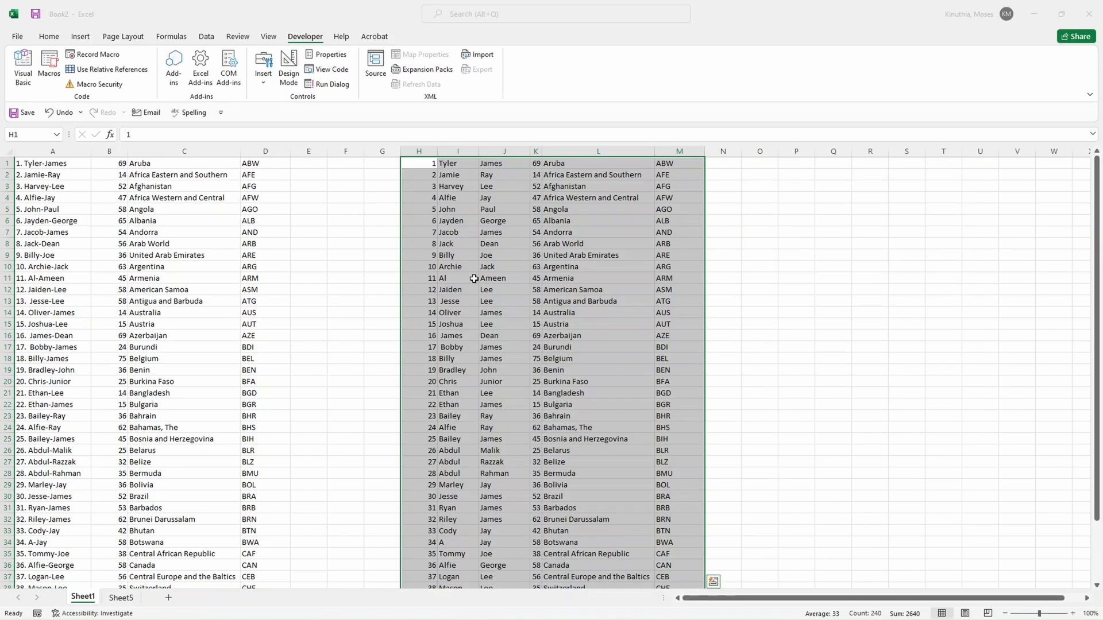
pyautogui.click(23, 67)
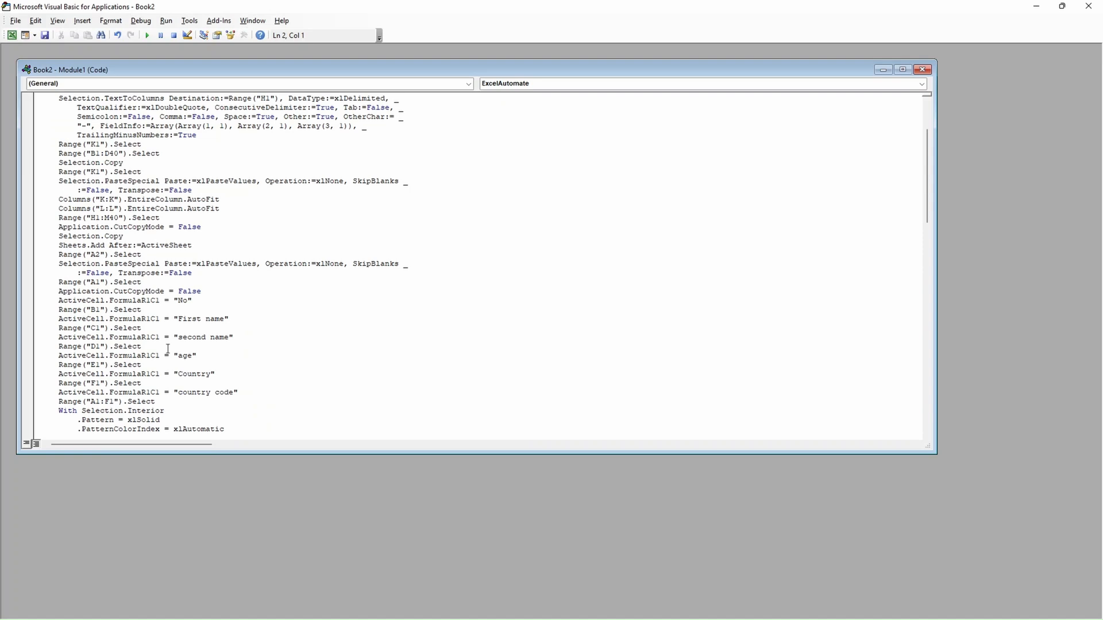
pyautogui.scroll(-3)
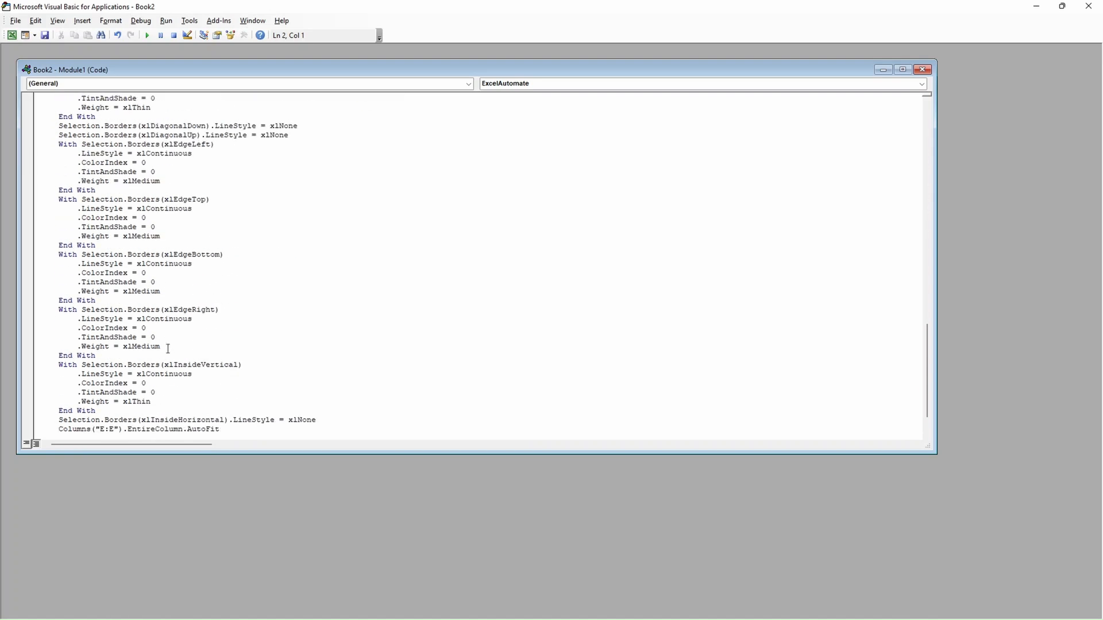
pyautogui.scroll(3)
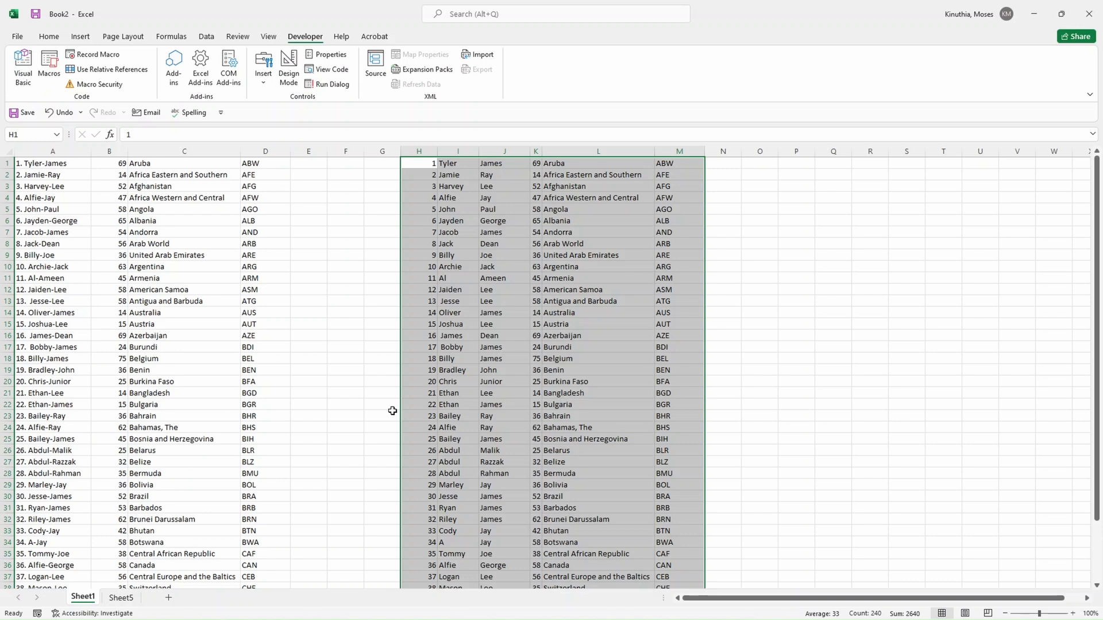
pyautogui.scroll(-3)
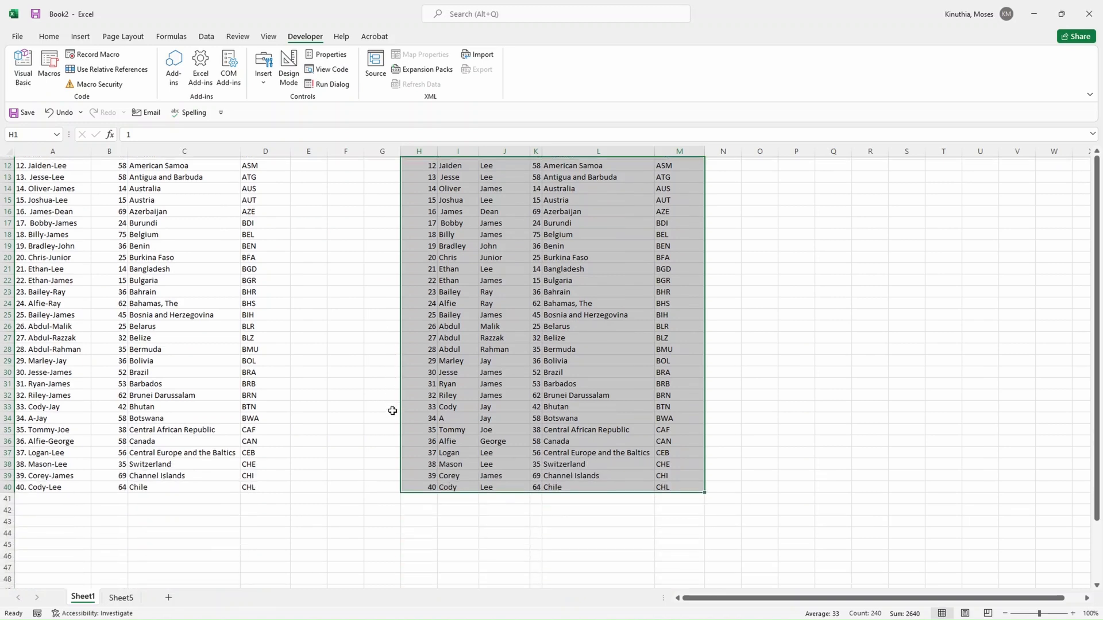
pyautogui.click(346, 324)
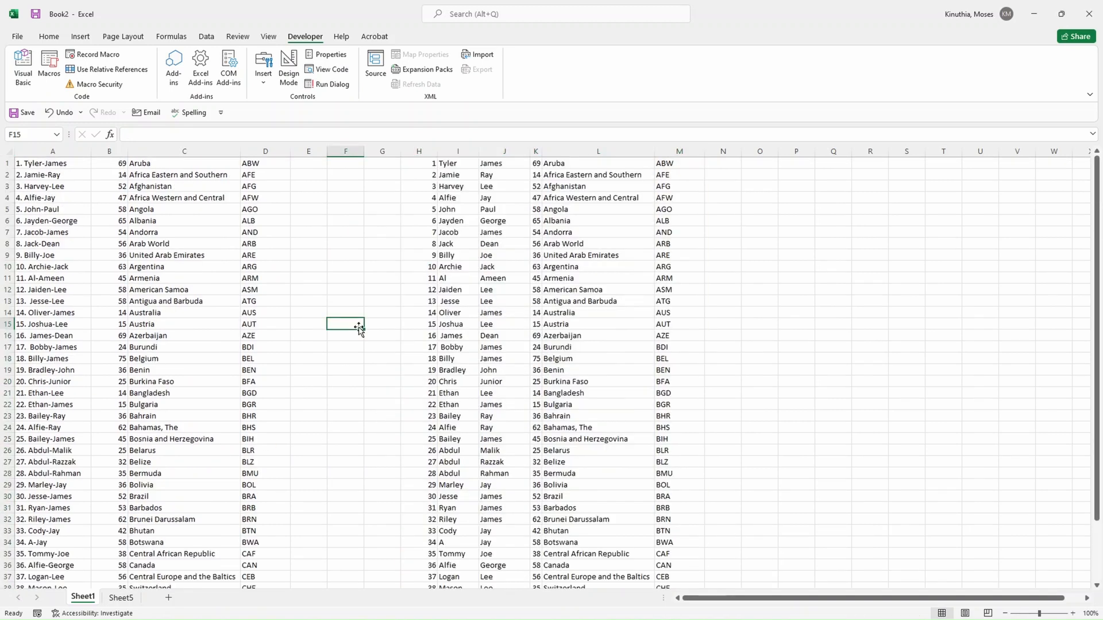
pyautogui.moveTo(371, 275)
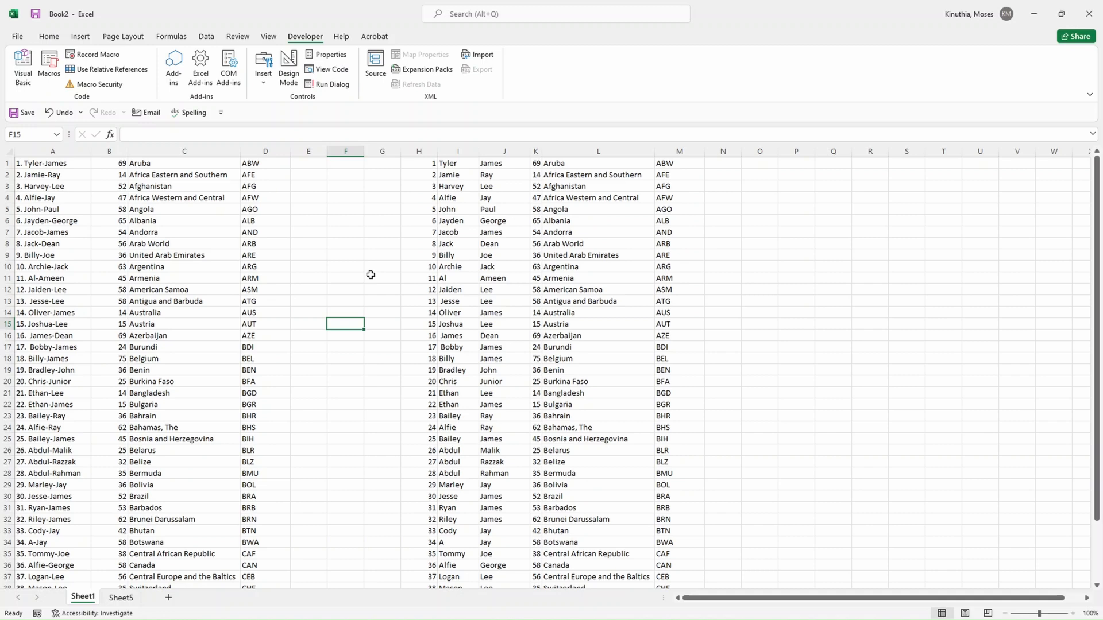
# Step: Clear the split columns H:M and delete the Sheet5 worksheet
pyautogui.click(381, 278)
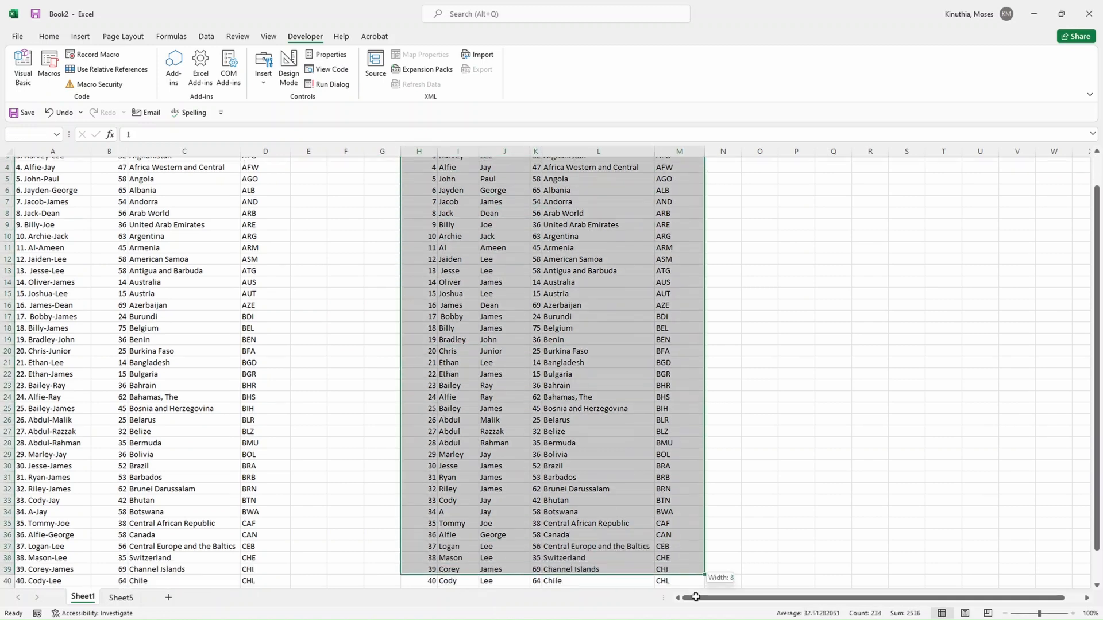
pyautogui.rightClick(119, 598)
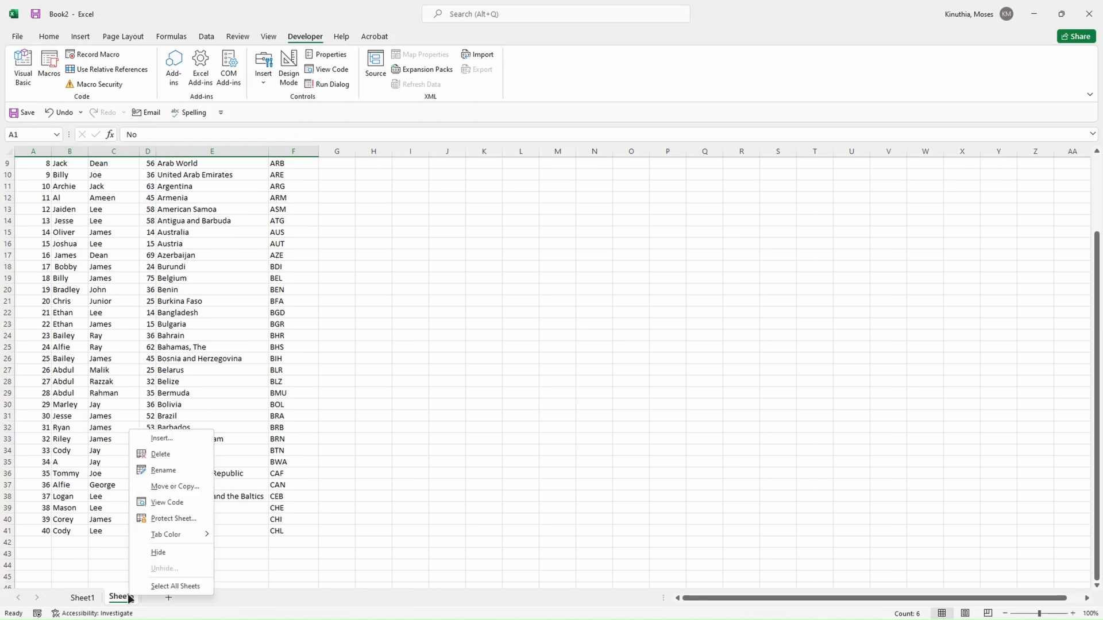
pyautogui.click(161, 454)
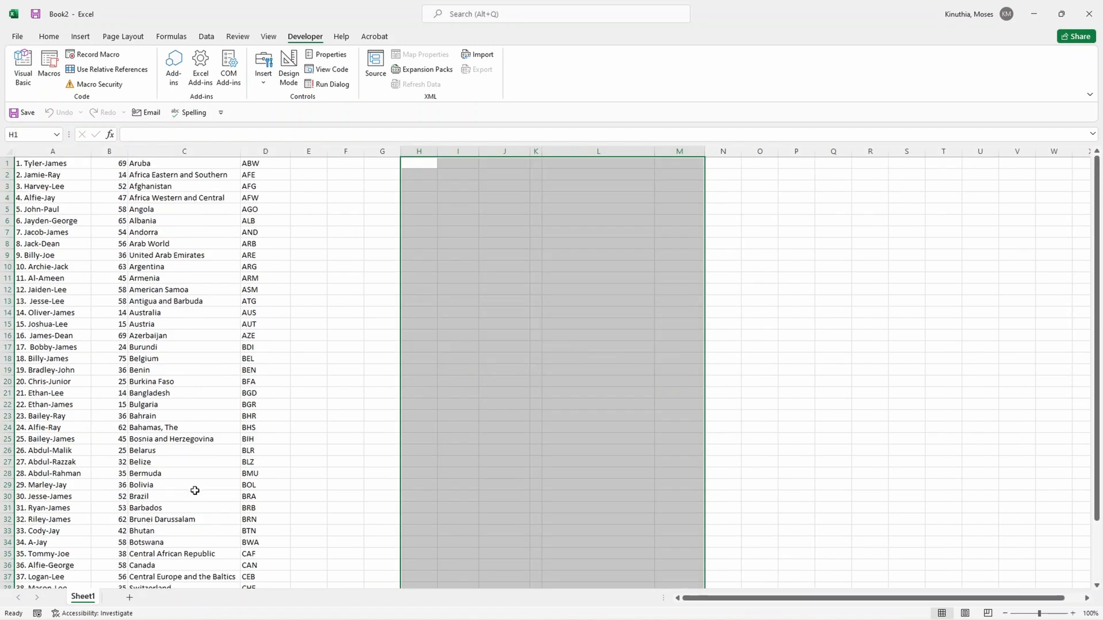
pyautogui.click(457, 393)
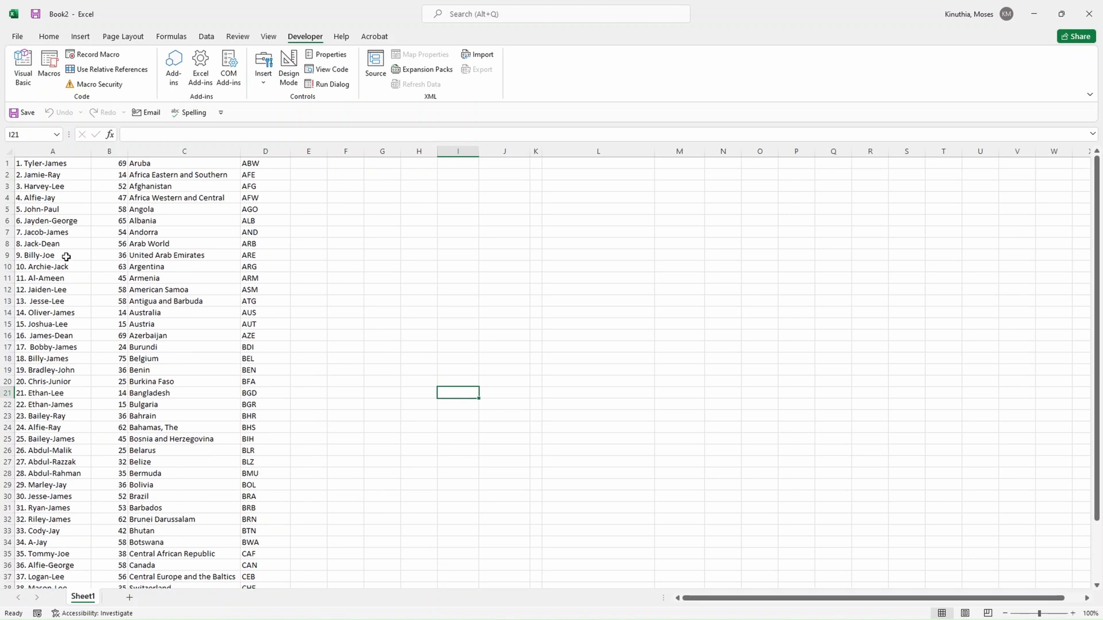
pyautogui.scroll(-3)
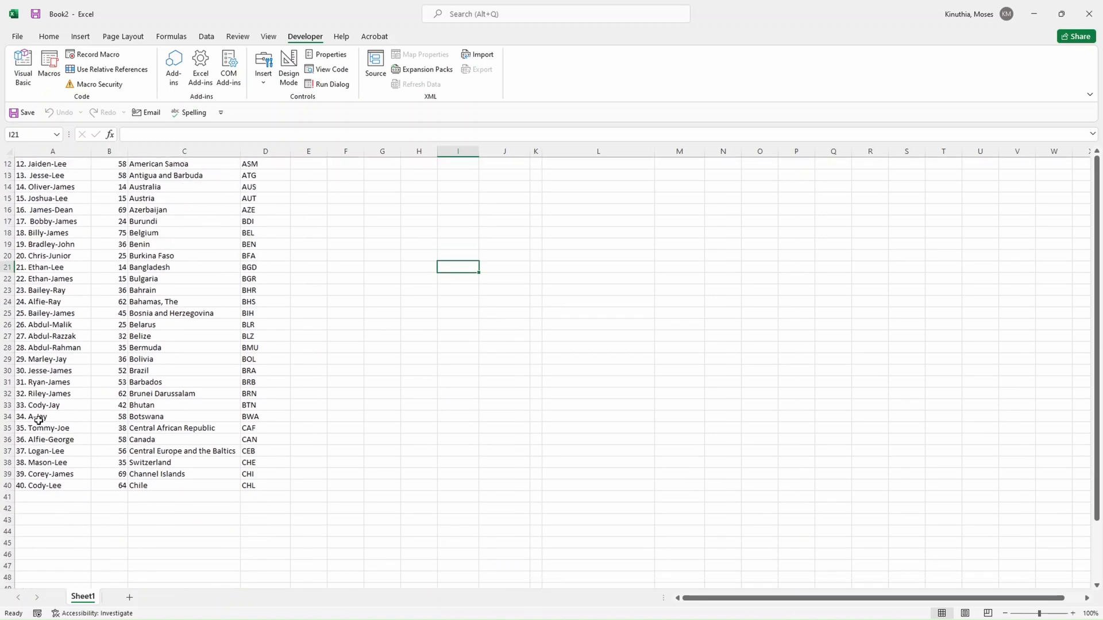
pyautogui.scroll(3)
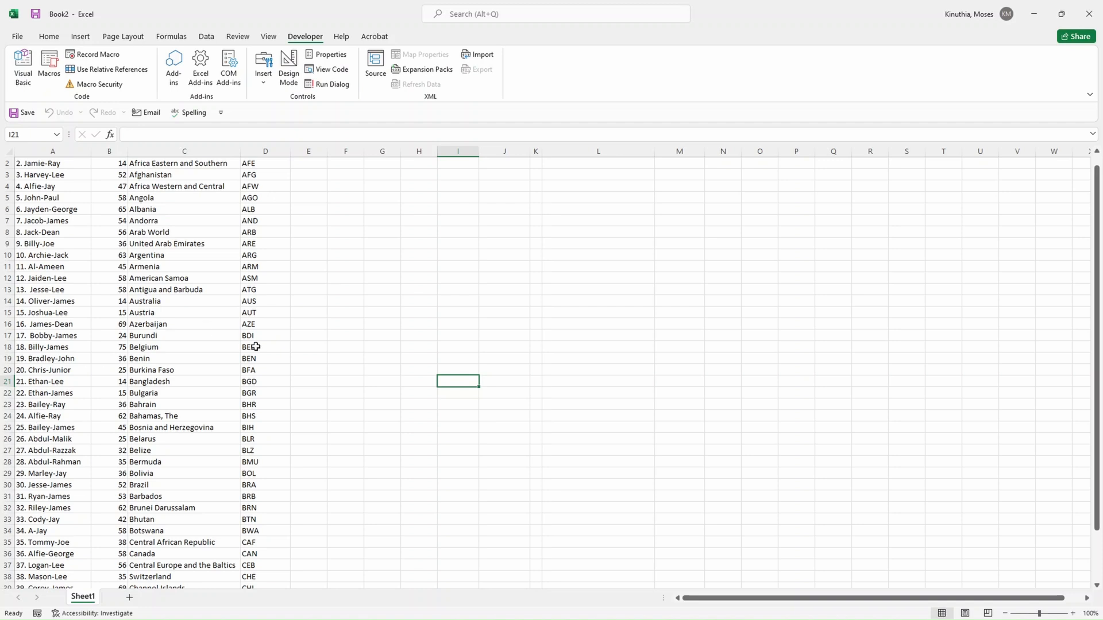
pyautogui.scroll(3)
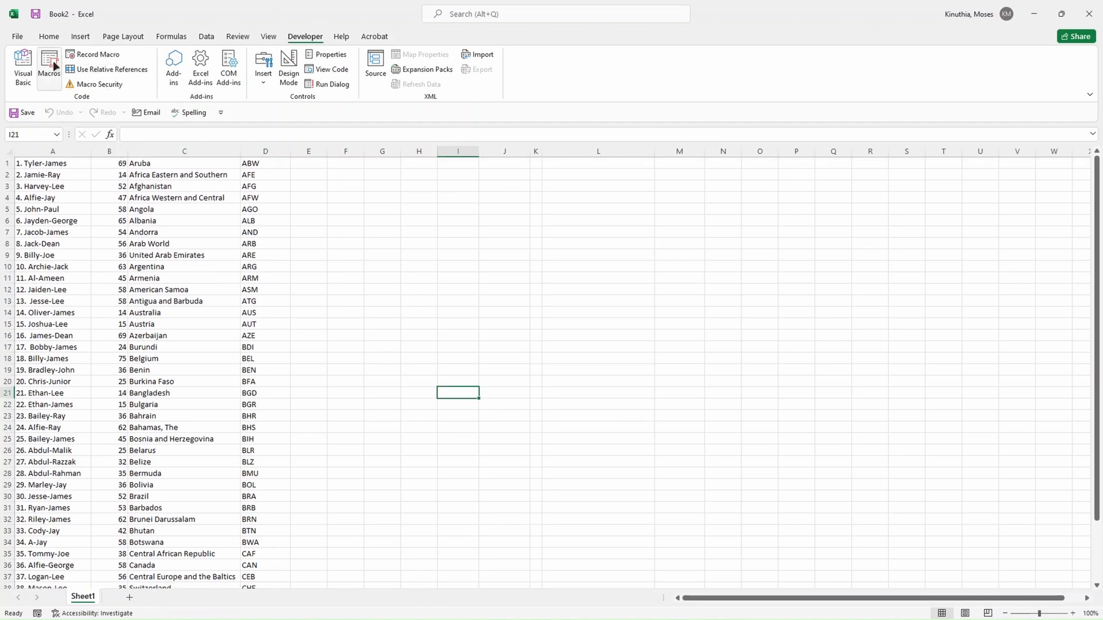
# Step: Run the ExcelAutomate macro, check its output and return to Sheet1
pyautogui.click(48, 67)
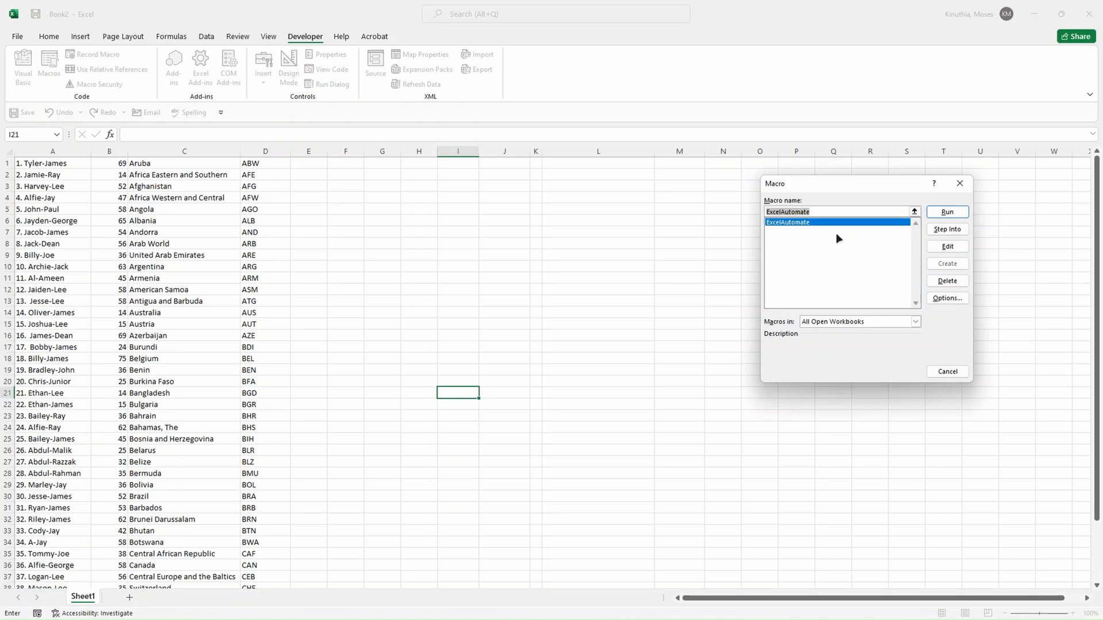
pyautogui.moveTo(788, 252)
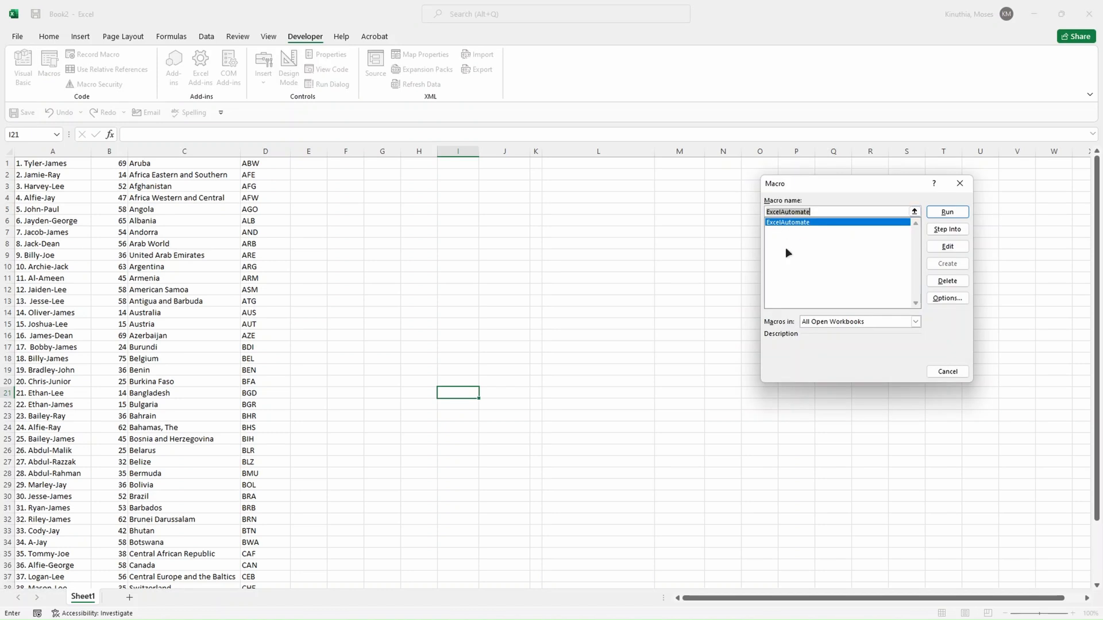
pyautogui.moveTo(789, 228)
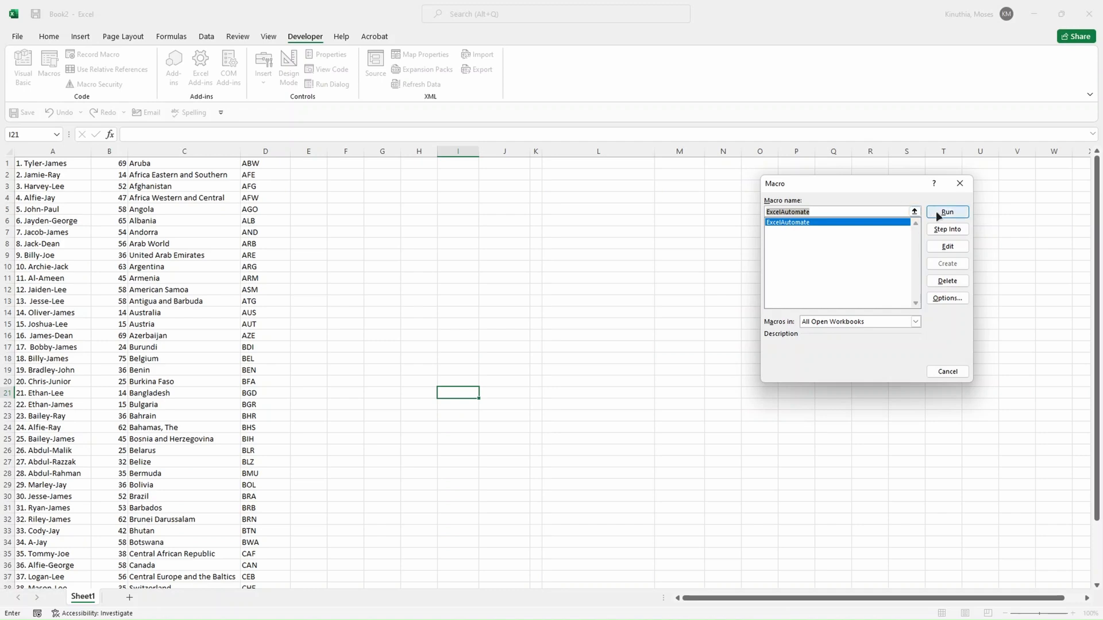
pyautogui.click(947, 211)
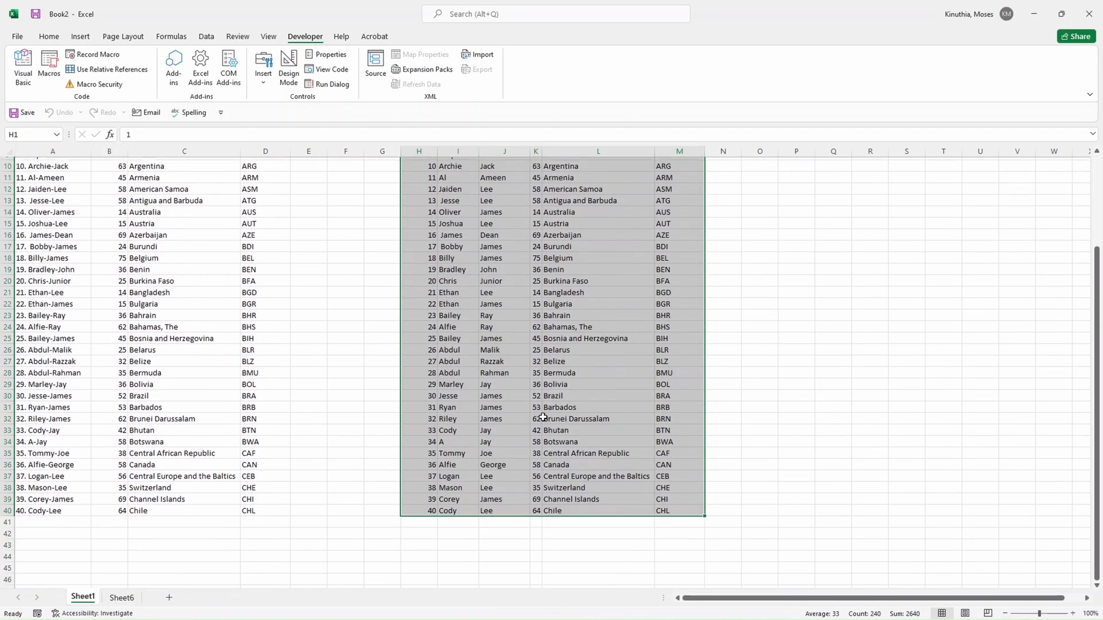
pyautogui.scroll(3)
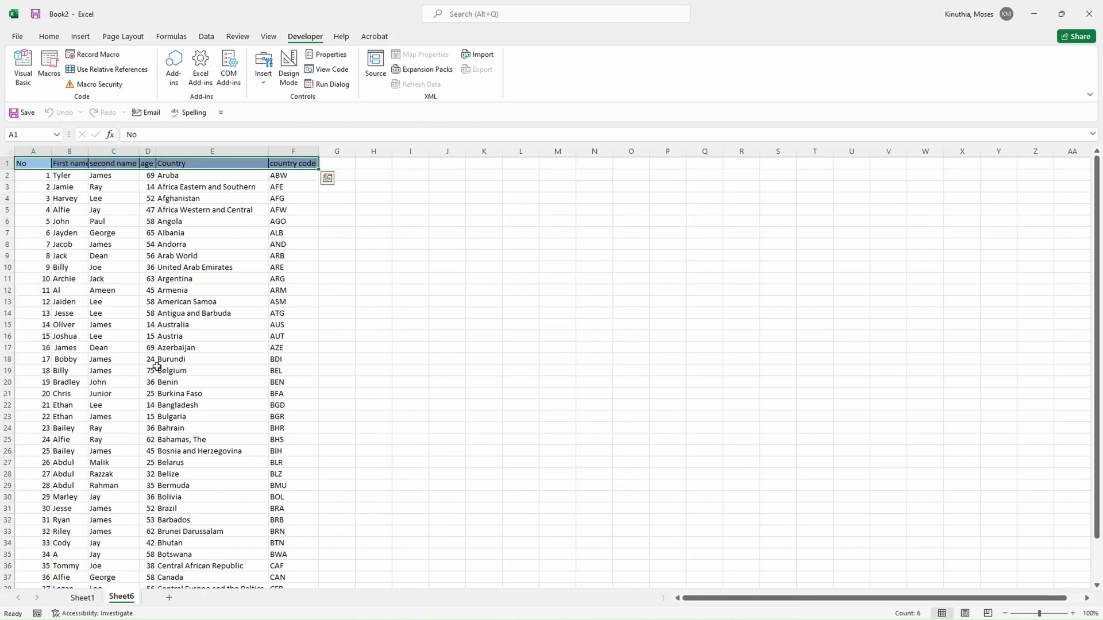
pyautogui.scroll(-3)
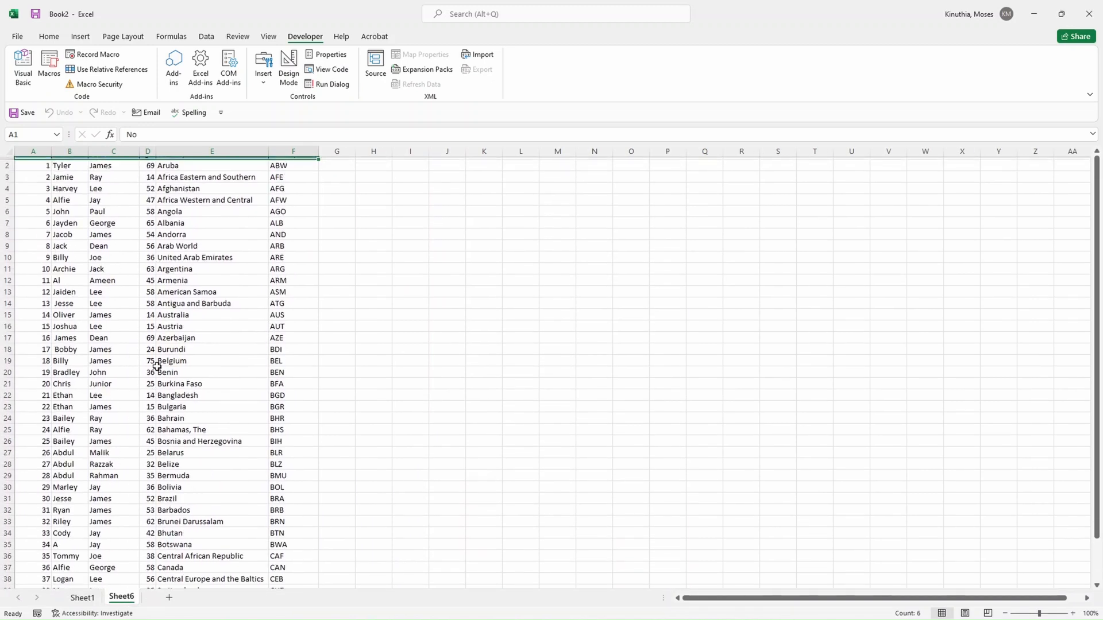
pyautogui.click(83, 597)
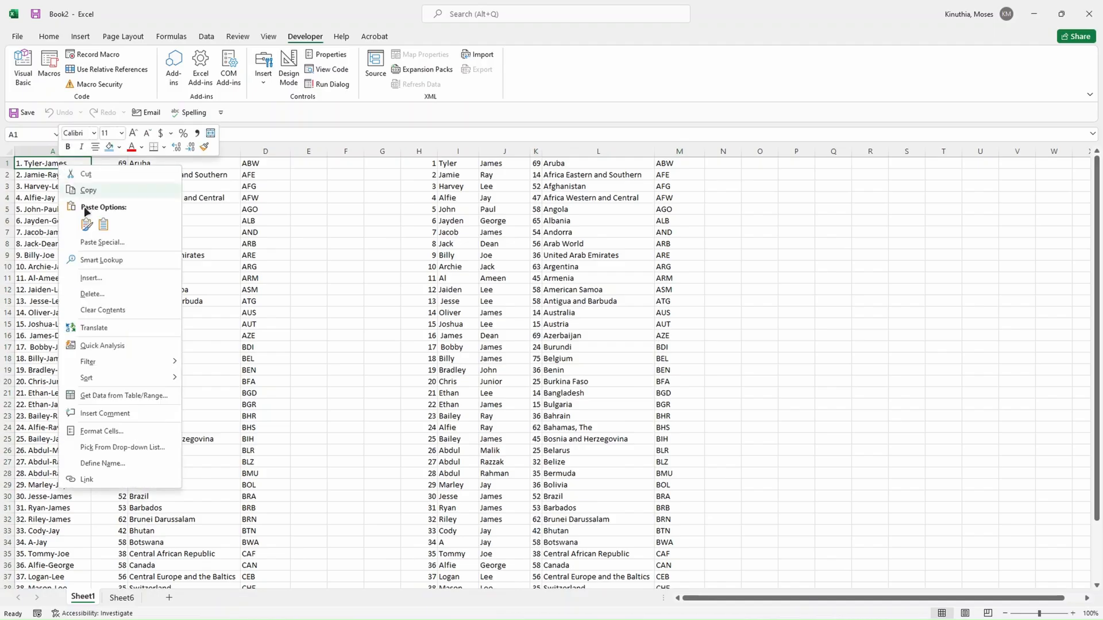
# Step: Delete the macro-generated Sheet6 and ready Sheet1 for the fresh Amelia-Rose name list
pyautogui.rightClick(120, 597)
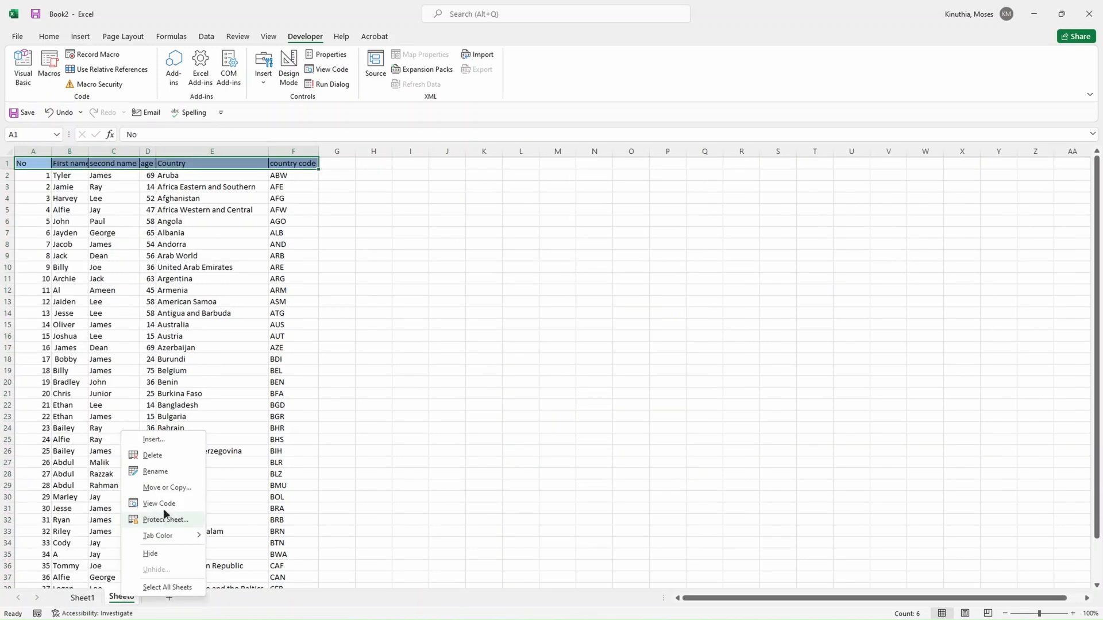
pyautogui.click(152, 455)
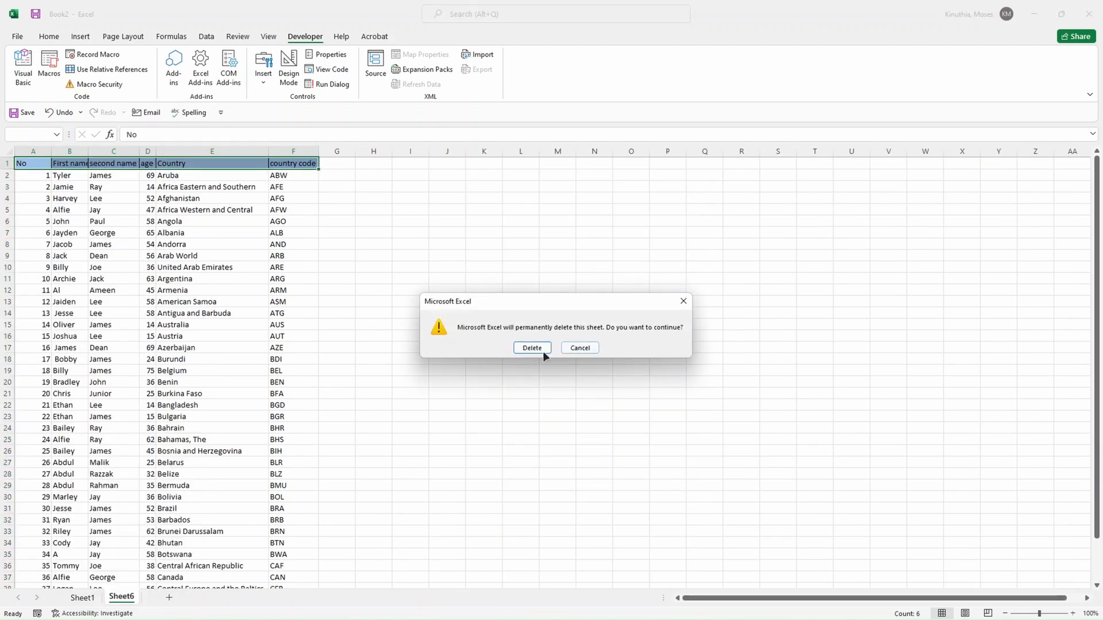
pyautogui.click(531, 347)
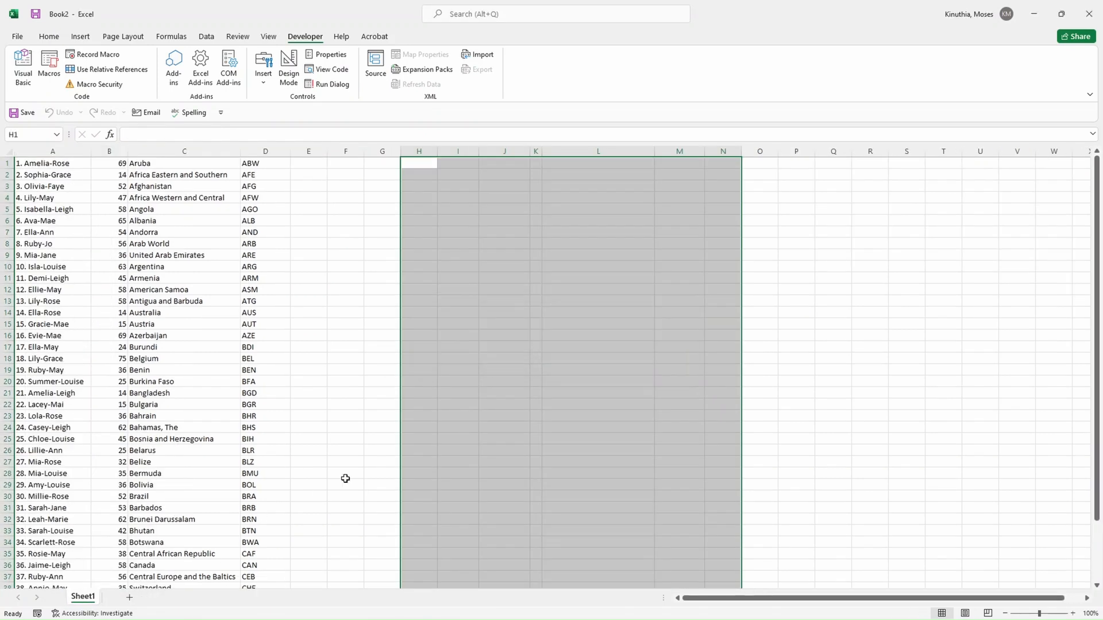
pyautogui.click(346, 430)
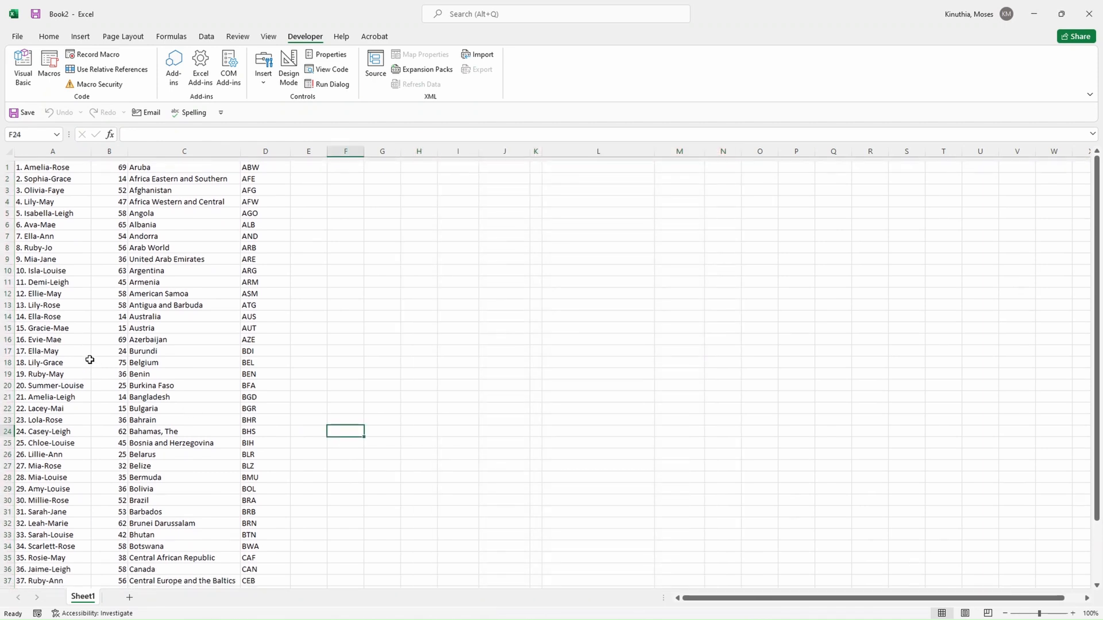
pyautogui.scroll(-3)
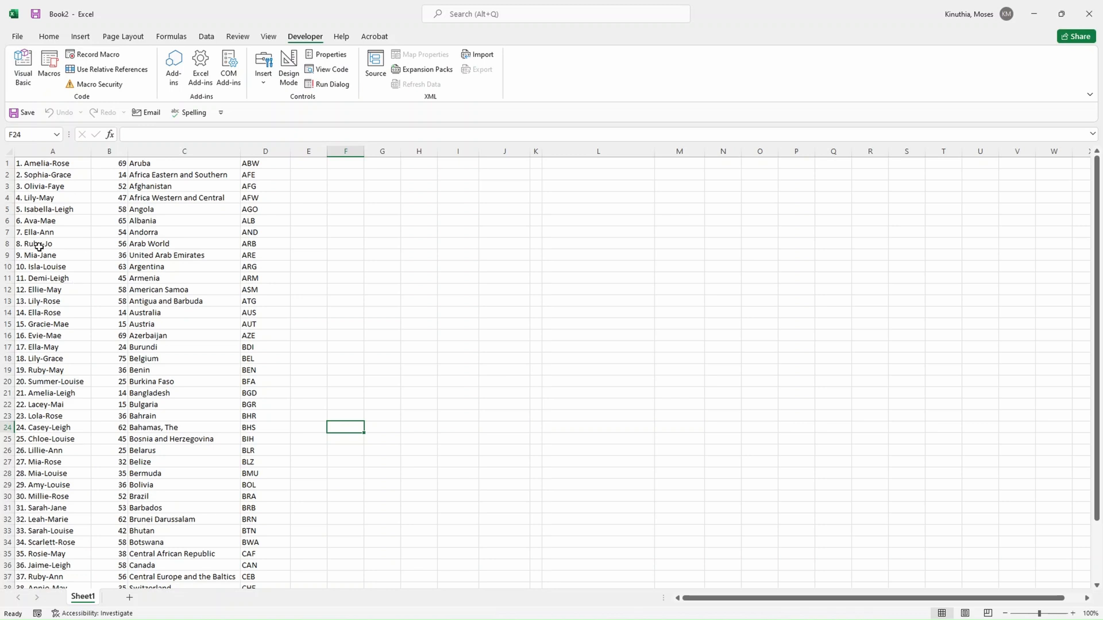
pyautogui.moveTo(130, 339)
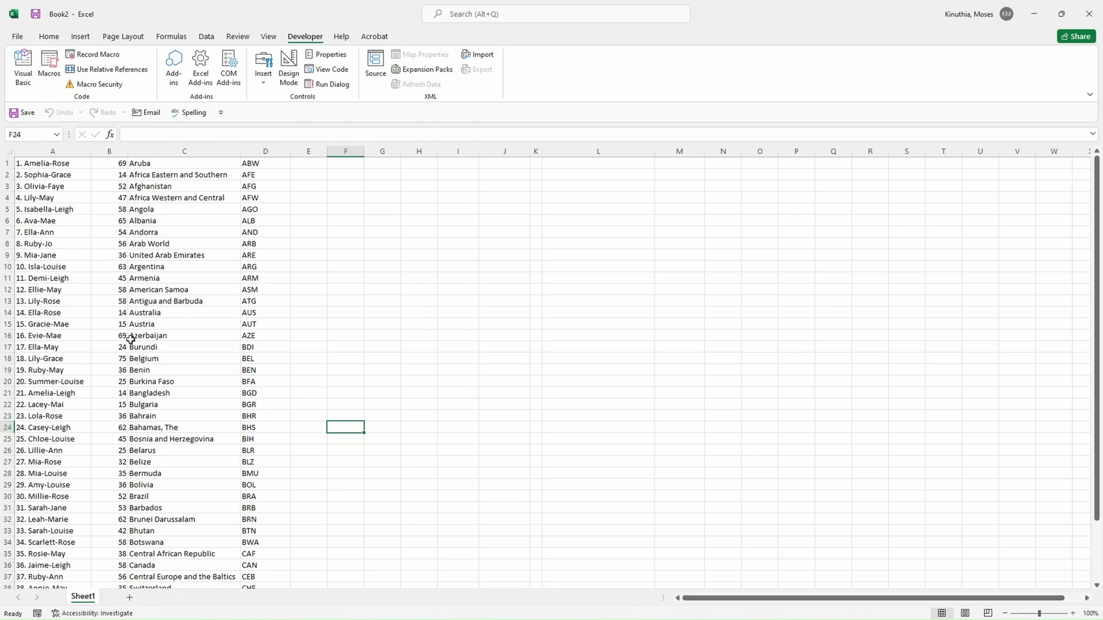
pyautogui.rightClick(382, 278)
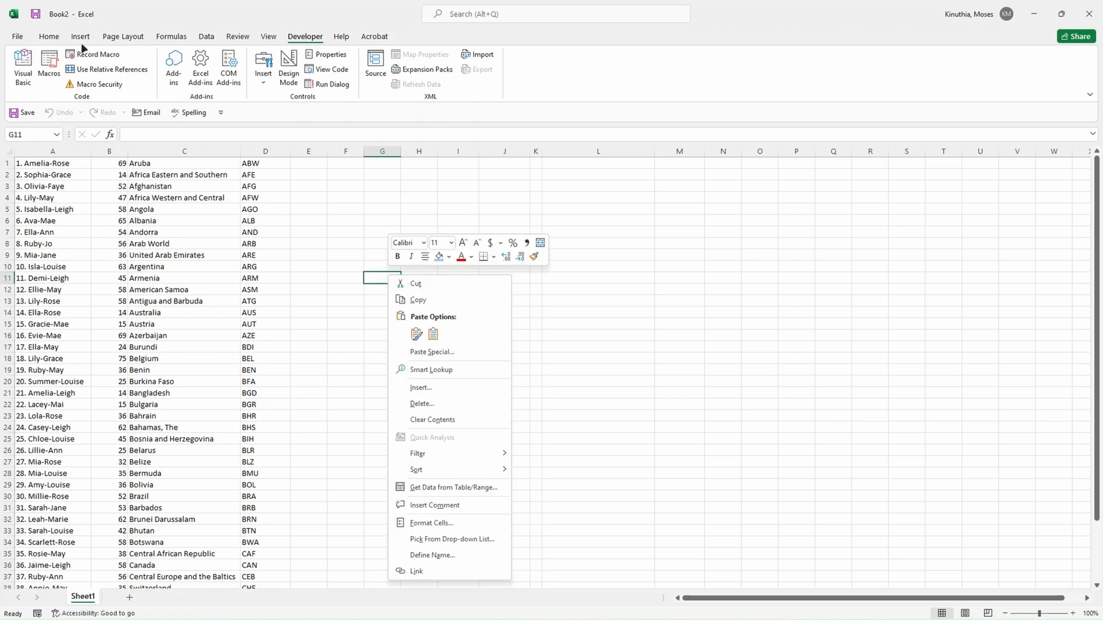
pyautogui.click(48, 67)
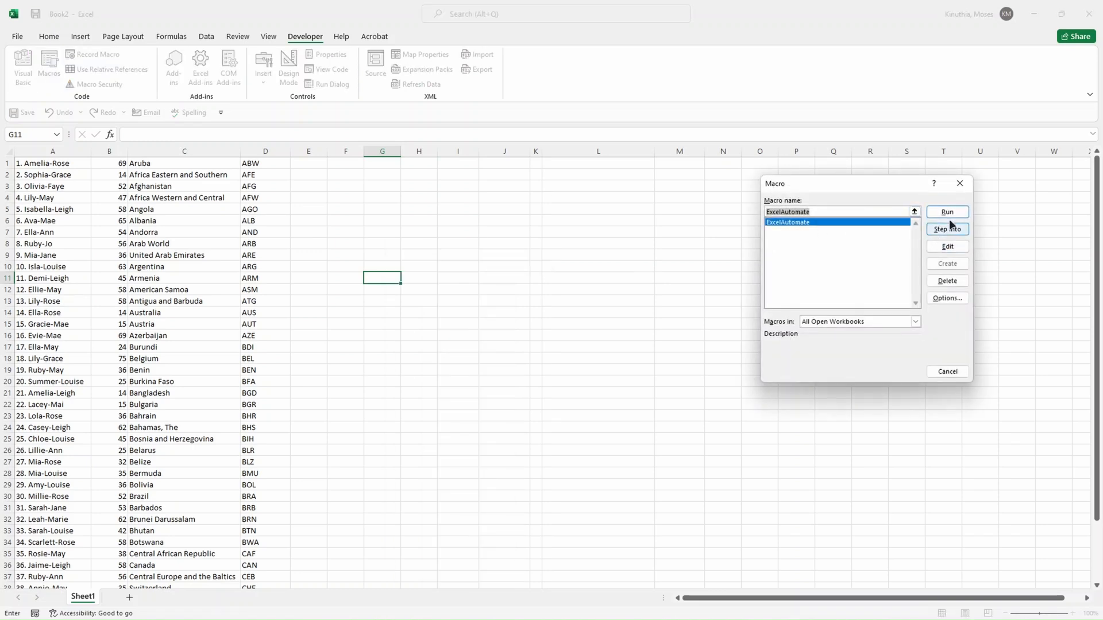
pyautogui.click(947, 212)
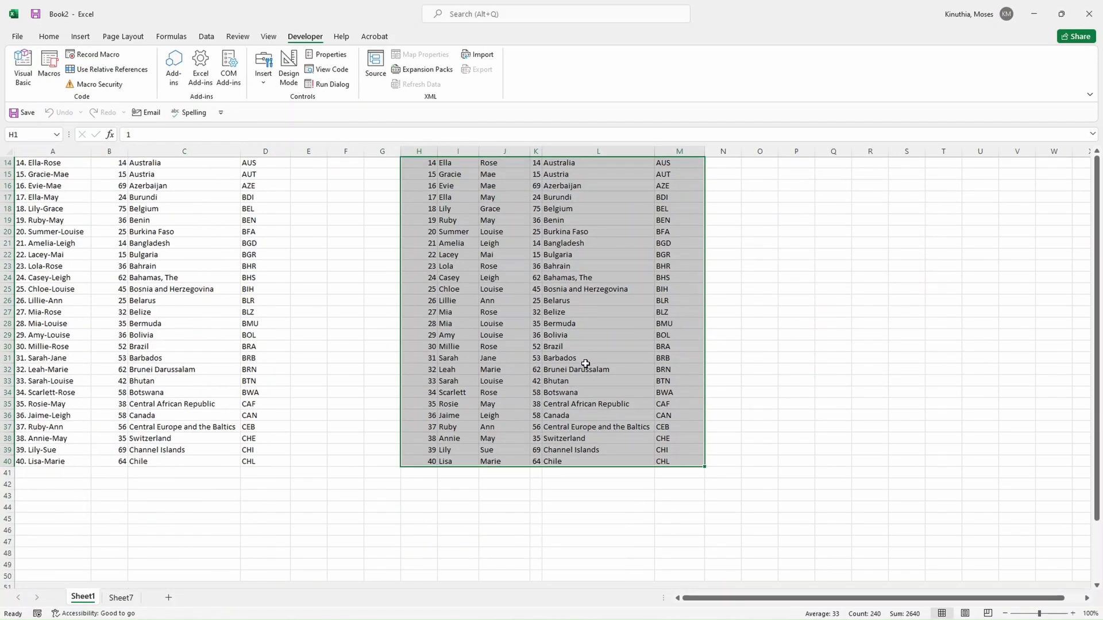
pyautogui.scroll(-3)
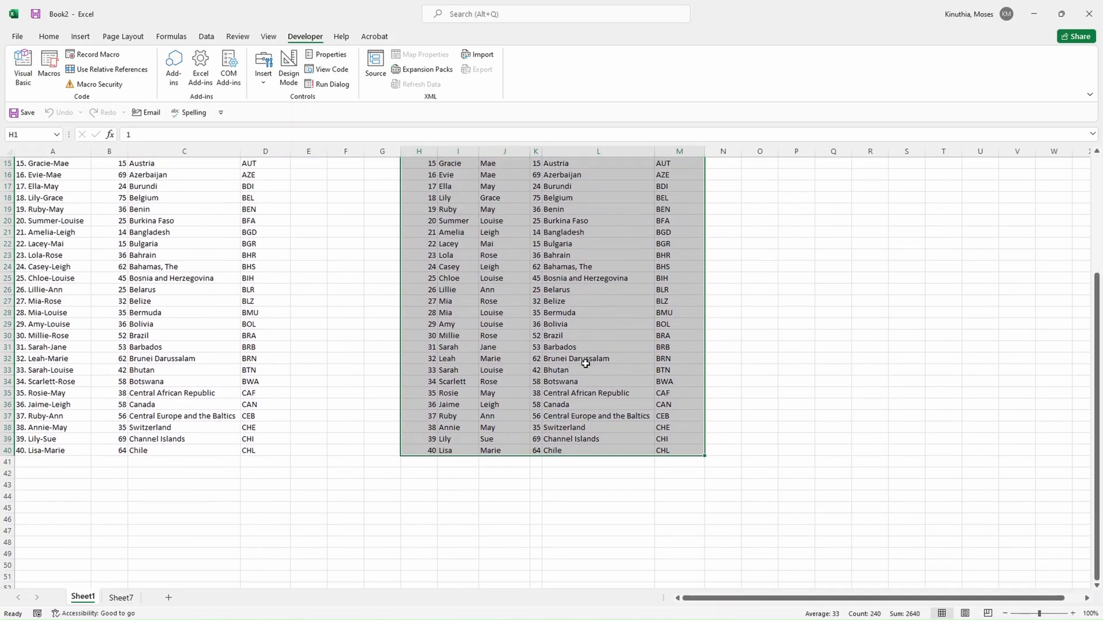
pyautogui.scroll(3)
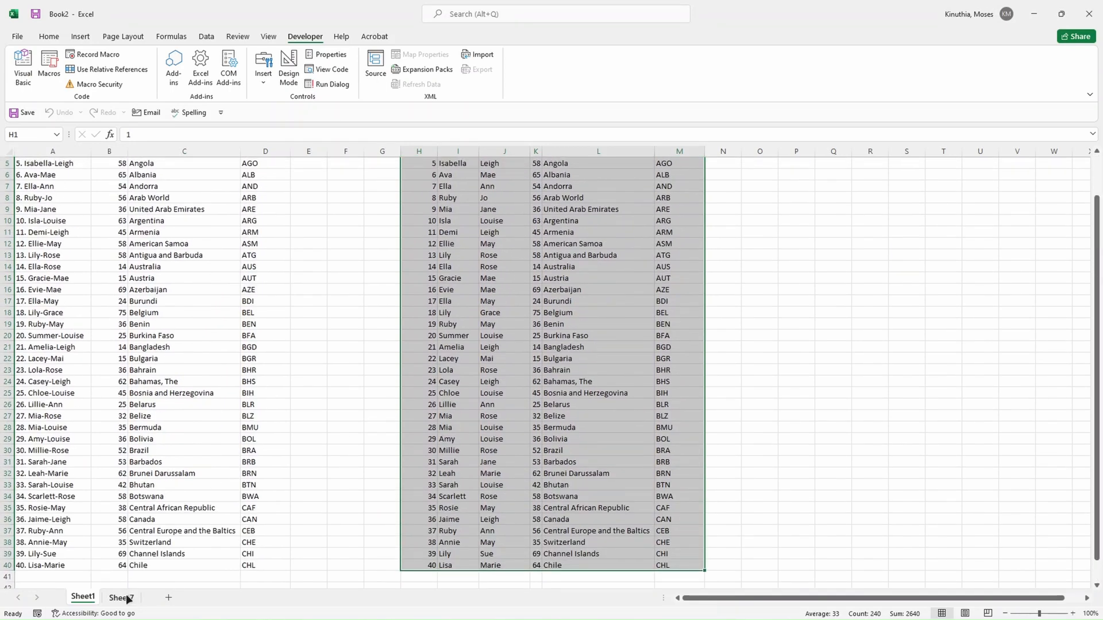
pyautogui.click(121, 597)
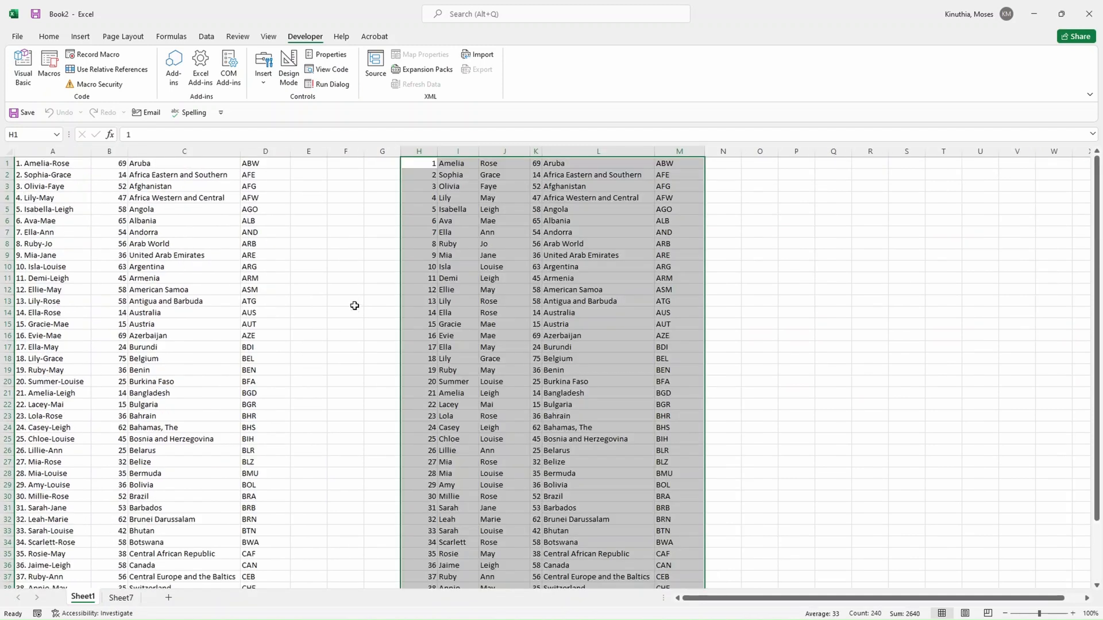
pyautogui.click(345, 302)
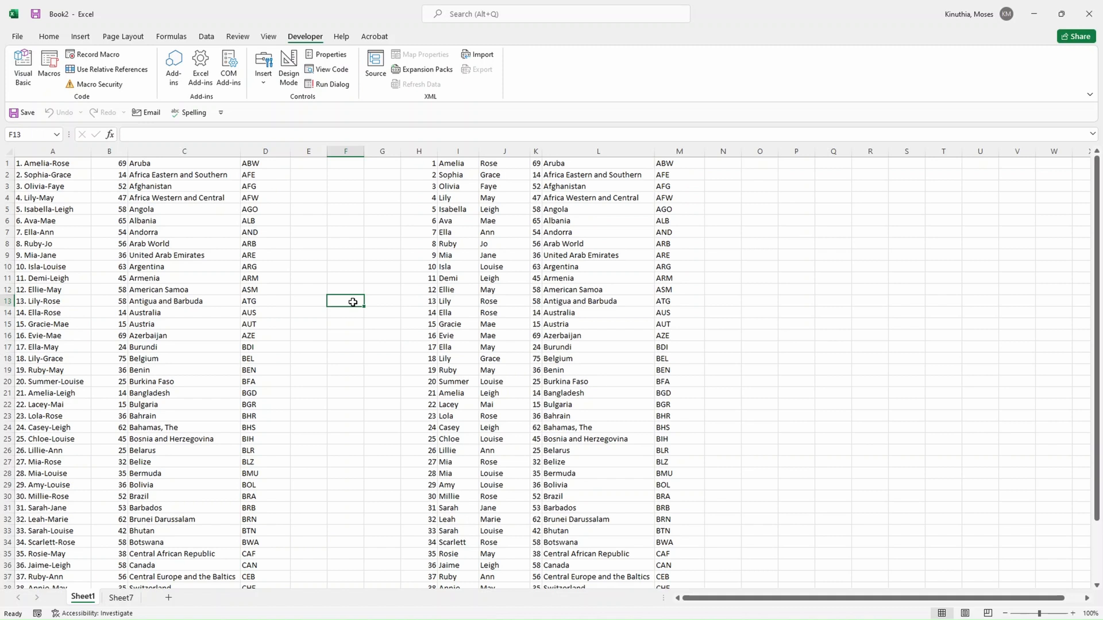
pyautogui.moveTo(775, 171)
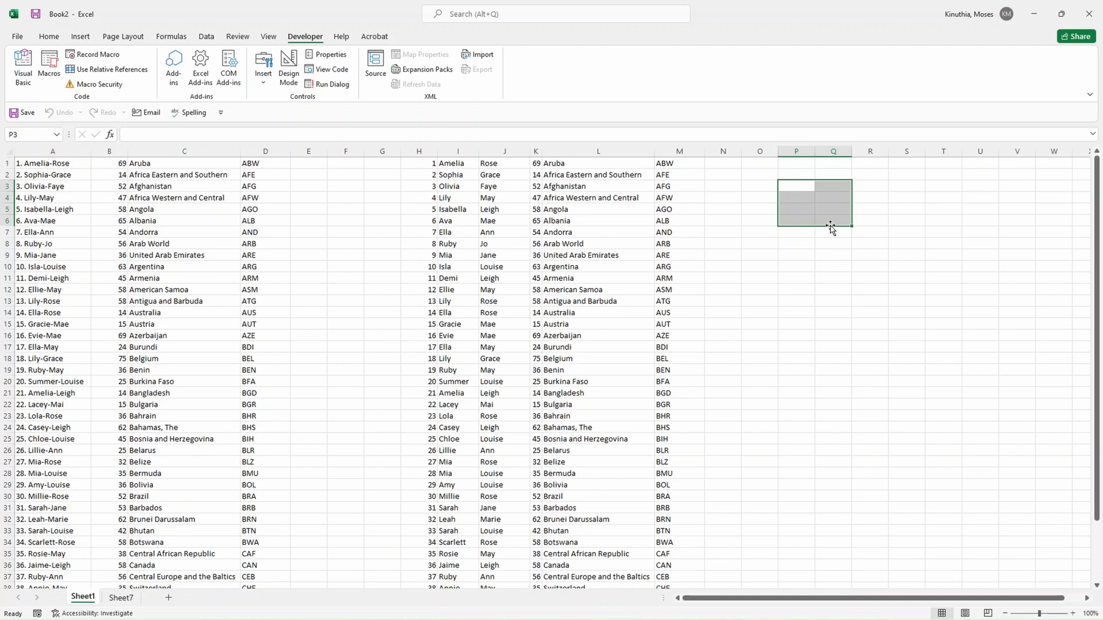
pyautogui.moveTo(477, 235)
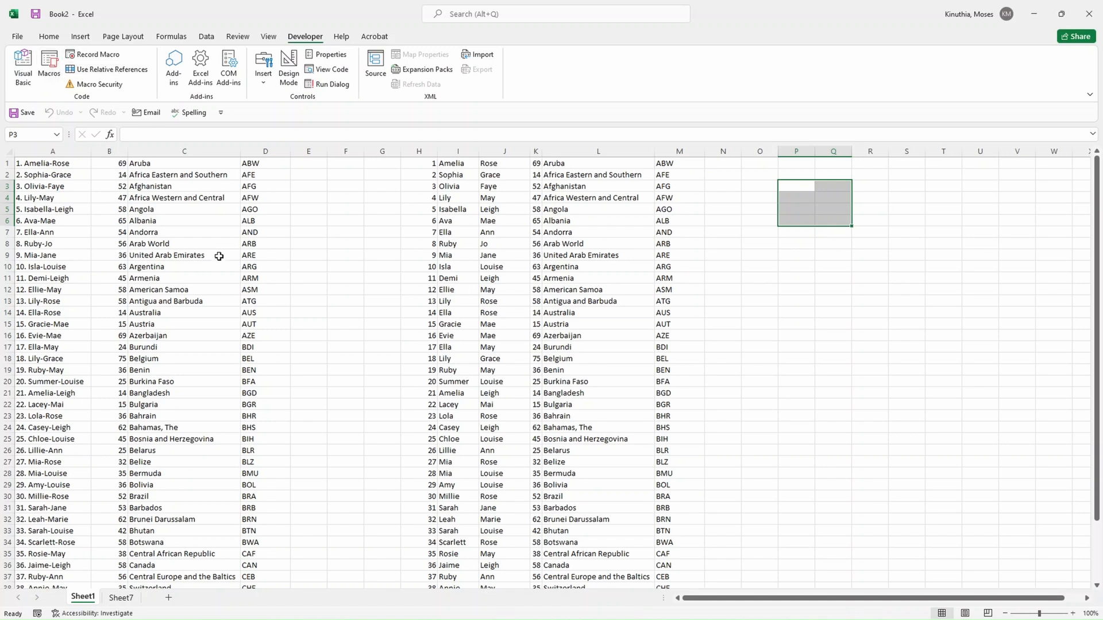
# Step: Delete Sheet7 and clear columns H:M, leaving only the Amelia-Rose list on Sheet1
pyautogui.click(833, 198)
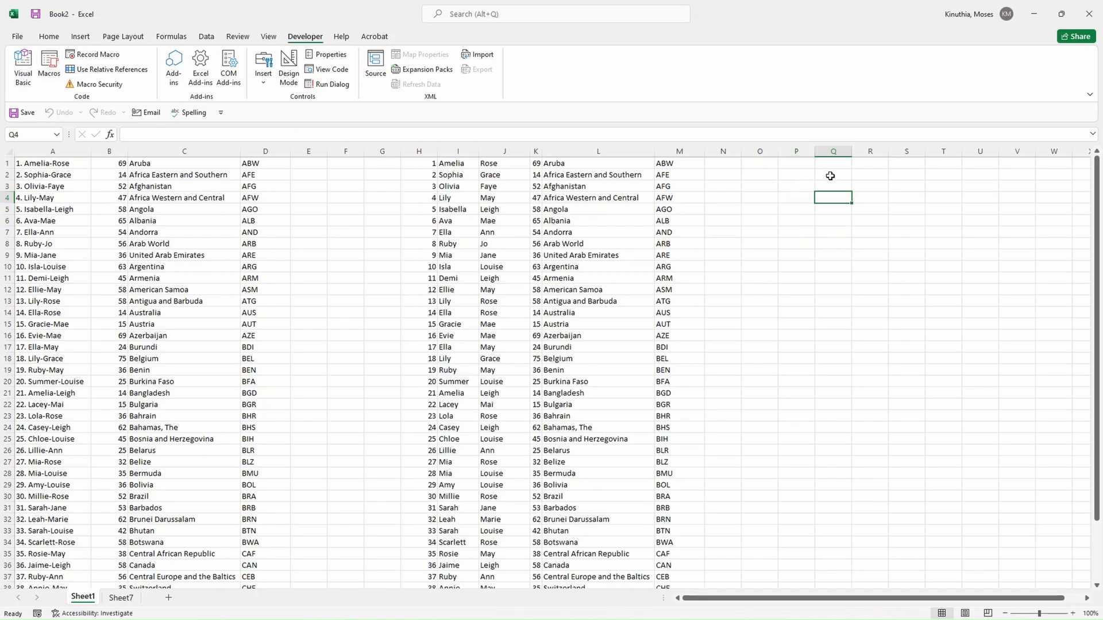
pyautogui.moveTo(825, 194)
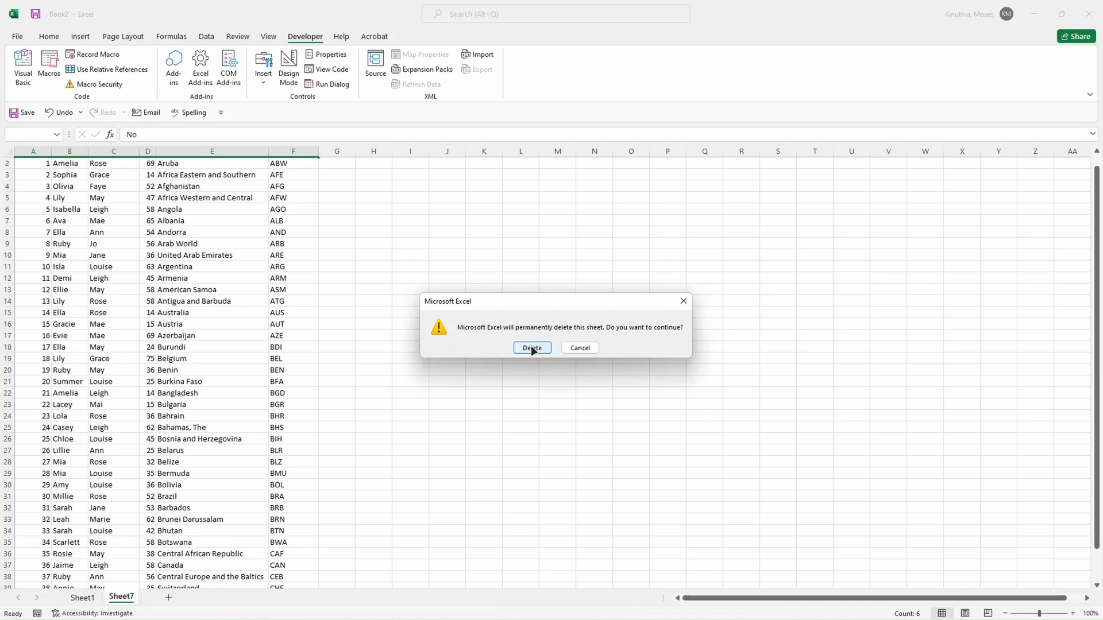
pyautogui.click(530, 347)
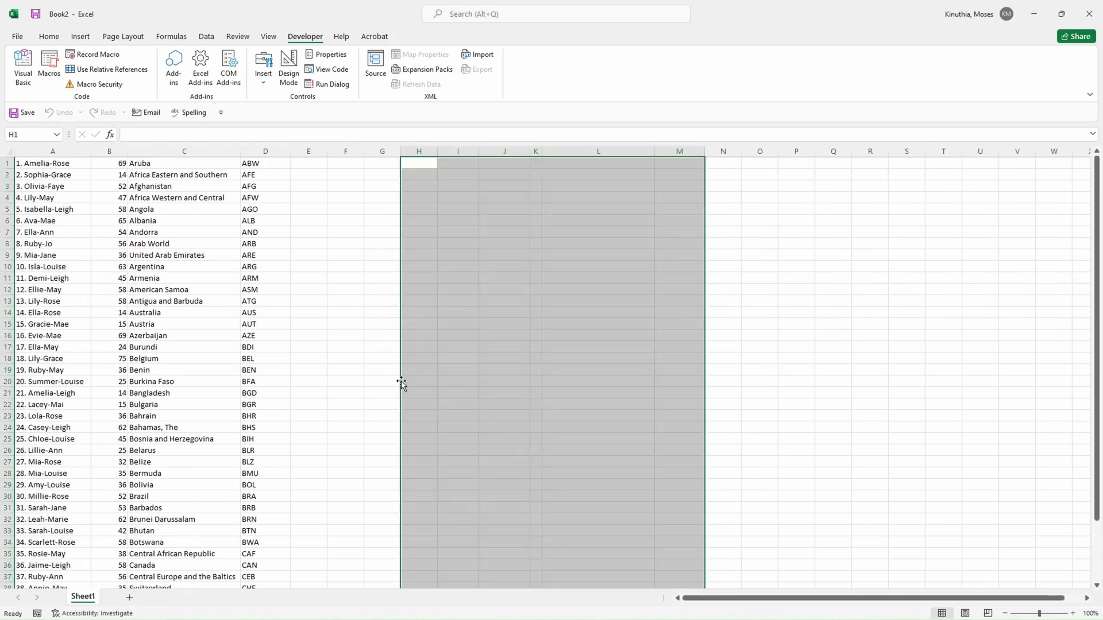
pyautogui.click(346, 336)
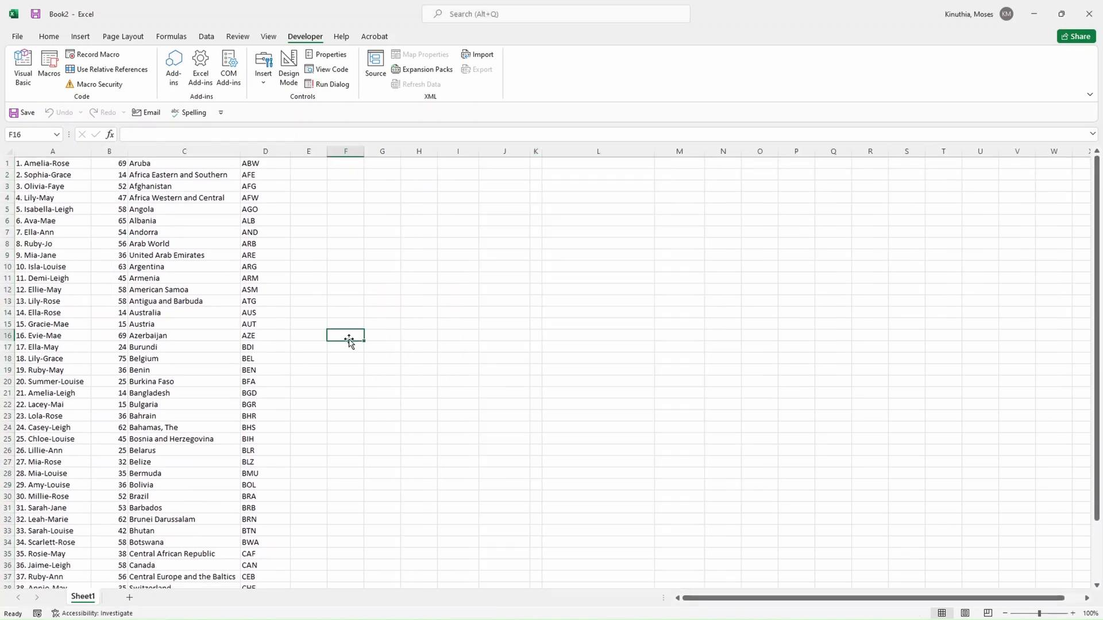
pyautogui.moveTo(820, 236)
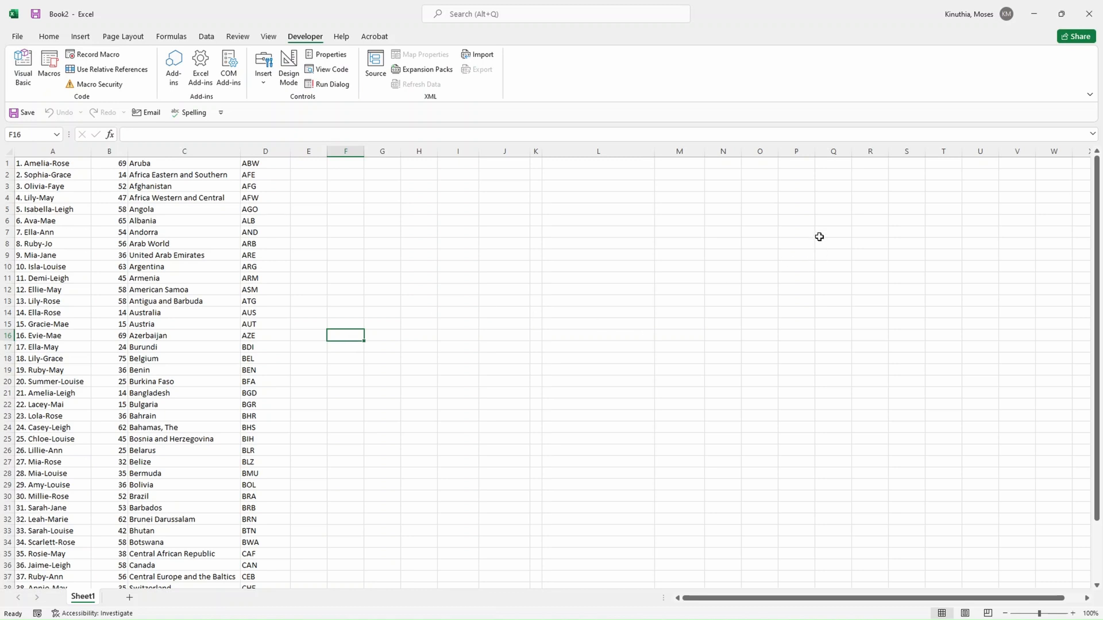
pyautogui.moveTo(80, 36)
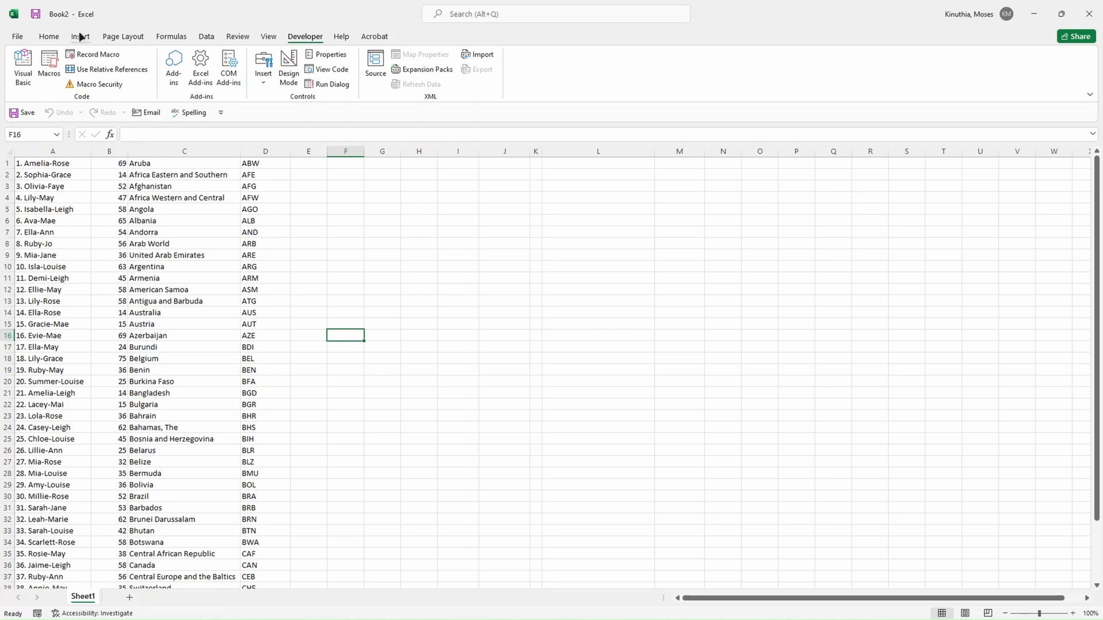
# Step: Draw a rounded rectangle beside the names, style it blue and label it 'Clean Data' in enlarged text
pyautogui.click(80, 36)
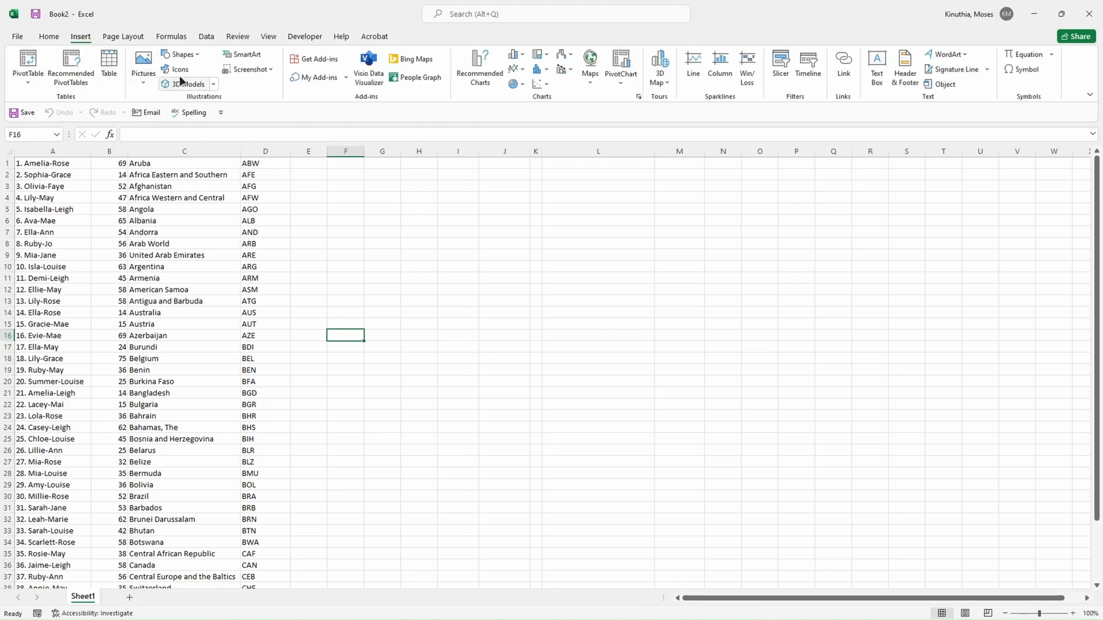
pyautogui.click(181, 54)
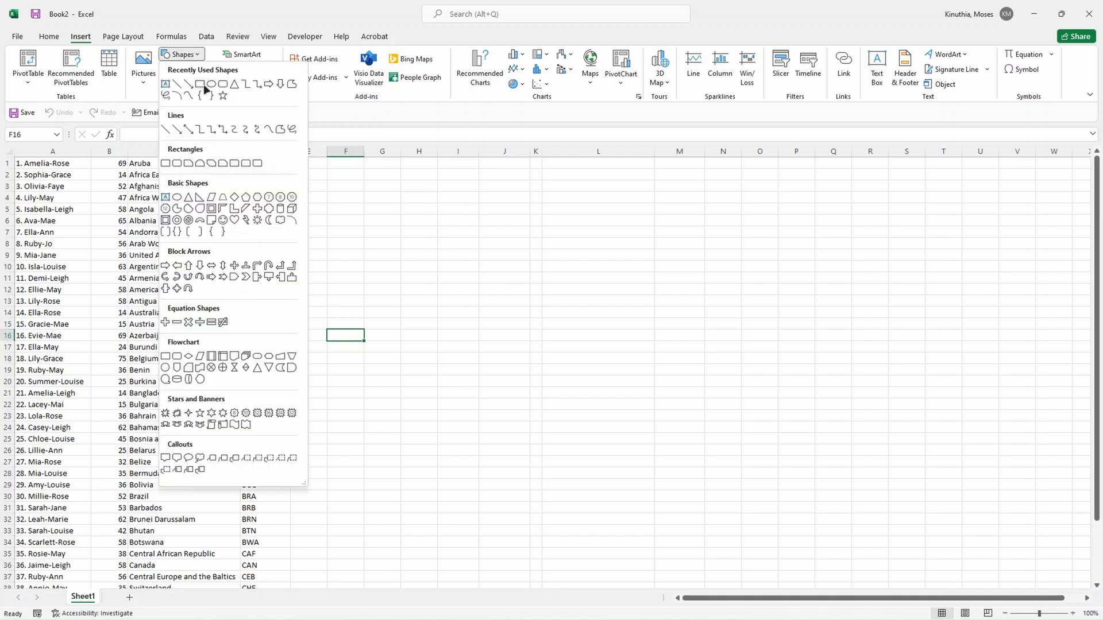
pyautogui.moveTo(222, 84)
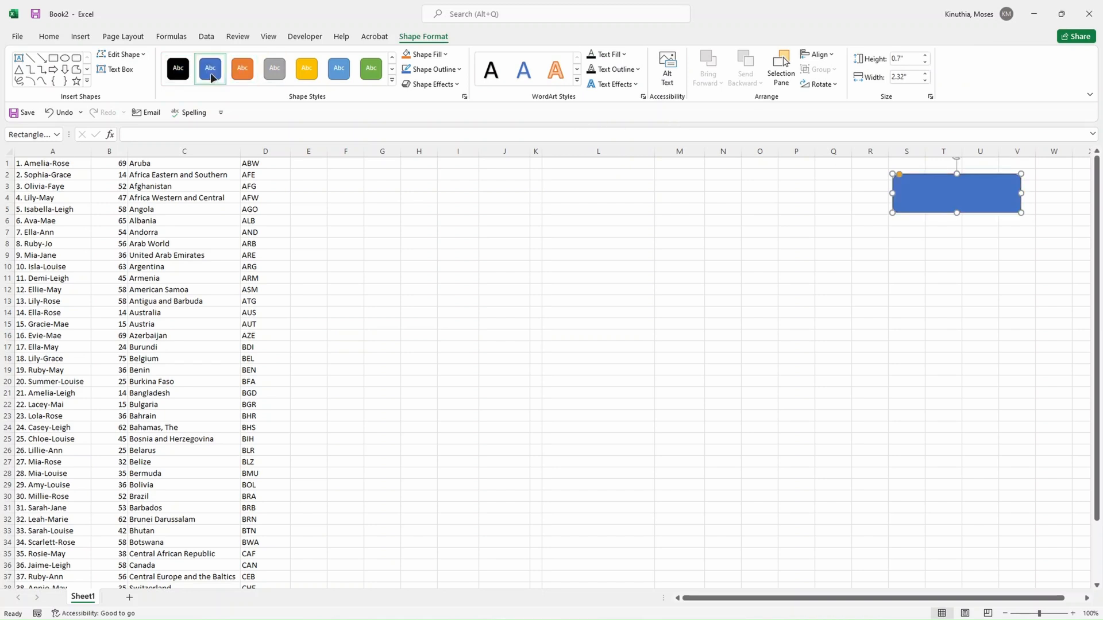
pyautogui.click(117, 69)
pyautogui.write('Save the data')
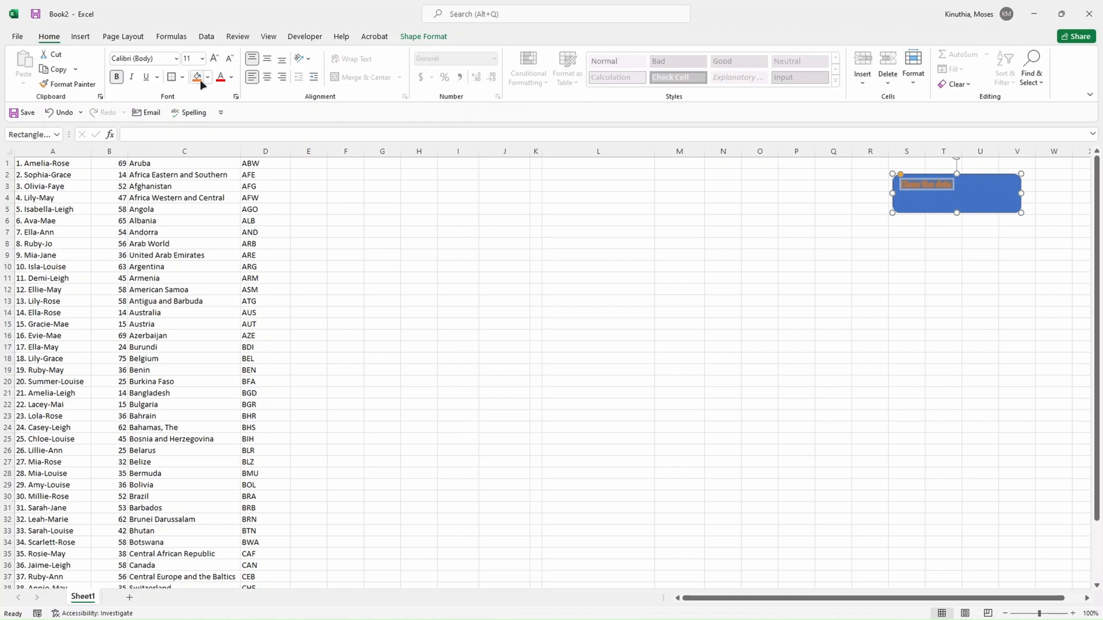
pyautogui.click(232, 77)
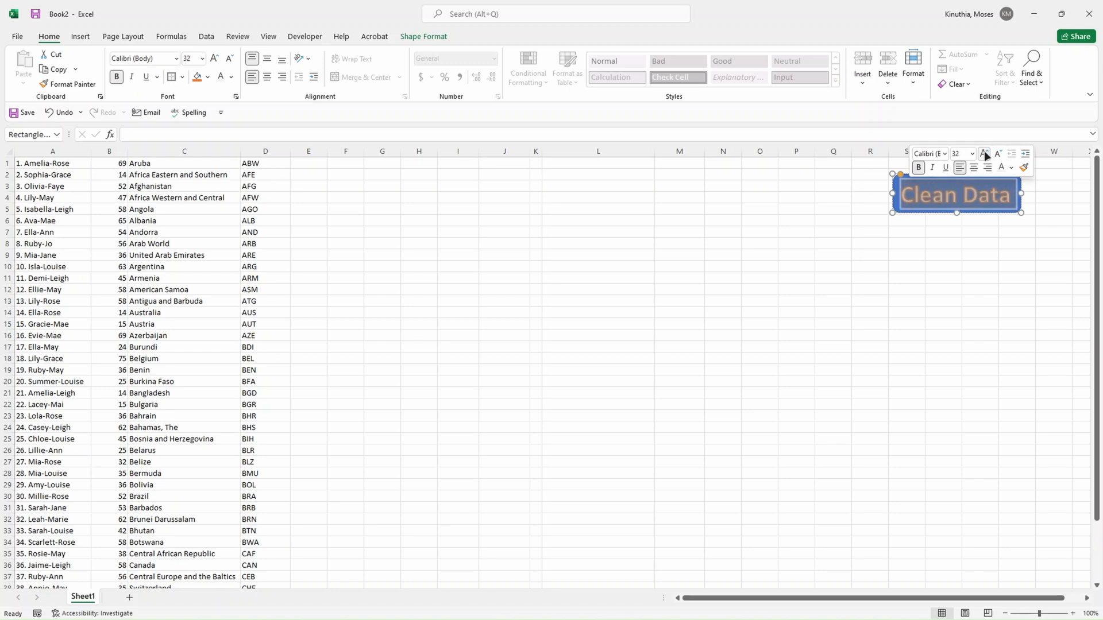
pyautogui.click(979, 254)
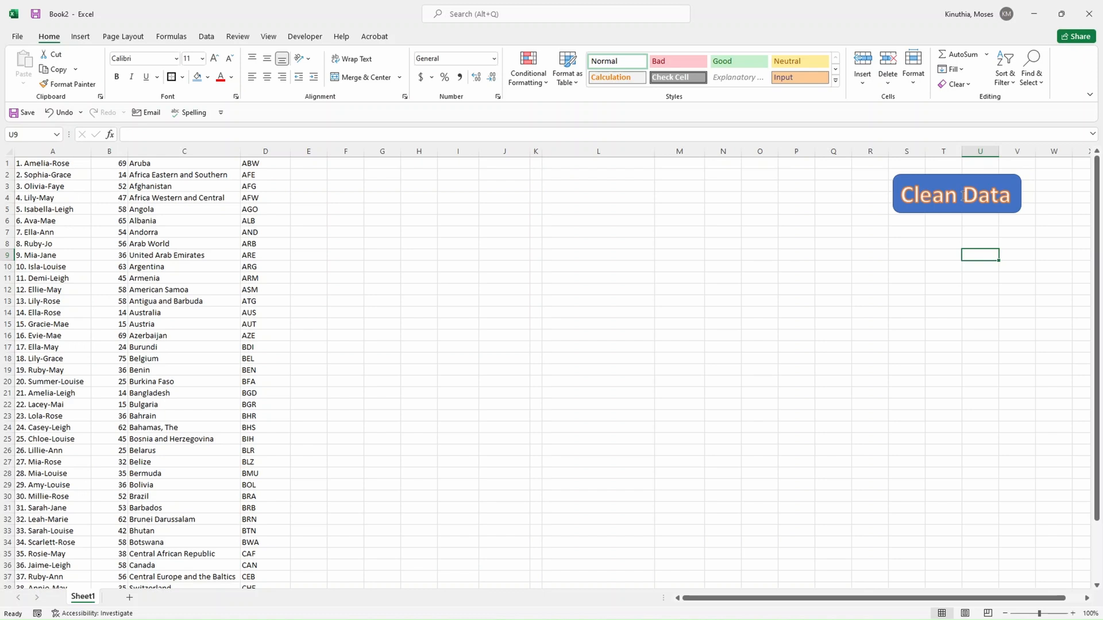
# Step: Assign the ExcelAutomate macro to the Clean Data shape via Assign Macro
pyautogui.rightClick(954, 193)
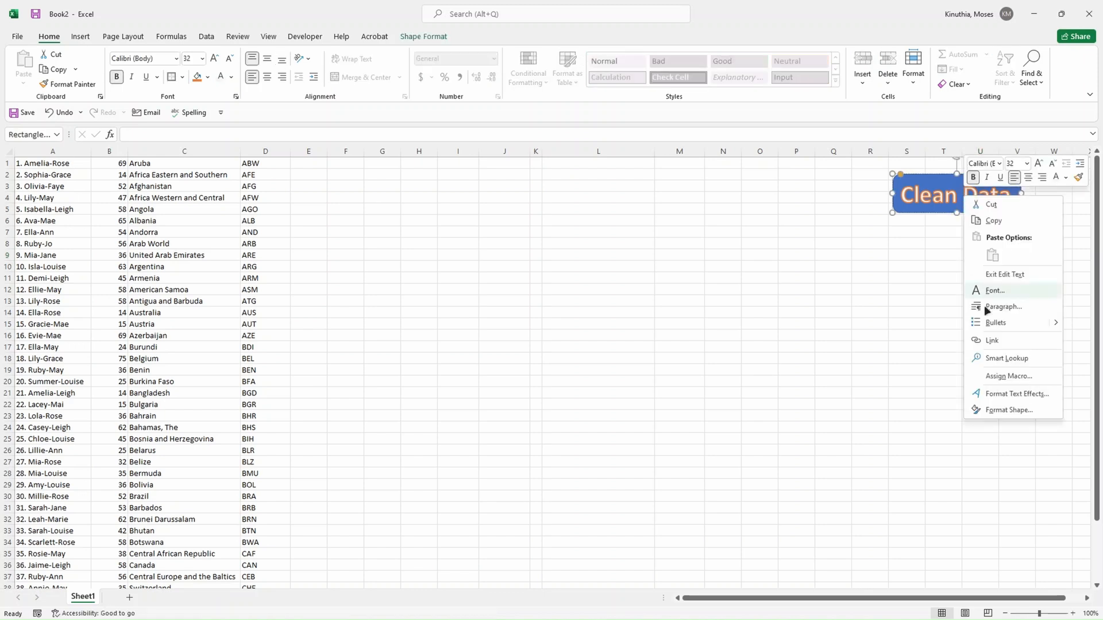
pyautogui.moveTo(1011, 377)
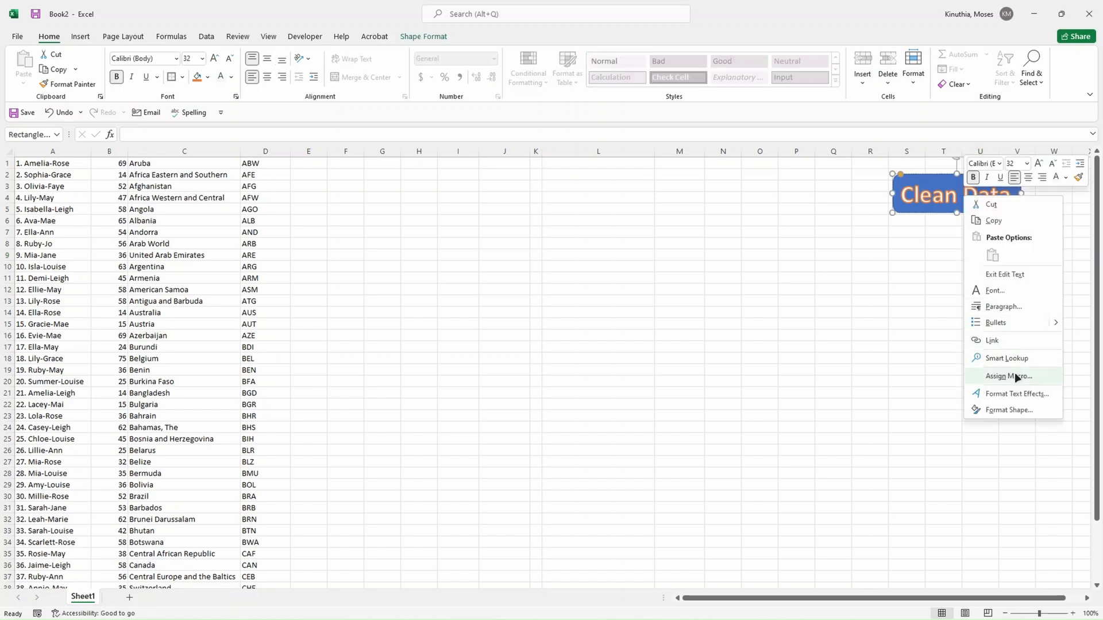
pyautogui.click(1006, 377)
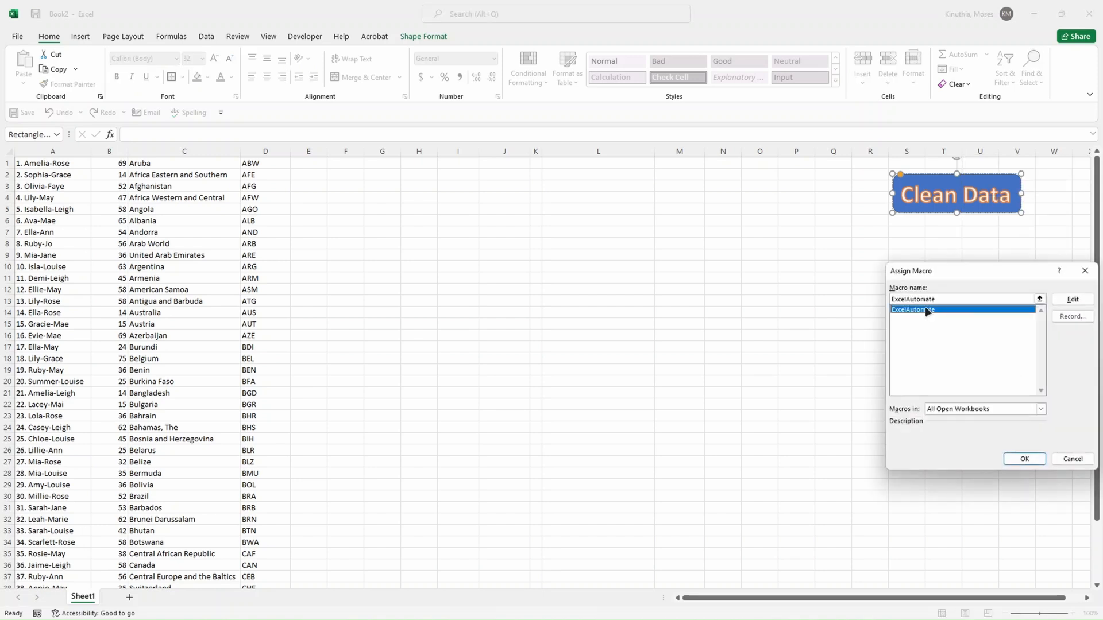
pyautogui.moveTo(1011, 476)
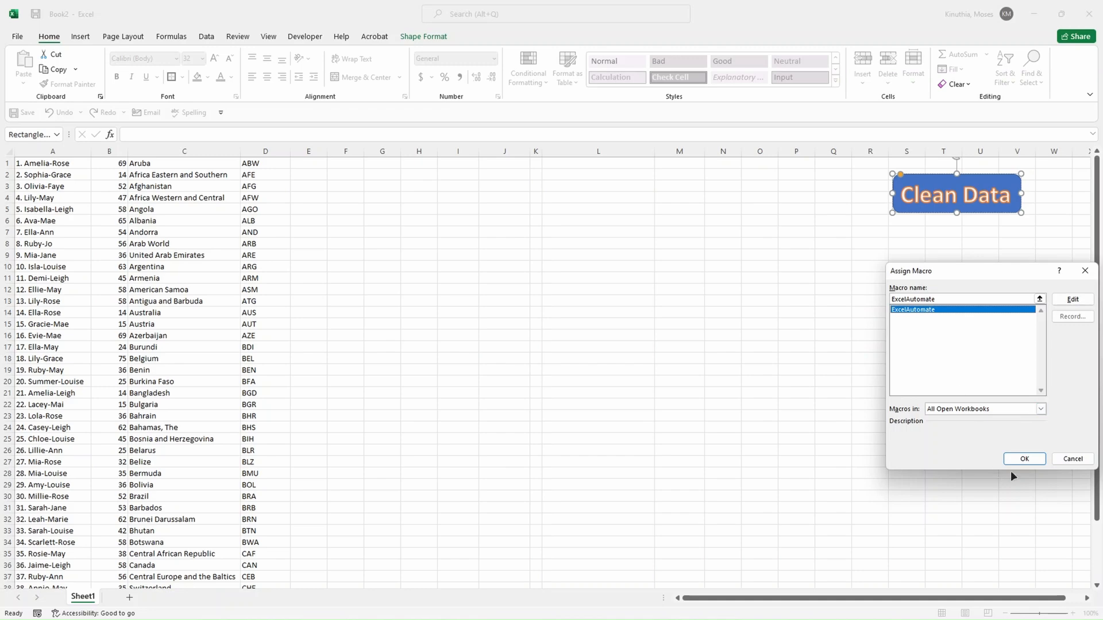
pyautogui.click(1024, 458)
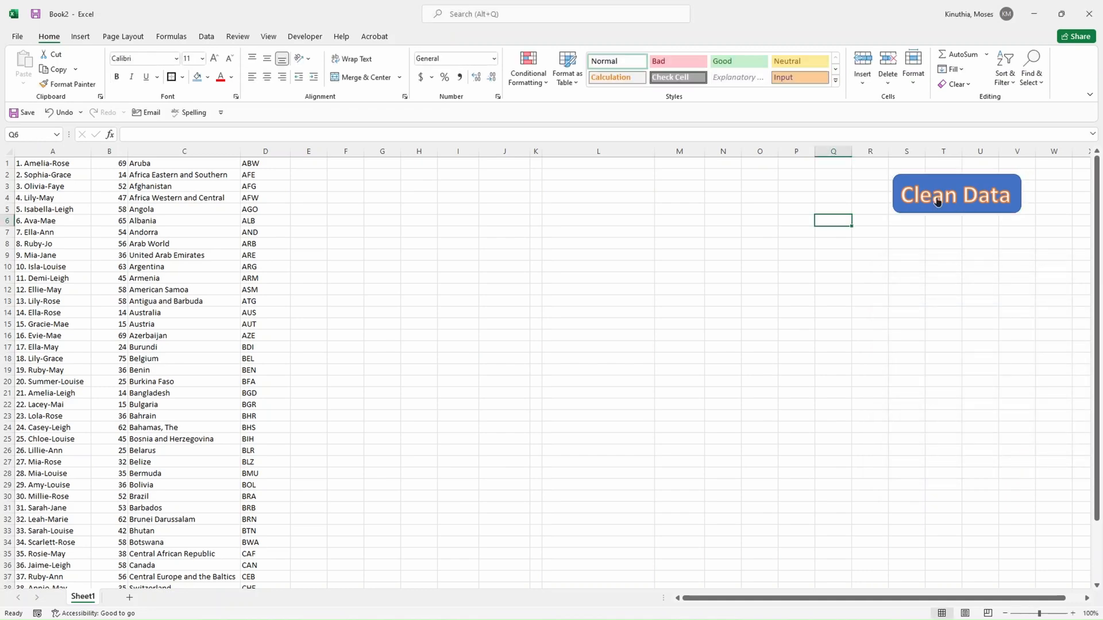
pyautogui.moveTo(177, 335)
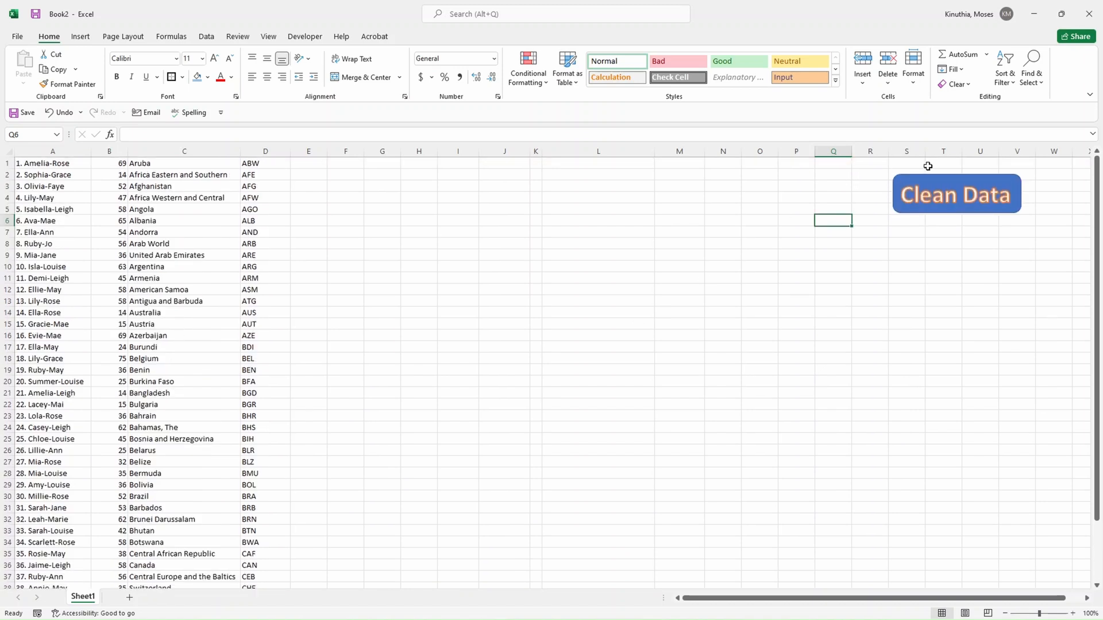
pyautogui.moveTo(932, 234)
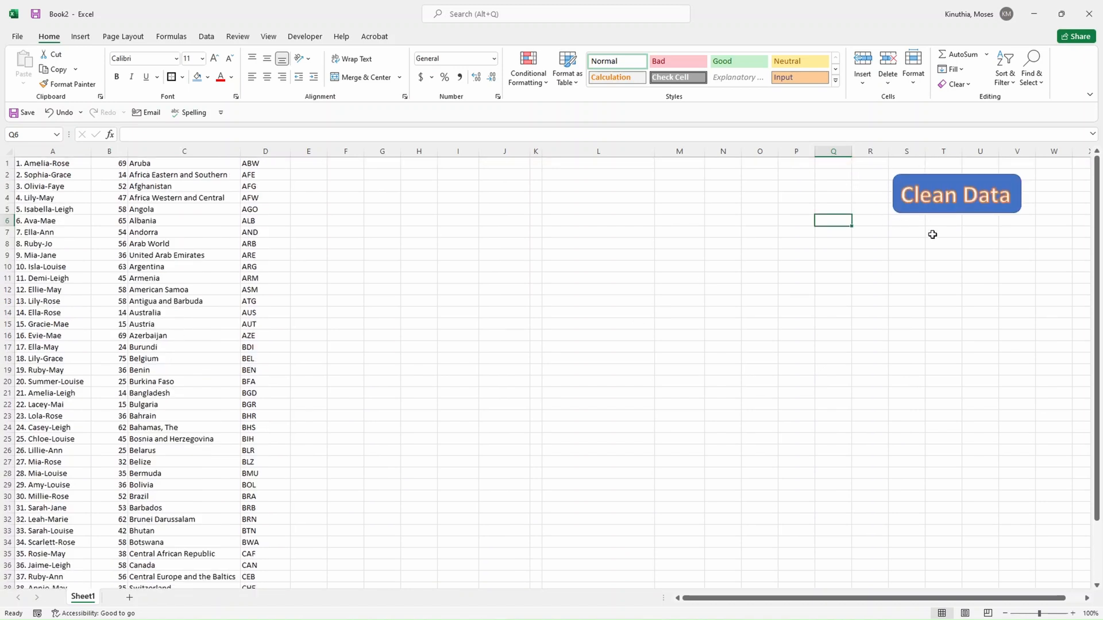
# Step: Select an empty cell and run the macro from the Clean Data button to split the names into columns
pyautogui.click(305, 37)
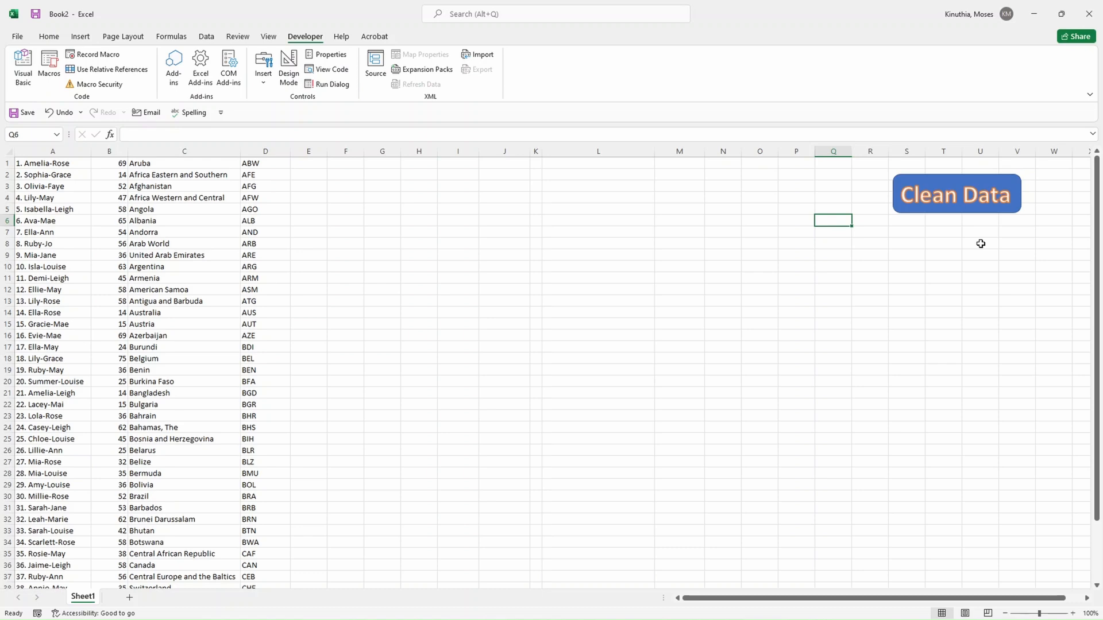
pyautogui.click(345, 370)
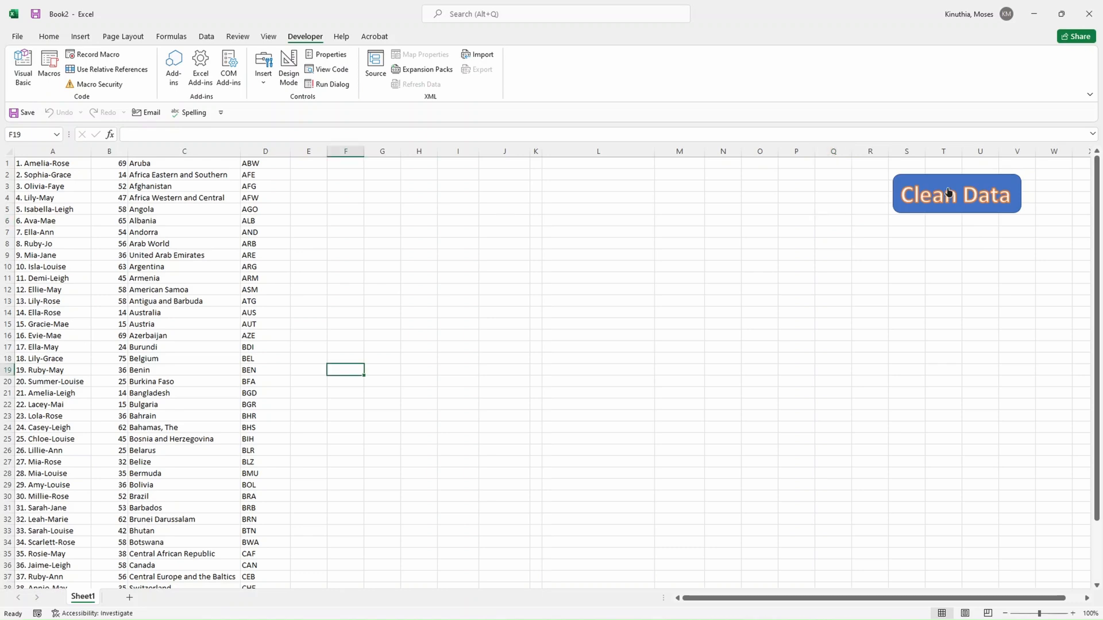
pyautogui.click(956, 194)
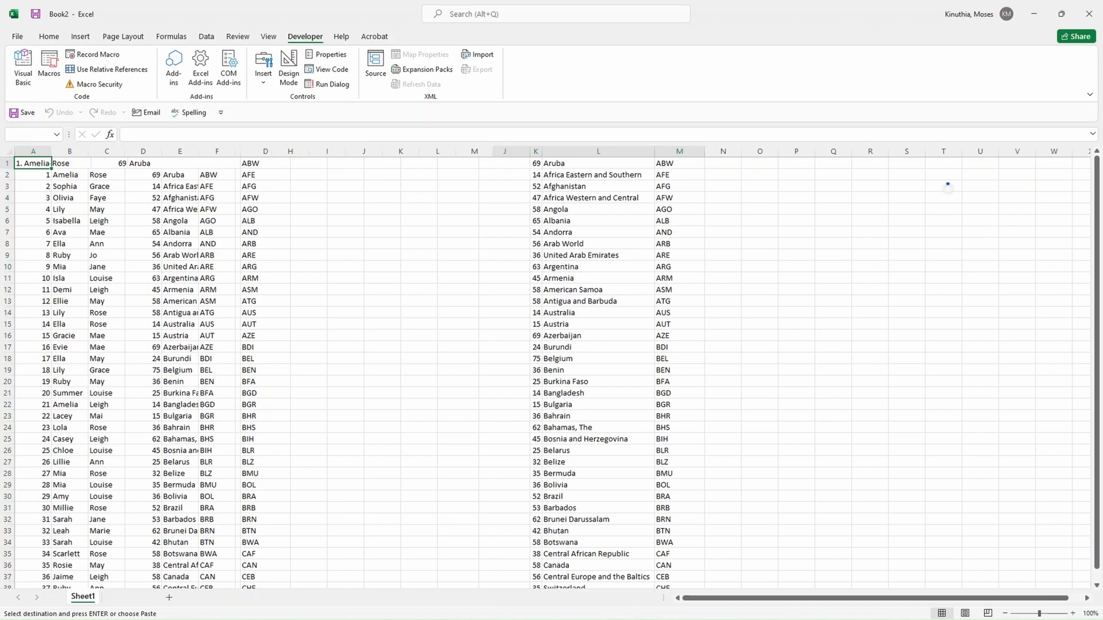